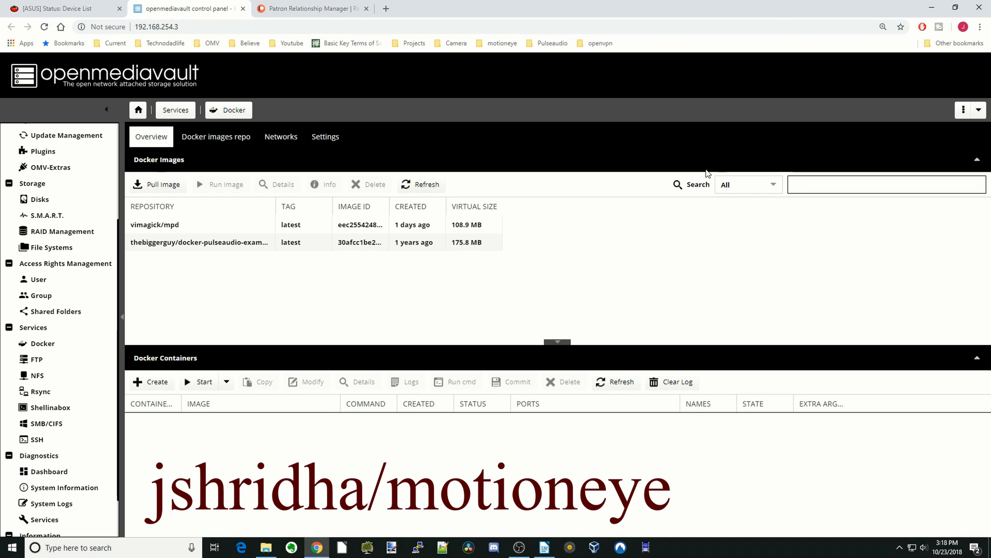
# - Search motioneye, pull the jshridha/motioneye image and close the pull output when done
pyautogui.write('motioneye')
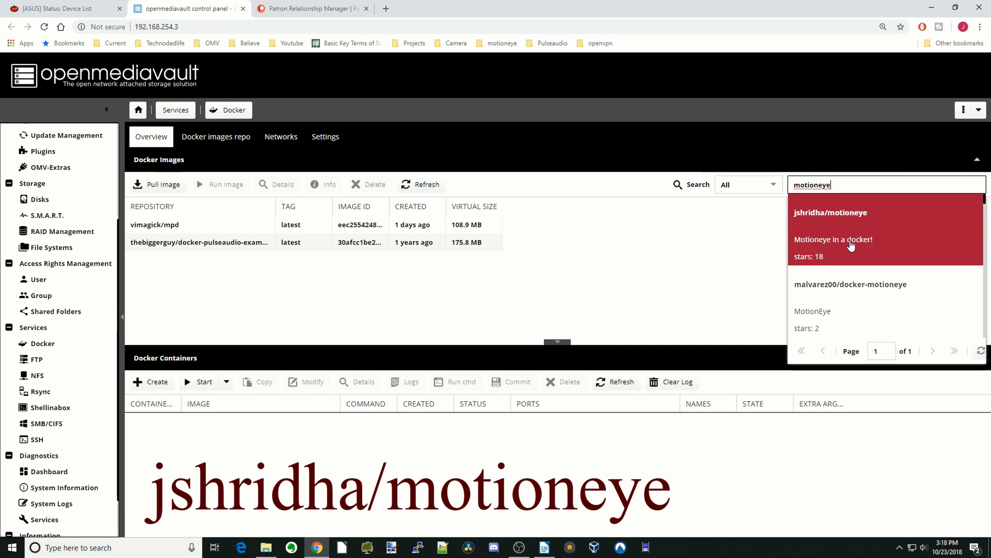
pyautogui.moveTo(852, 246)
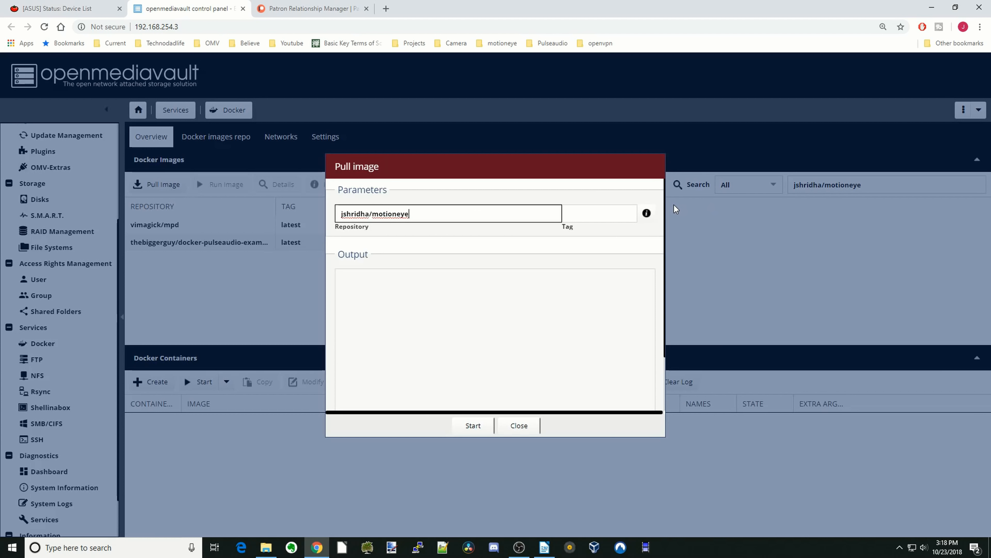
pyautogui.moveTo(646, 213)
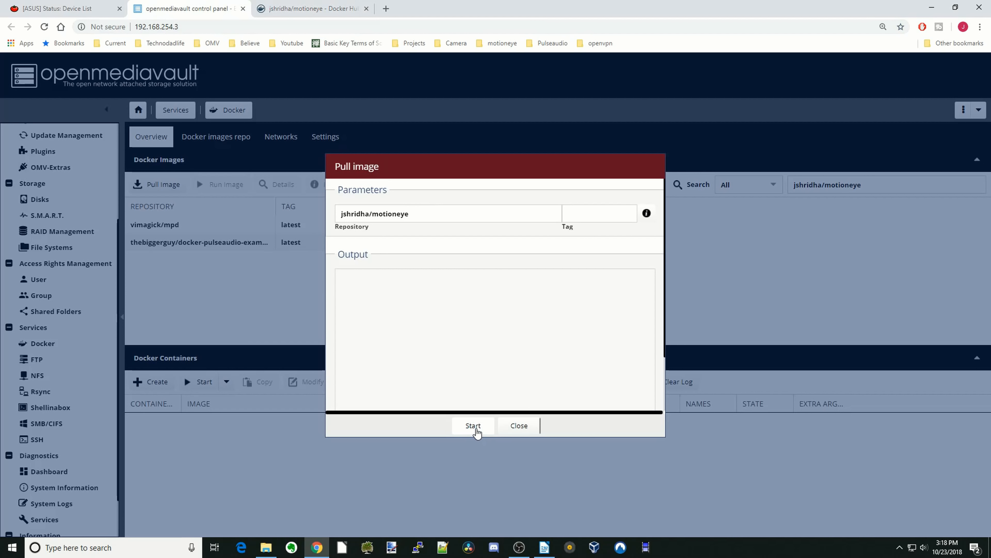
pyautogui.click(473, 425)
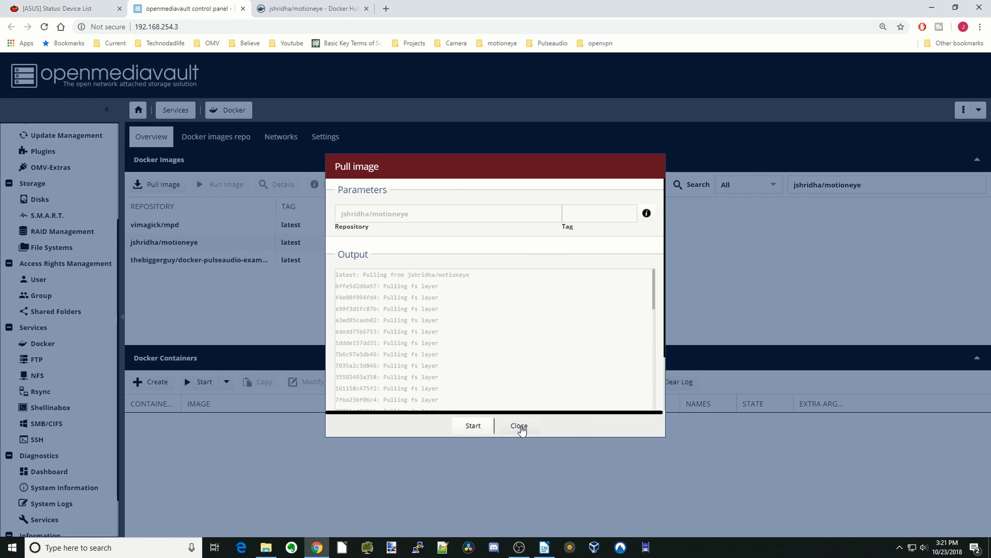
pyautogui.click(518, 425)
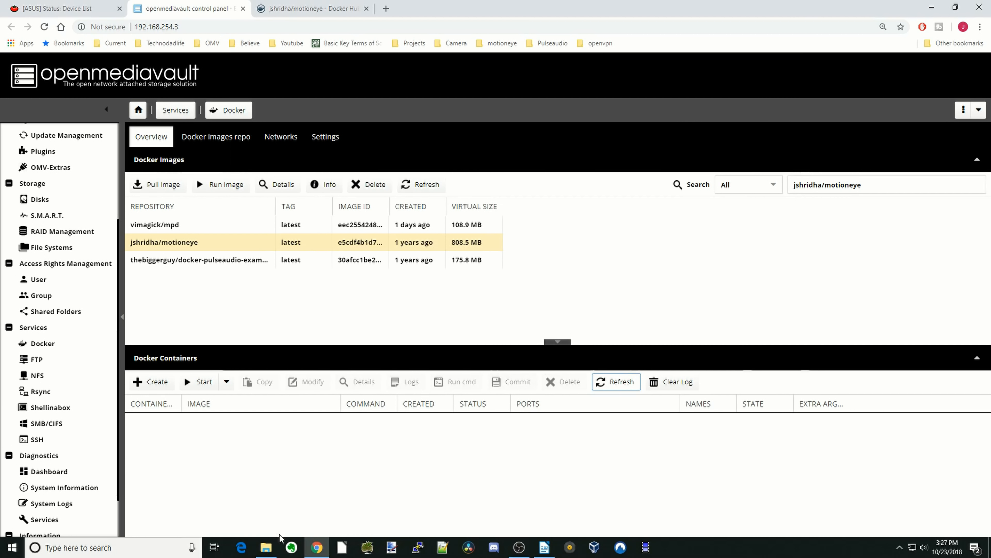
pyautogui.moveTo(268, 520)
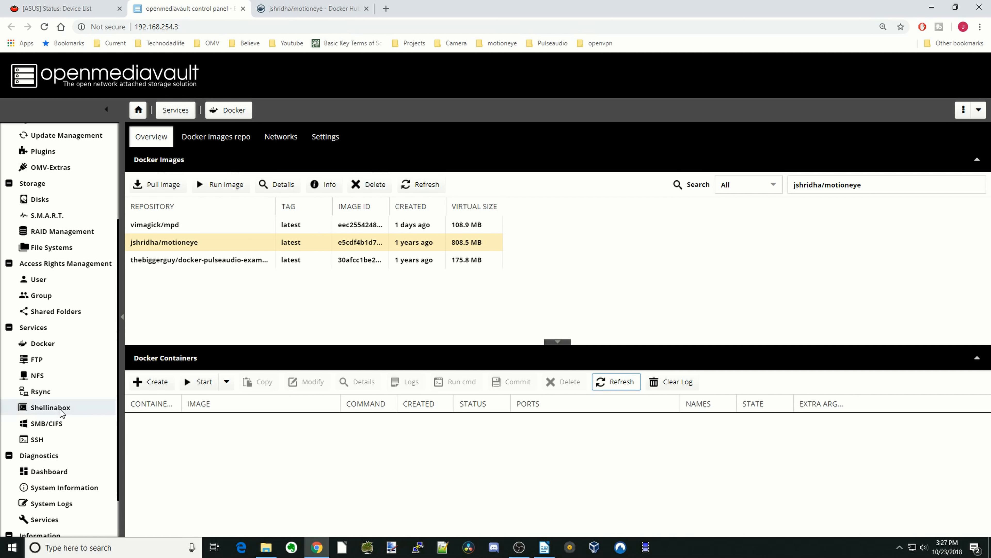
# - Launch the Shellinabox web client and log in as root
pyautogui.click(50, 406)
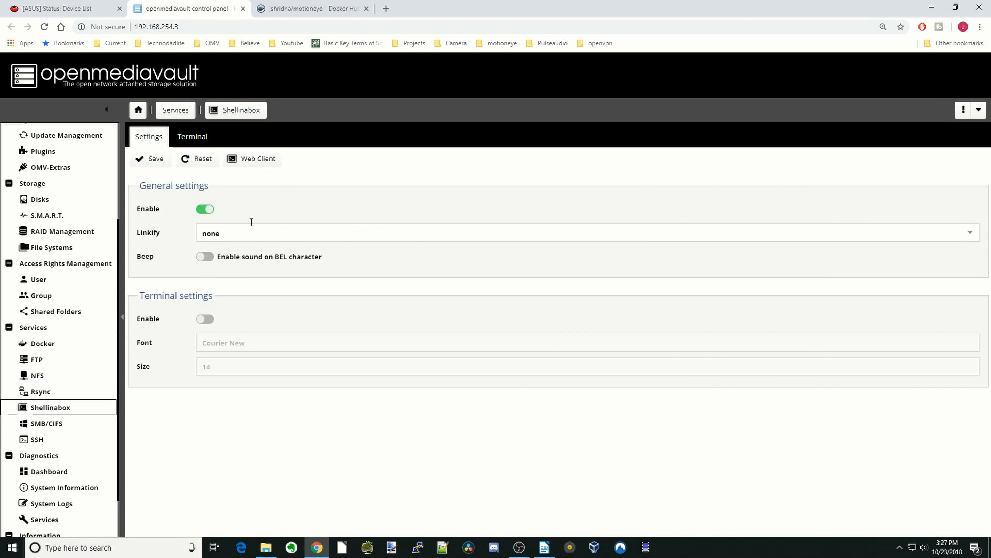
pyautogui.click(258, 159)
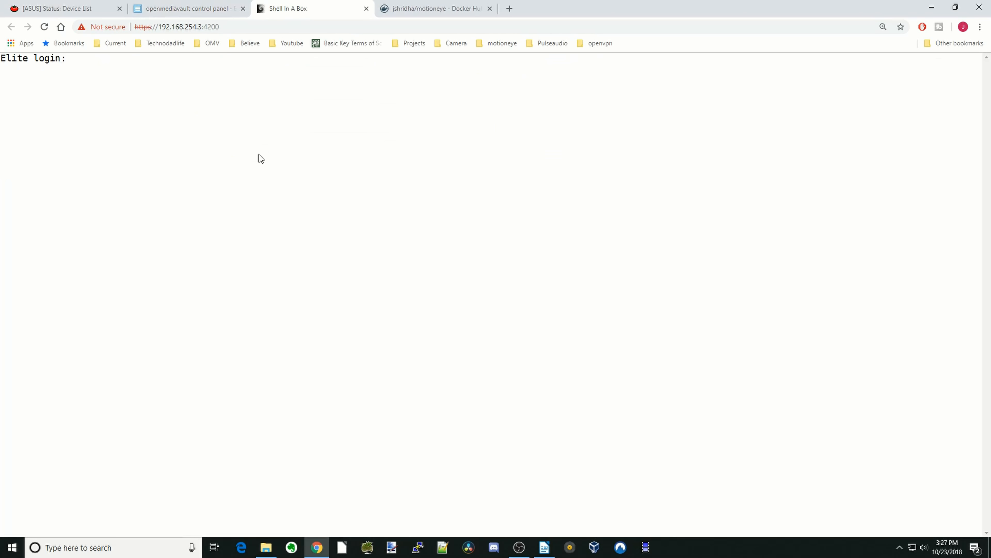
pyautogui.write('root')
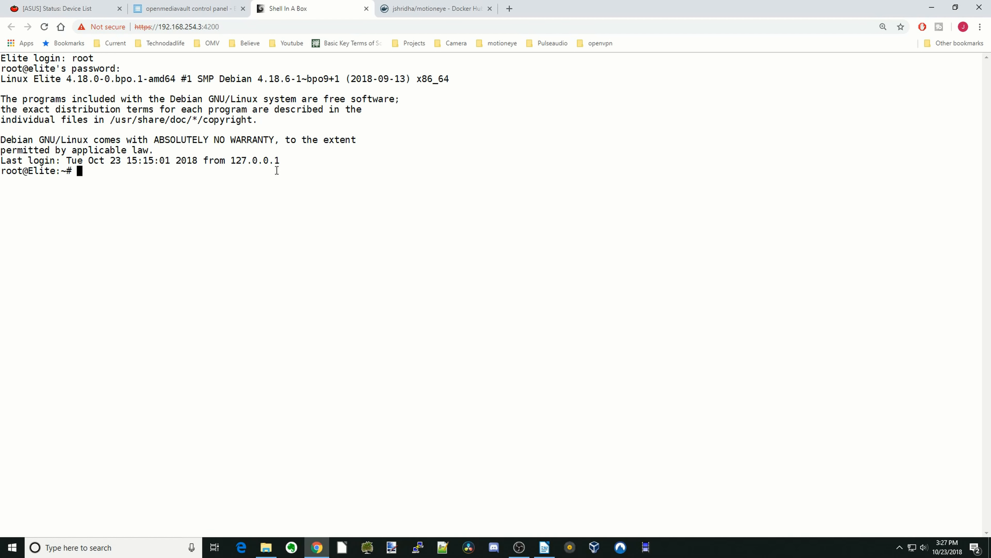
pyautogui.moveTo(253, 212)
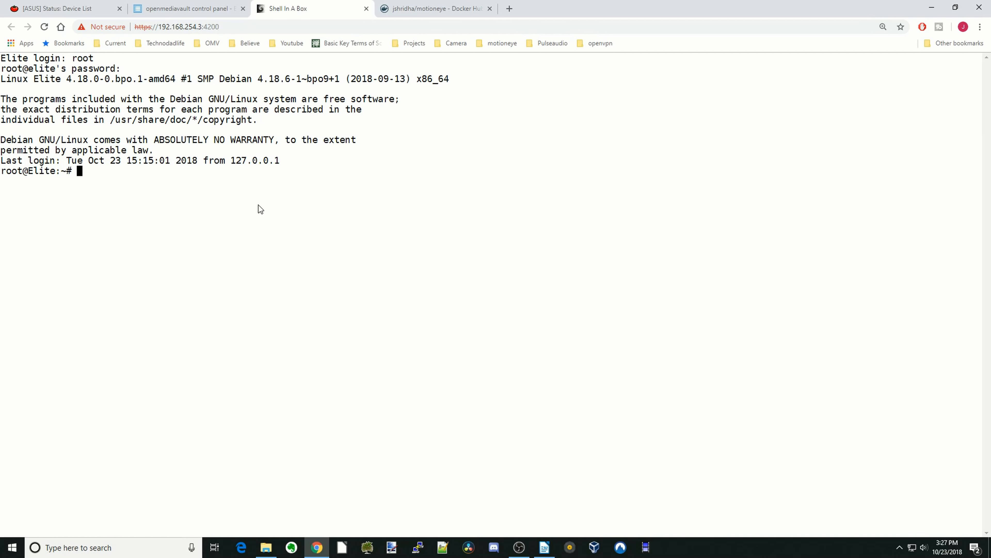
pyautogui.moveTo(268, 208)
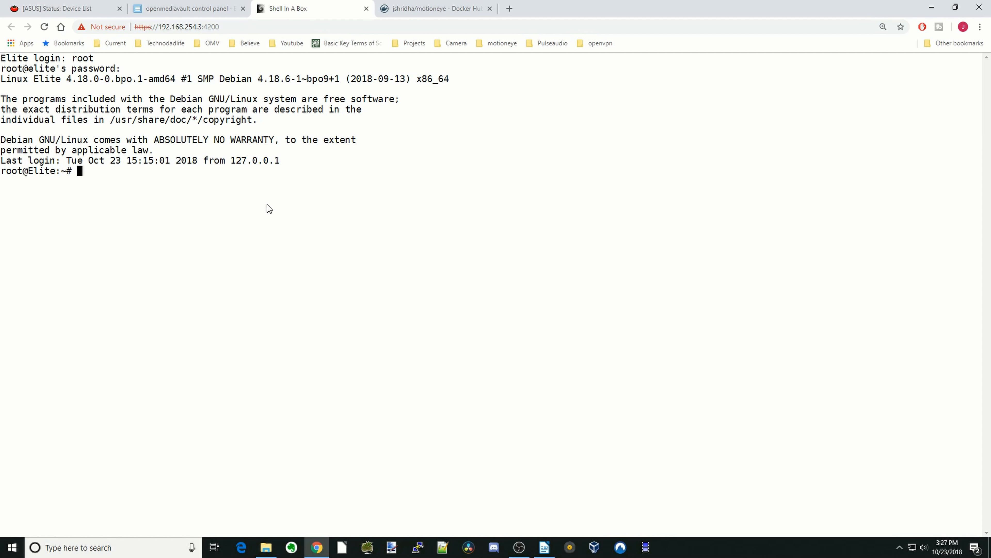
pyautogui.moveTo(266, 210)
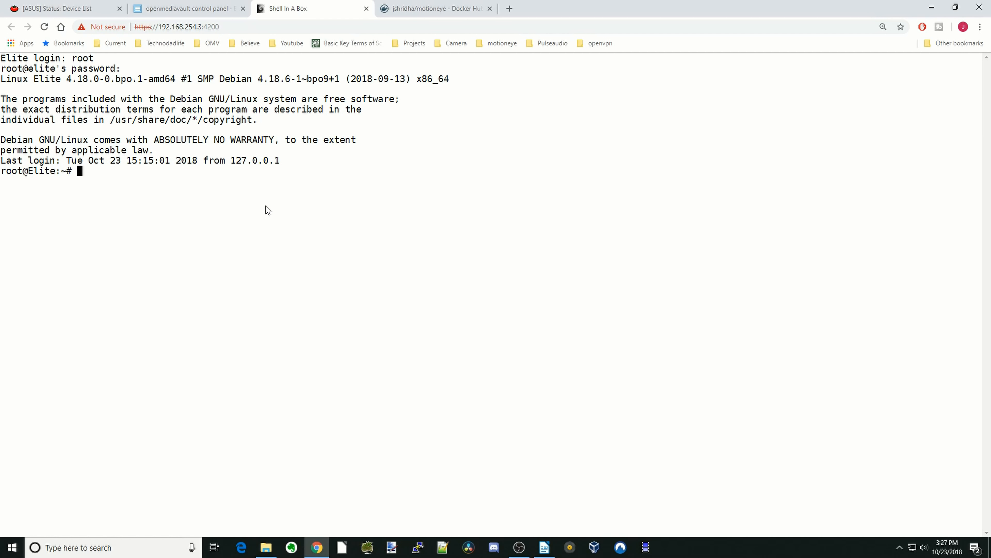
# - Run ls -ltrh /dev/video* and highlight the /dev/video2 and /dev/video3 lines
pyautogui.write('ls -ltrh /dev/video*')
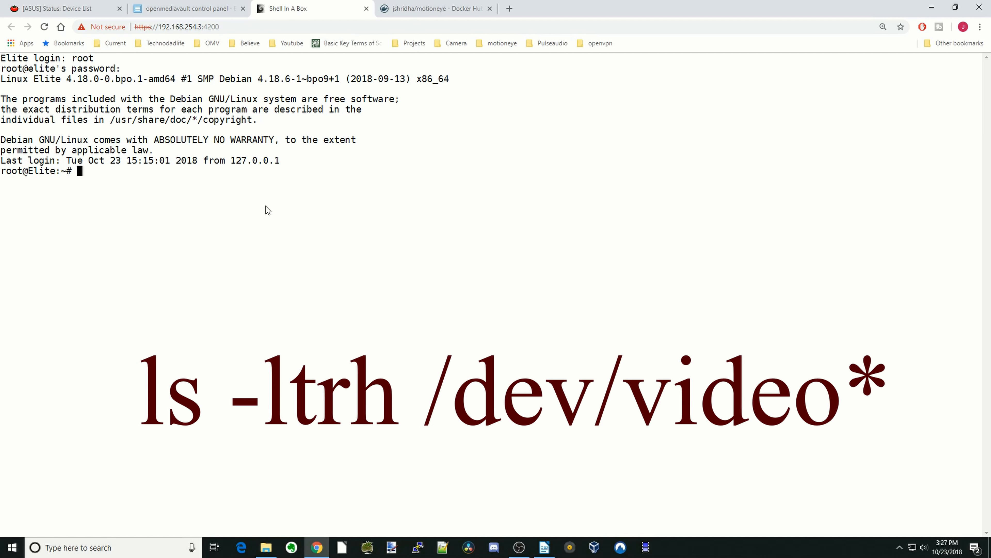
pyautogui.write('ls -ltrh /dev/video*')
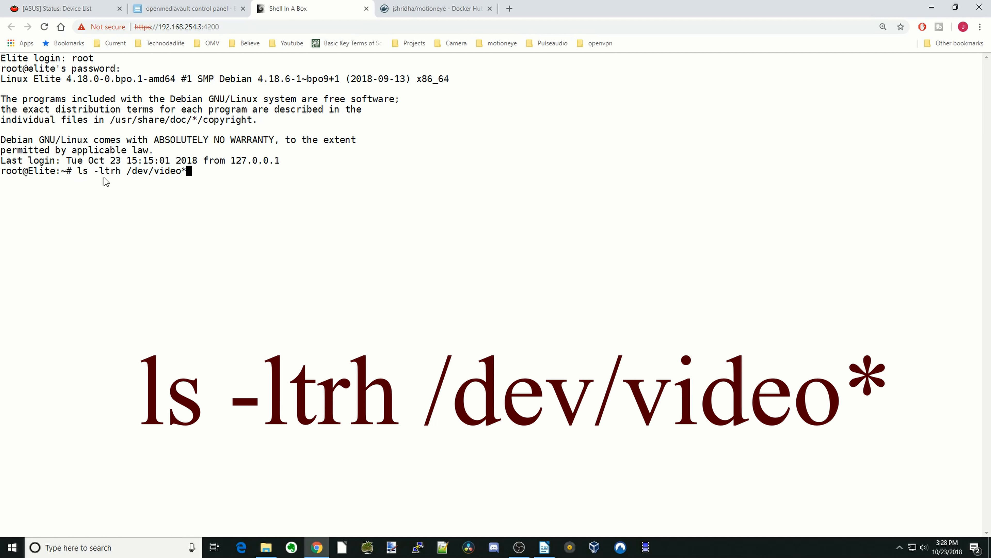
pyautogui.moveTo(128, 184)
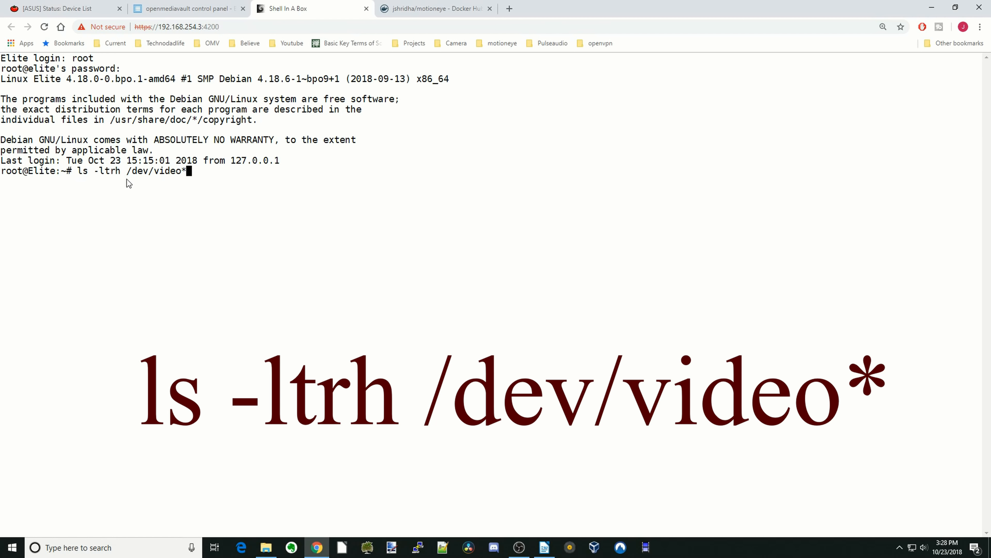
pyautogui.moveTo(288, 190)
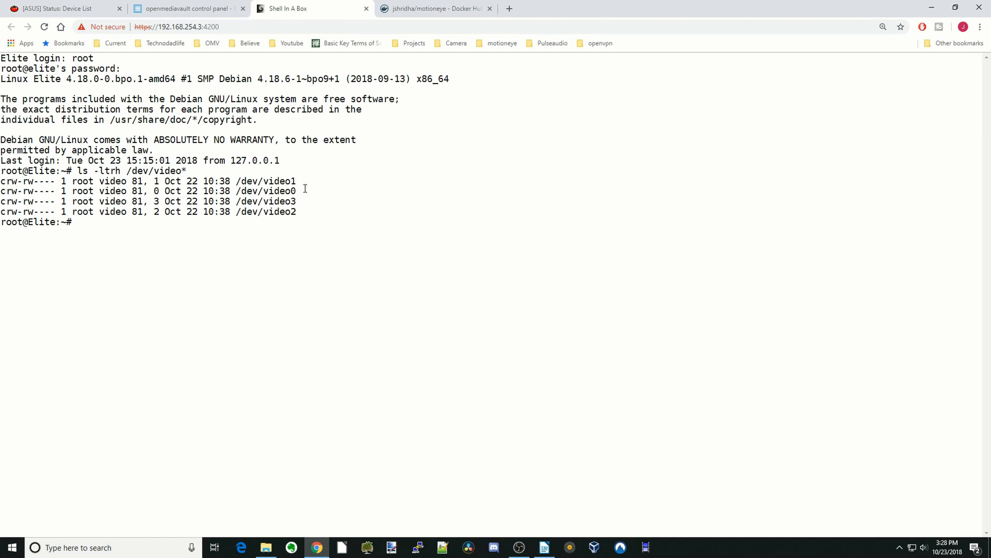
pyautogui.moveTo(107, 180); pyautogui.dragTo(303, 190)
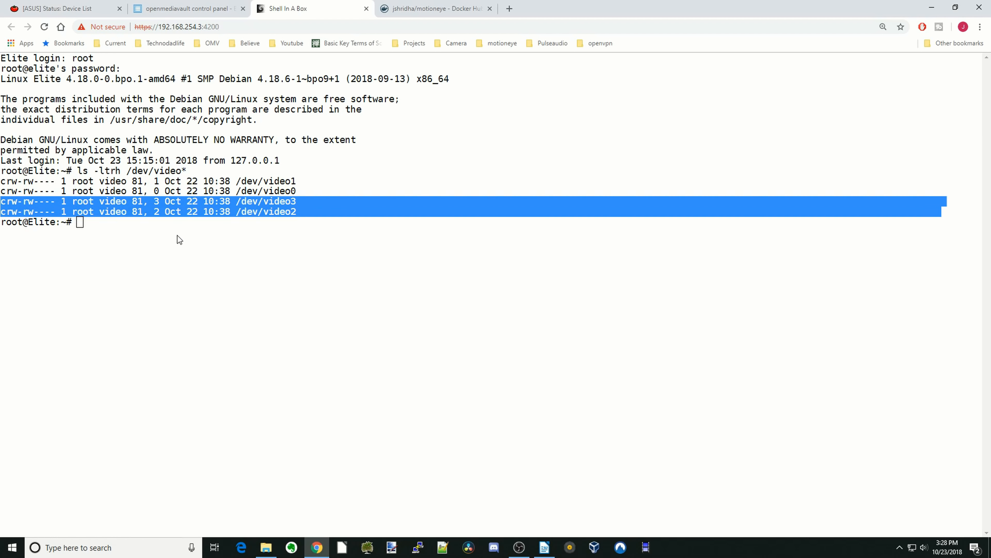
pyautogui.moveTo(172, 223)
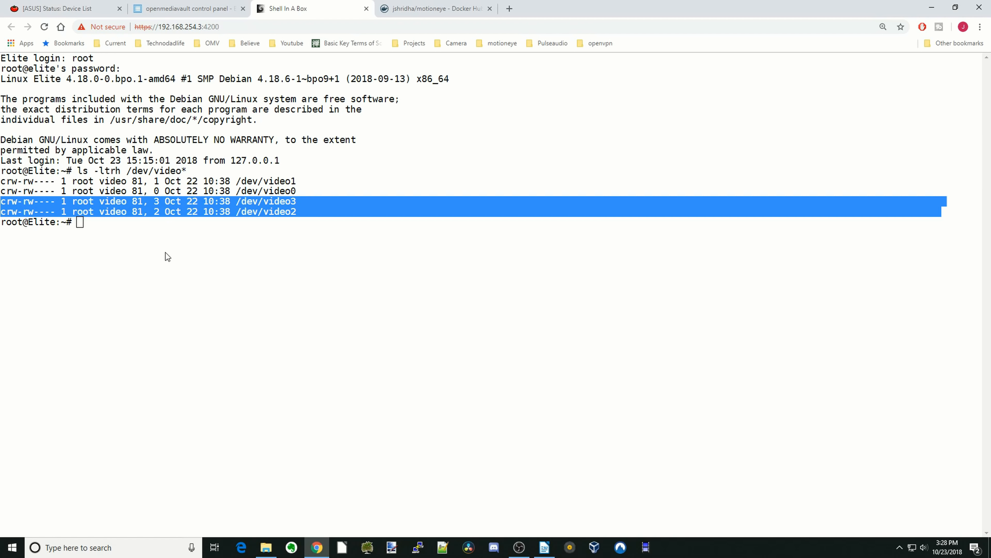
pyautogui.moveTo(109, 253)
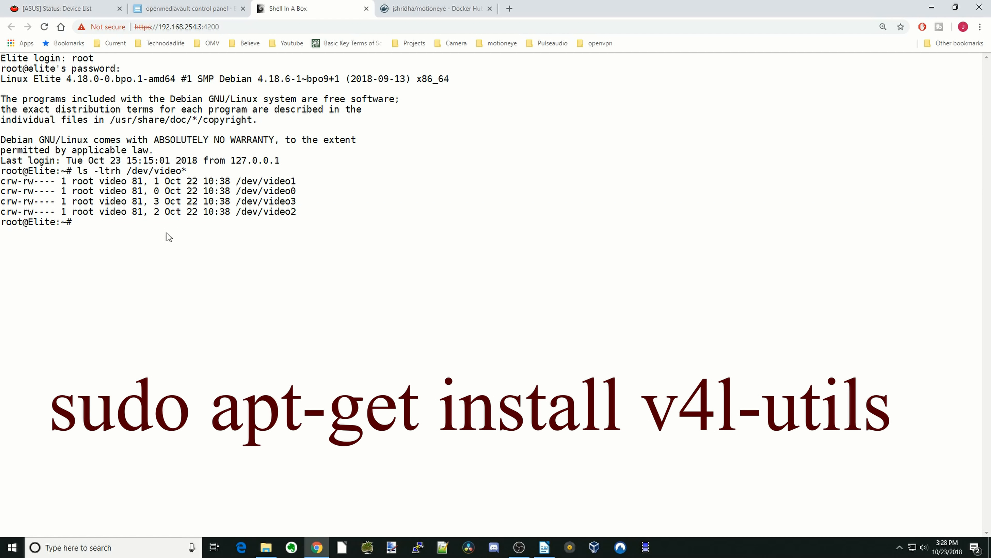
# - Run sudo apt-get install v4l-utils (already newest), then clear the terminal
pyautogui.write('sudo apt-get install v4l-utils')
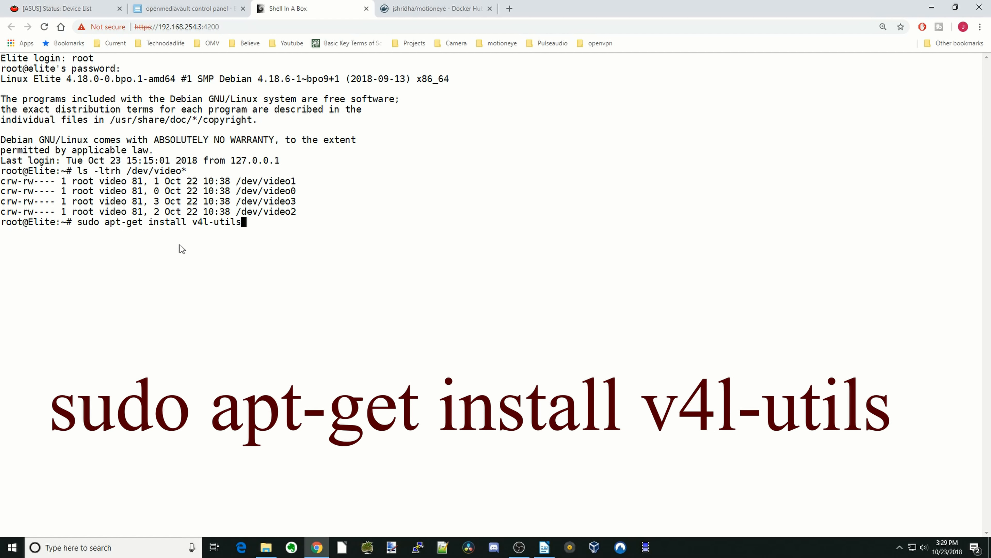
pyautogui.moveTo(132, 234)
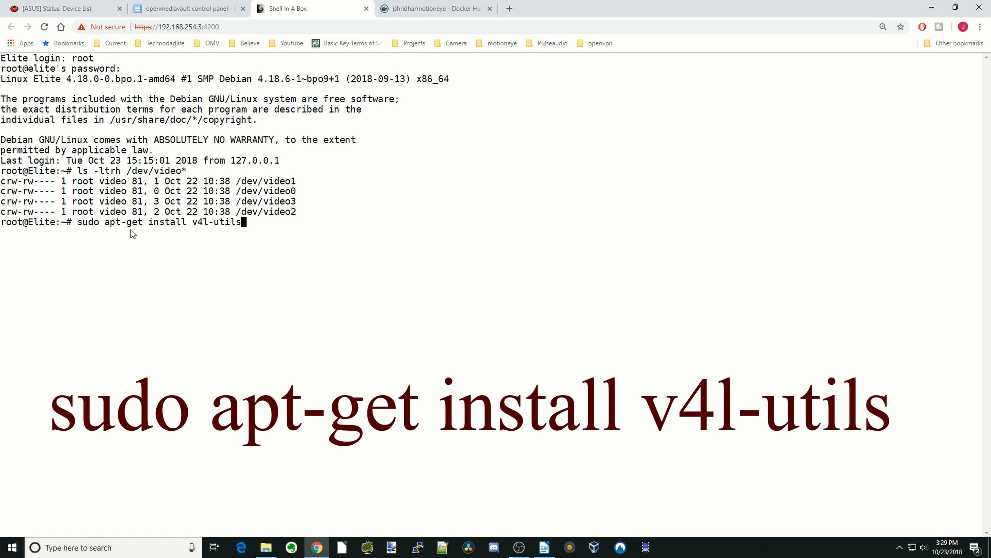
pyautogui.moveTo(194, 233)
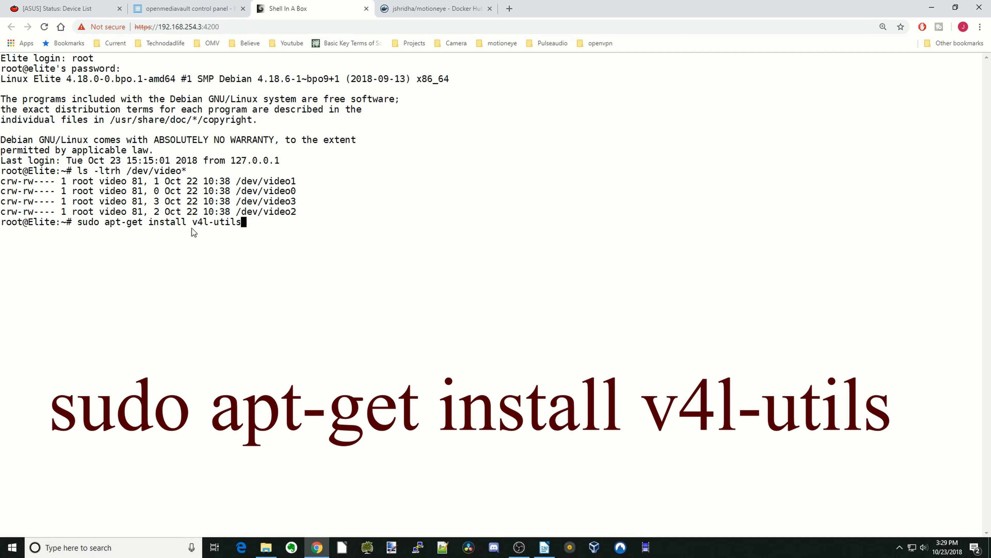
pyautogui.moveTo(213, 232)
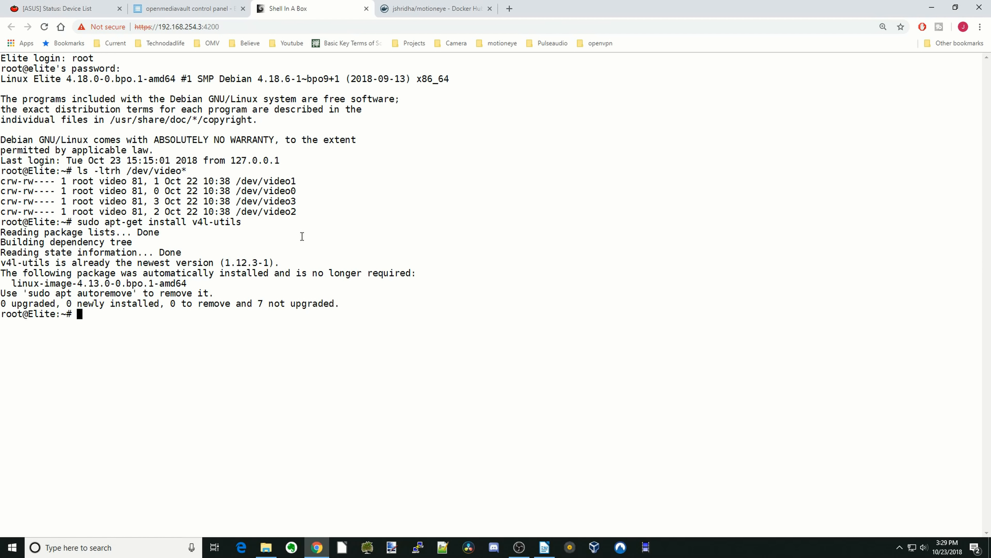
pyautogui.write('clear')
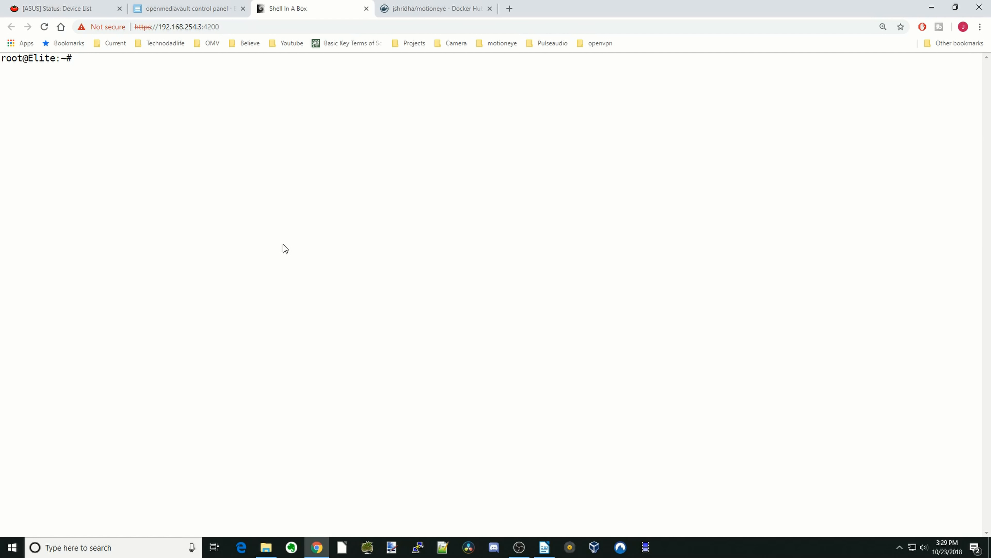
pyautogui.write('v4l2-ctl --')
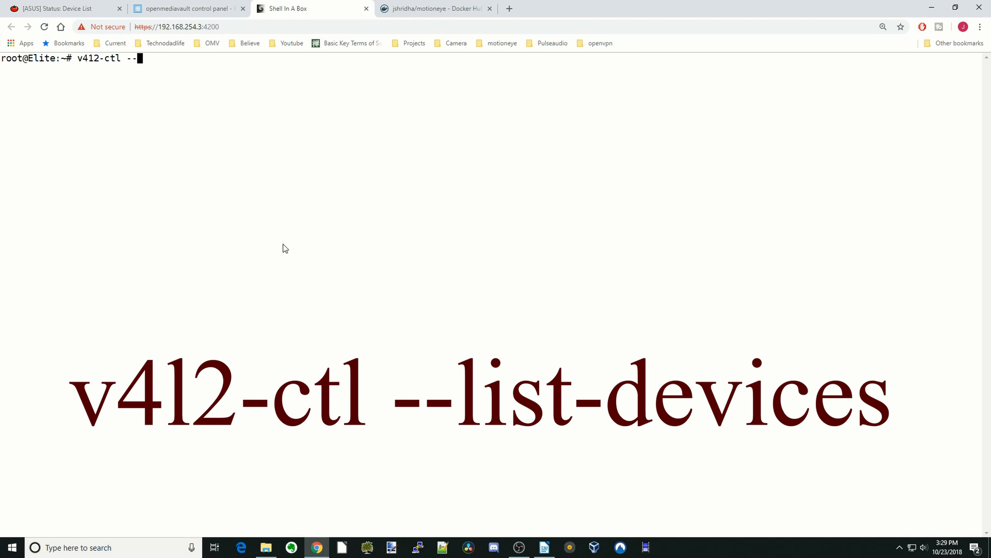
pyautogui.write('list-devices')
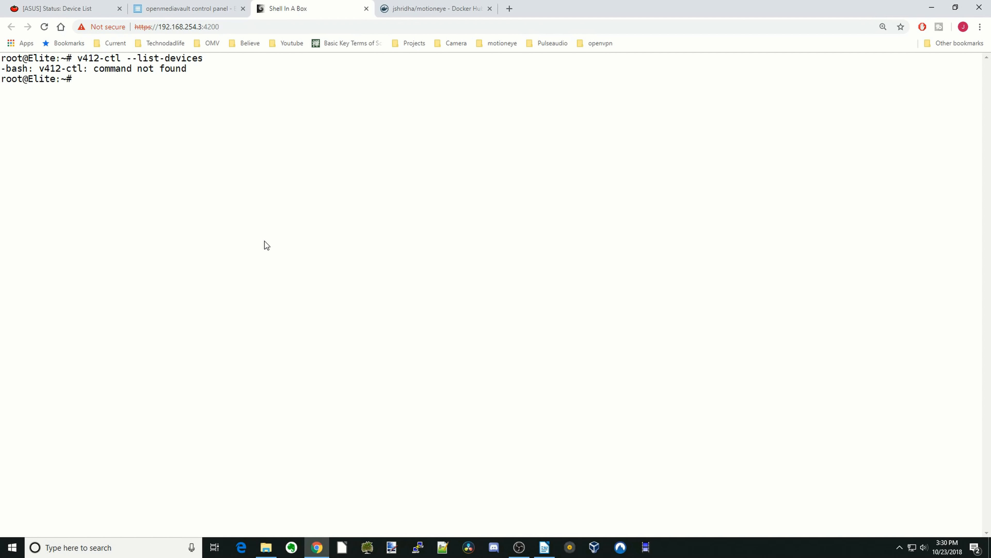
pyautogui.write('v4l2-ctl --list')
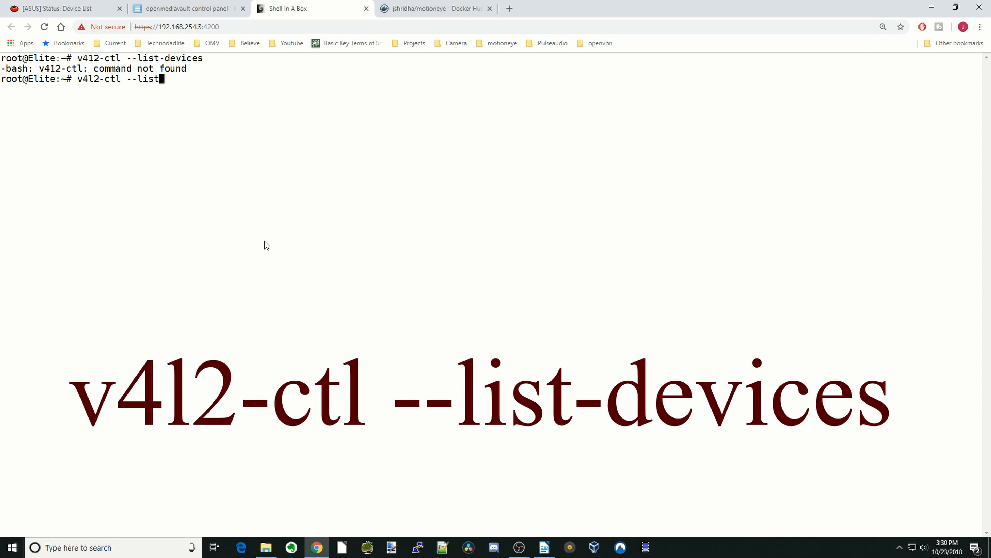
pyautogui.write('-devices')
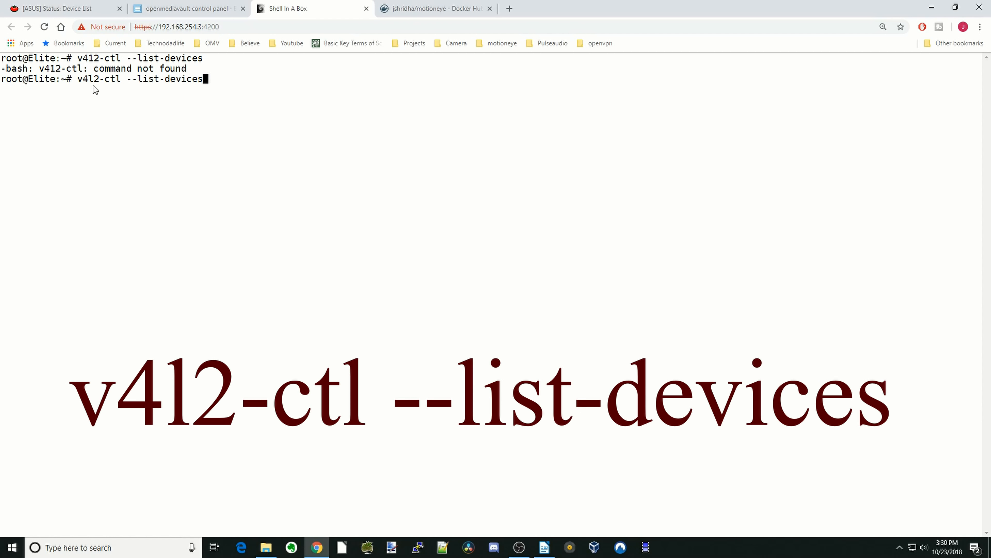
pyautogui.moveTo(116, 90)
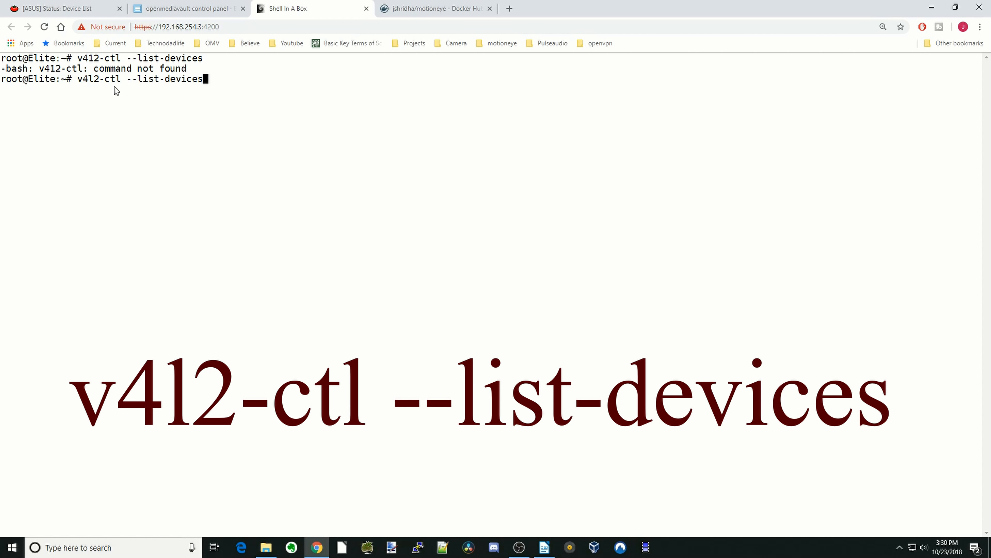
pyautogui.moveTo(140, 88)
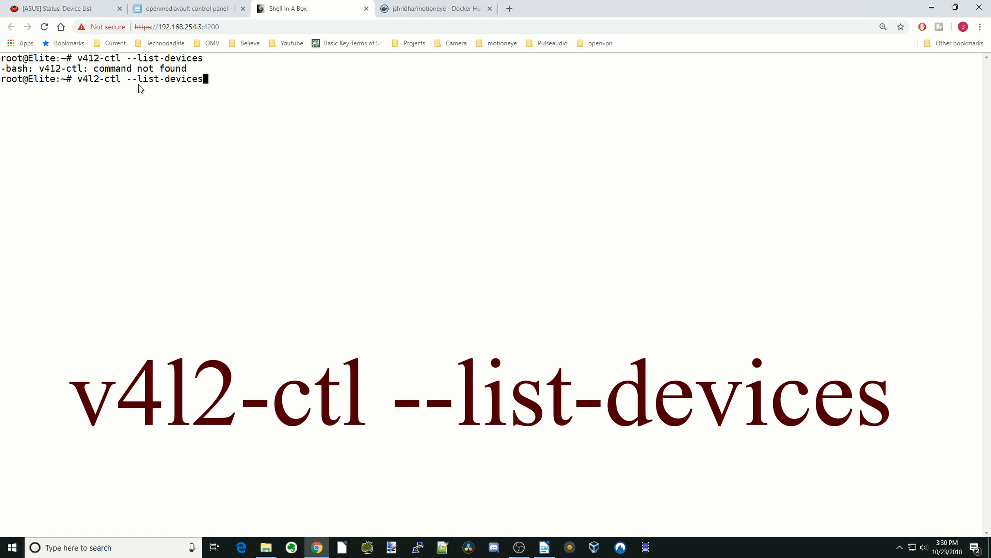
pyautogui.moveTo(278, 93)
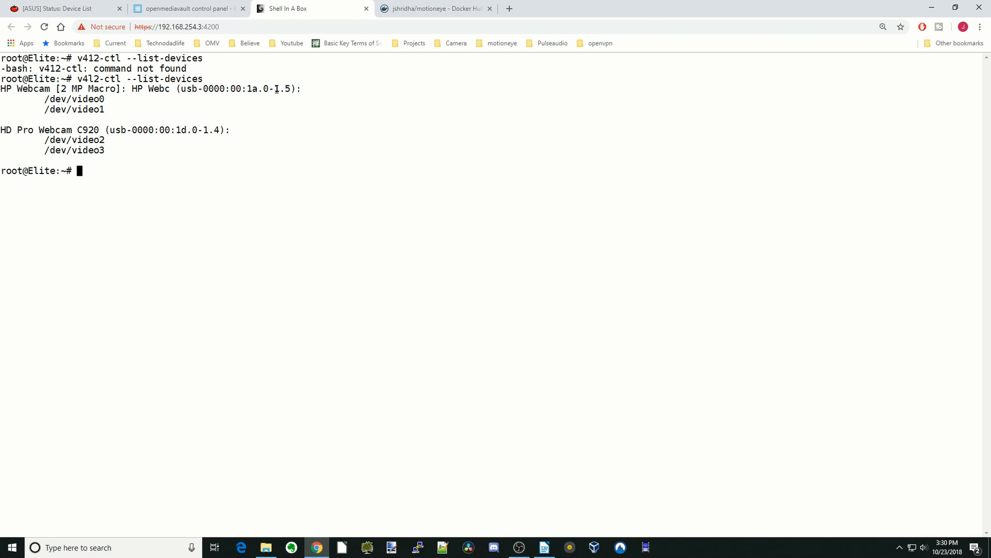
pyautogui.moveTo(304, 93)
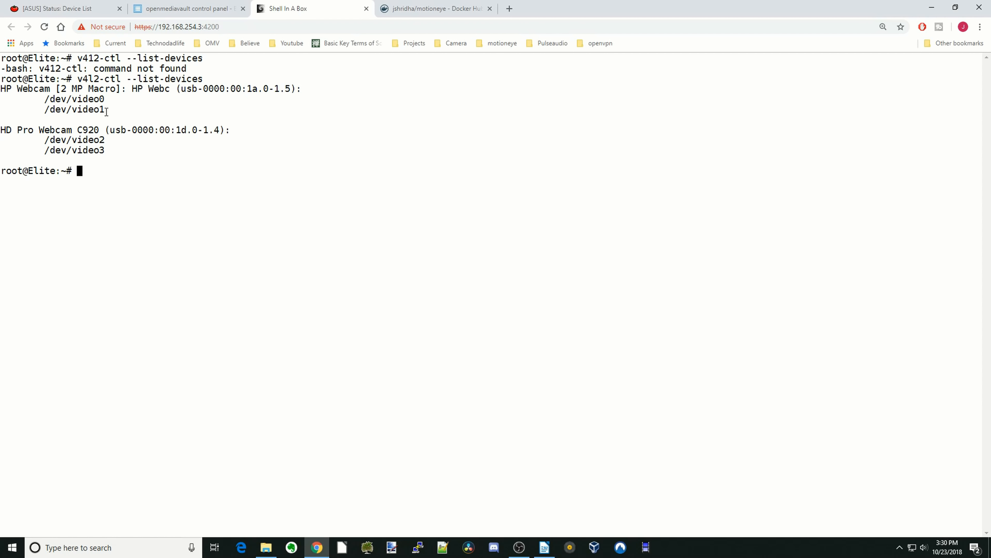
pyautogui.moveTo(73, 98); pyautogui.dragTo(109, 109)
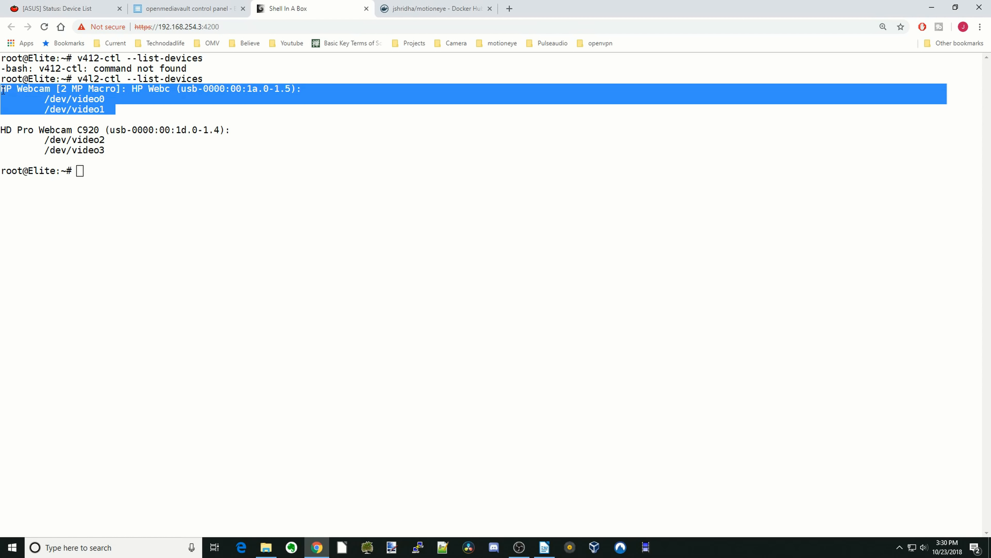
pyautogui.moveTo(340, 158)
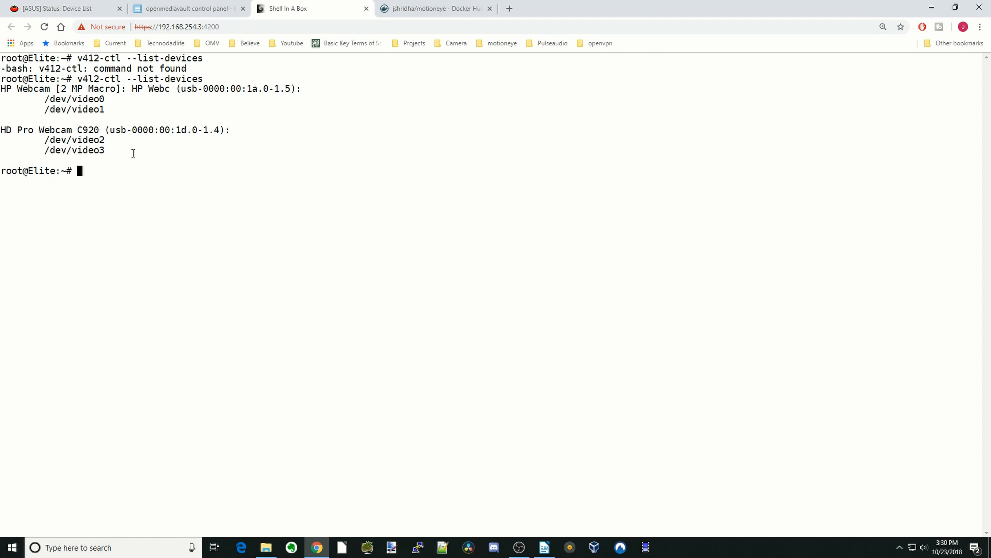
pyautogui.moveTo(0, 130); pyautogui.dragTo(133, 149)
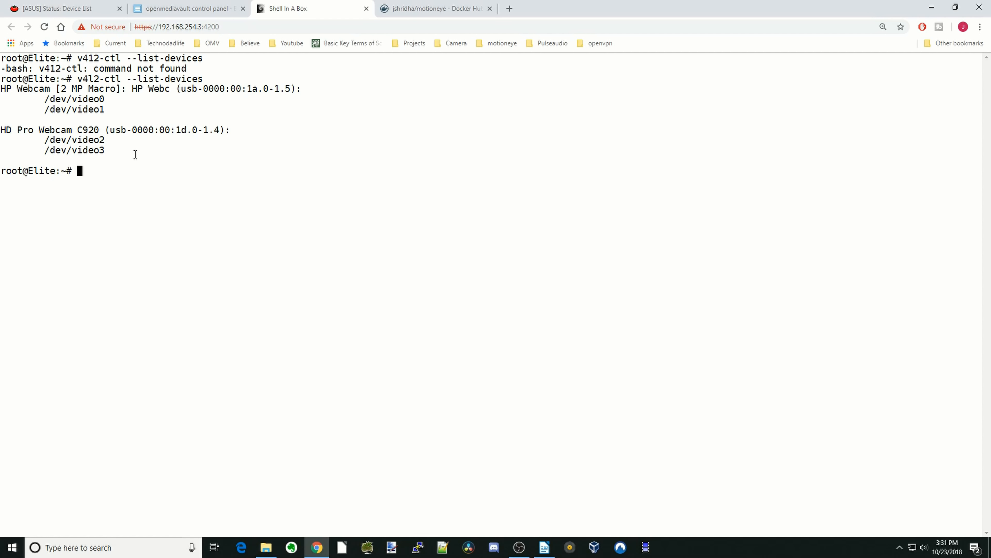
# - Start running jshridha/motioneye as a container with restart policy always
pyautogui.click(188, 9)
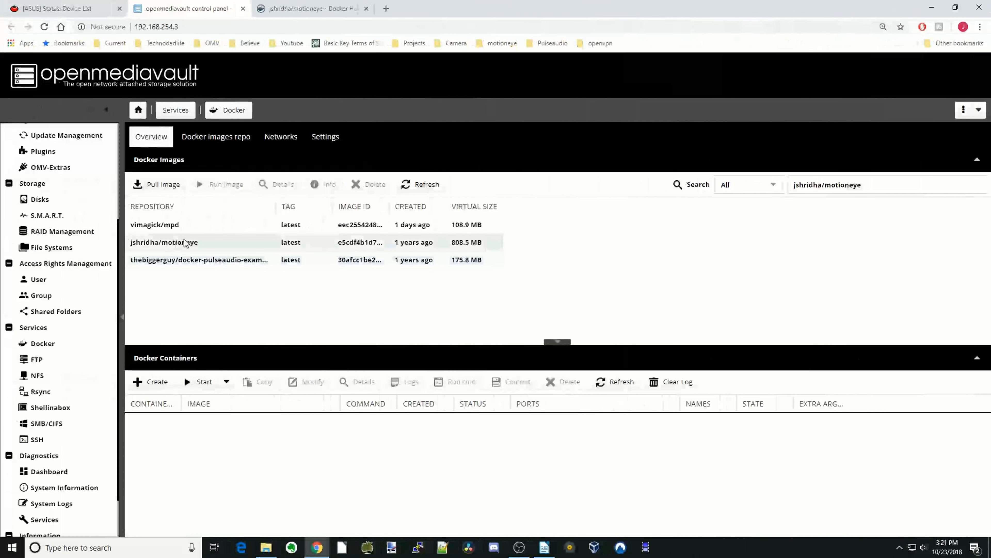
pyautogui.click(165, 242)
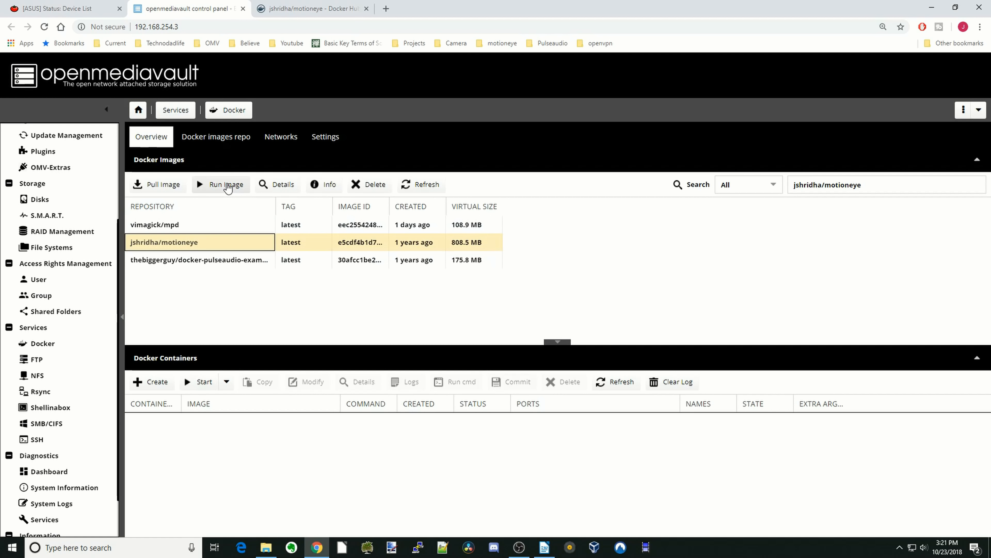
pyautogui.click(220, 184)
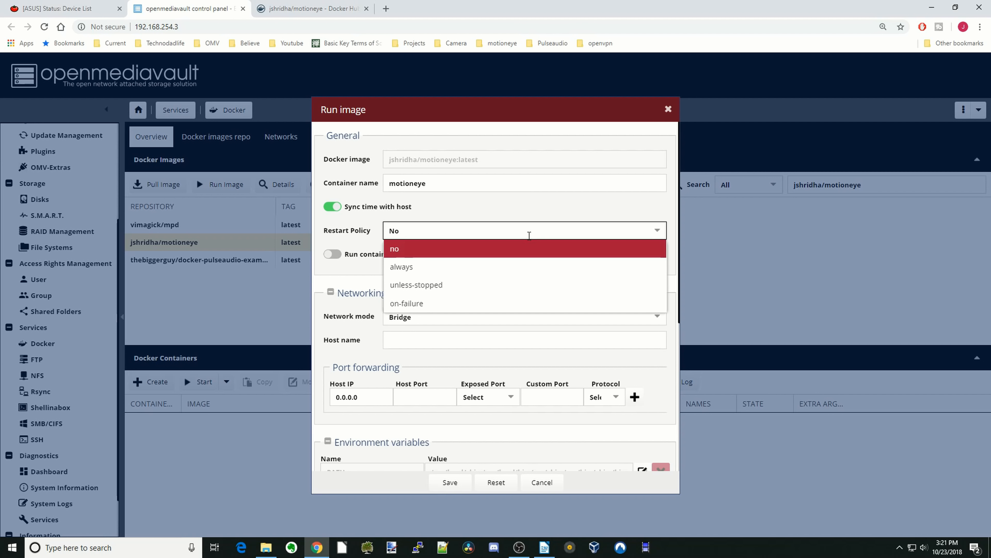
pyautogui.click(402, 266)
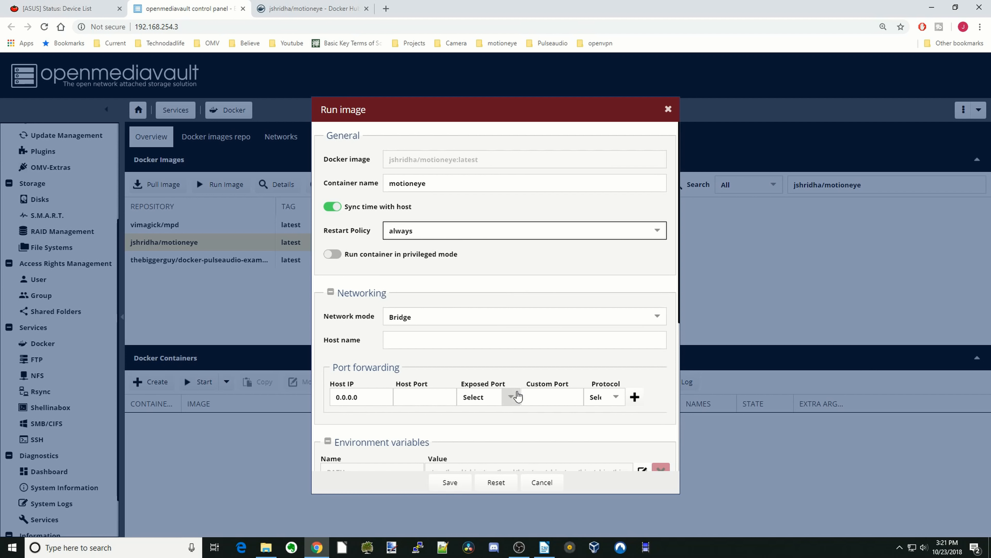
# - Forward exposed ports 8081 and 8765 to the host
pyautogui.click(511, 397)
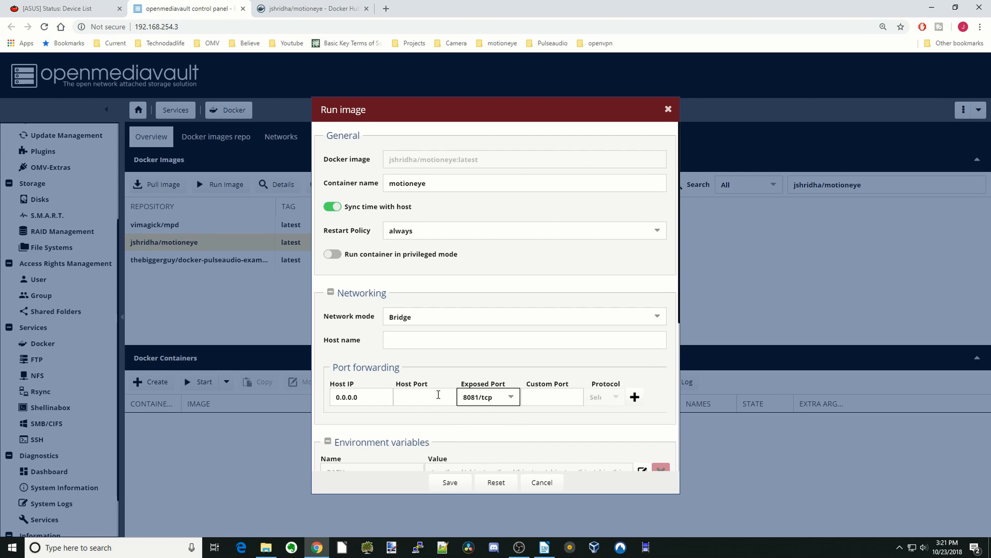
pyautogui.write('8081')
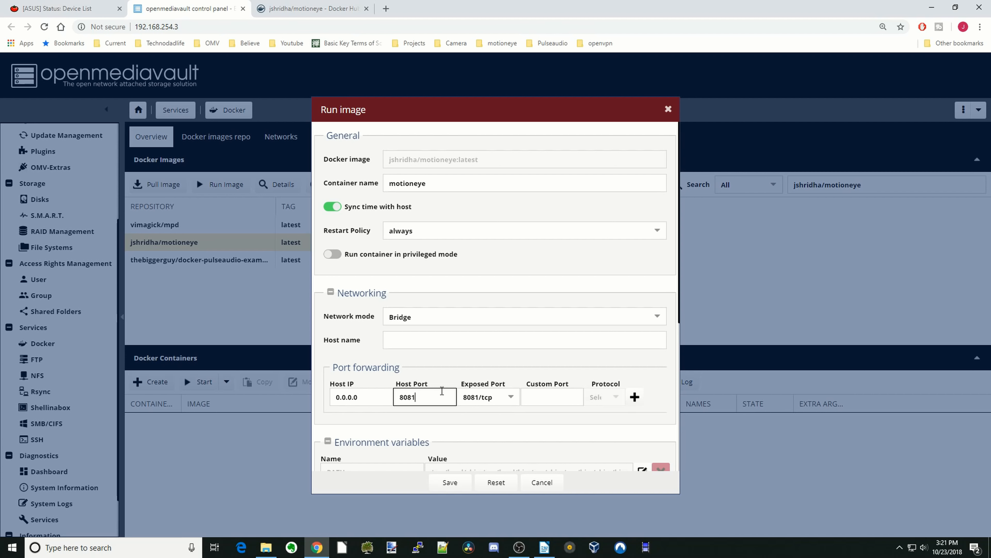
pyautogui.click(635, 397)
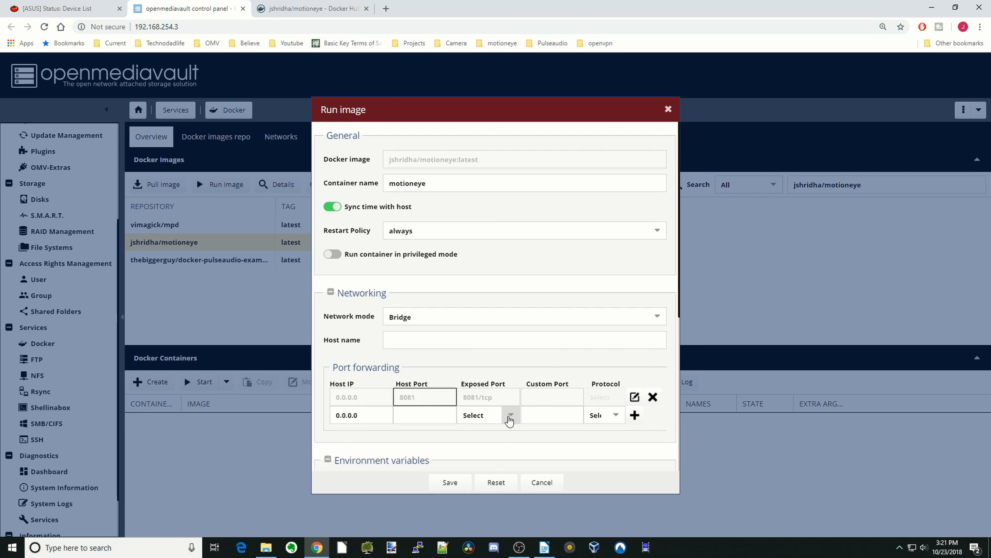
pyautogui.click(511, 415)
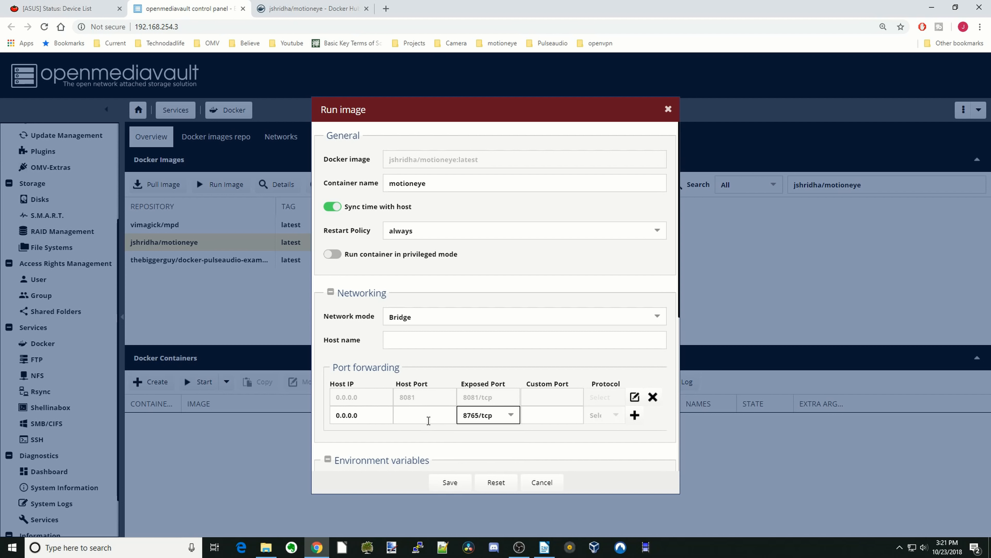
pyautogui.write('8765')
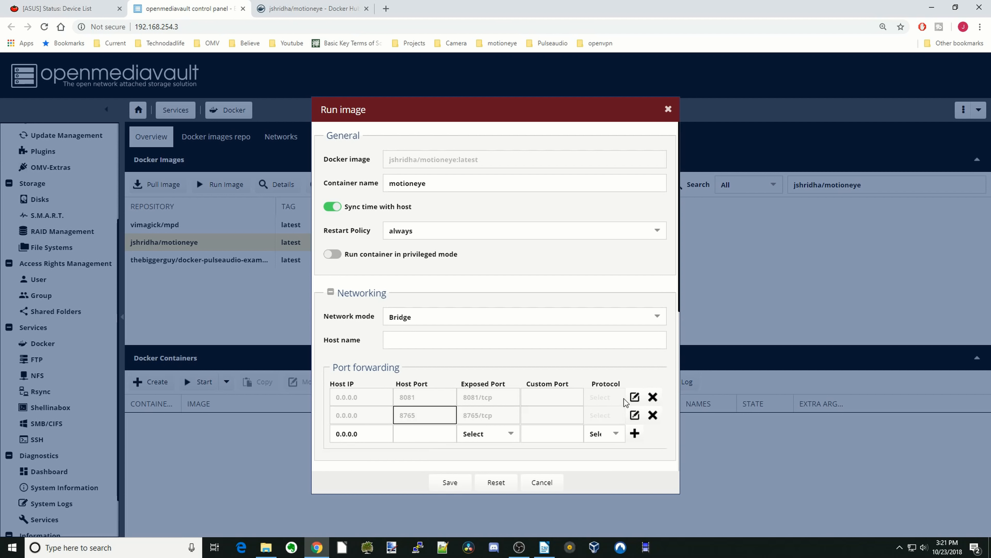
pyautogui.scroll(-3)
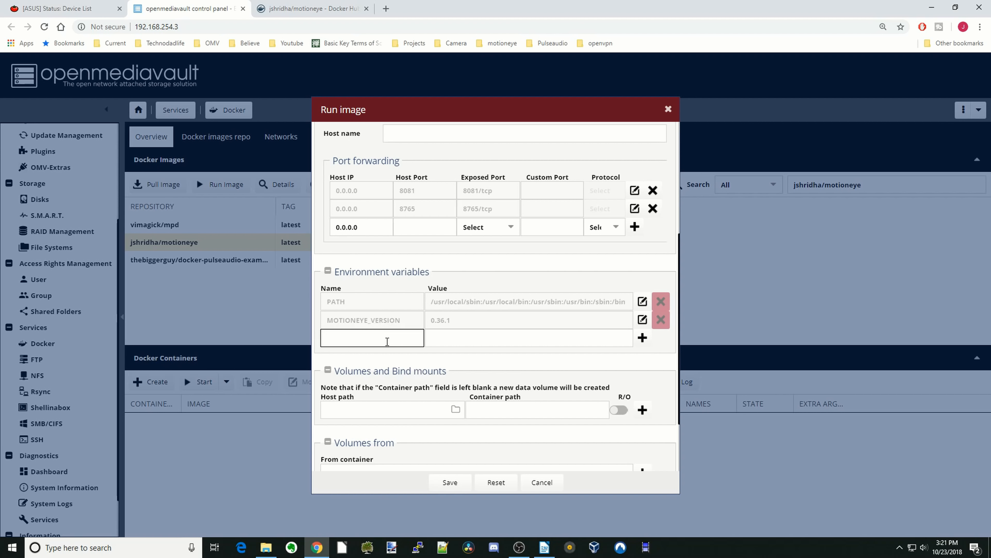
# - Add environment variables PUID=0 and PGID=0
pyautogui.write('PUID')
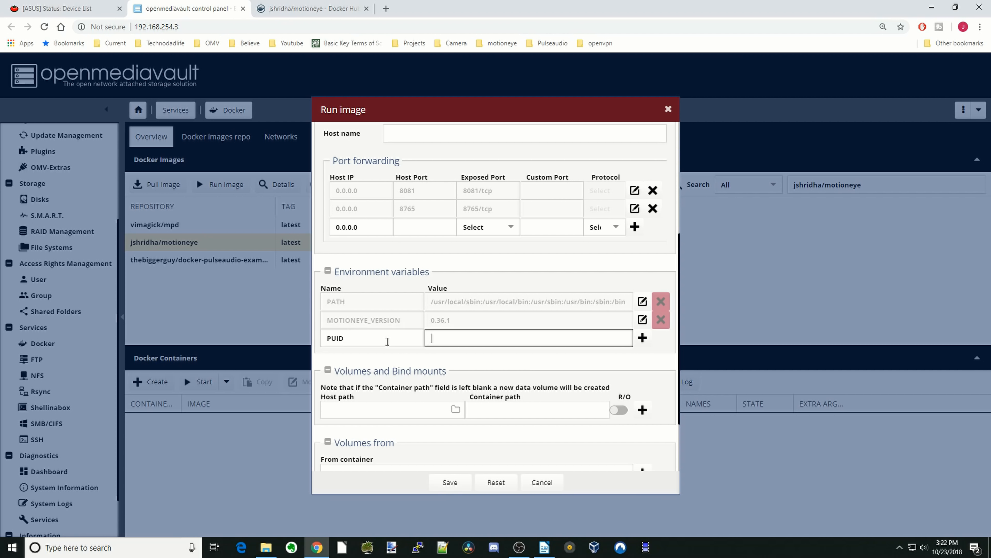
pyautogui.write('0')
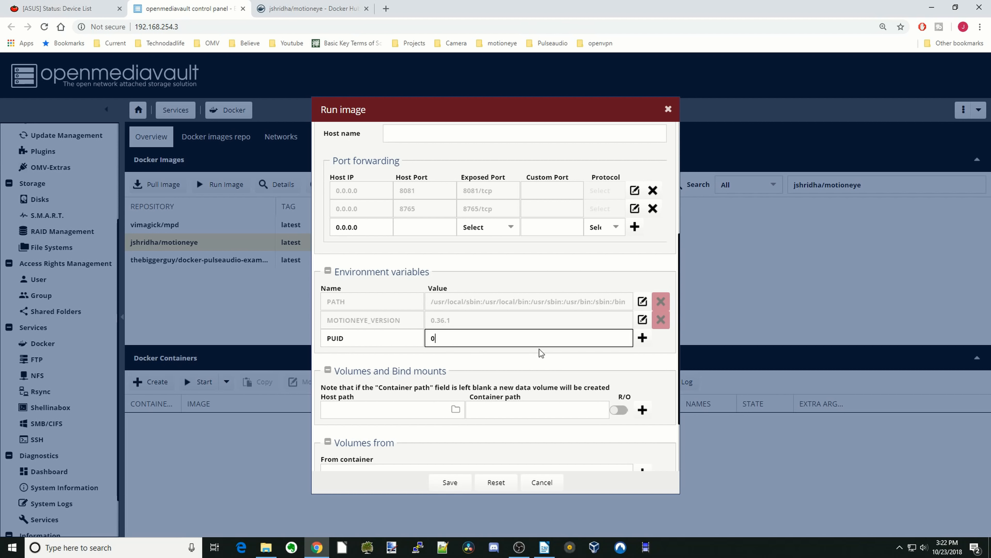
pyautogui.click(642, 338)
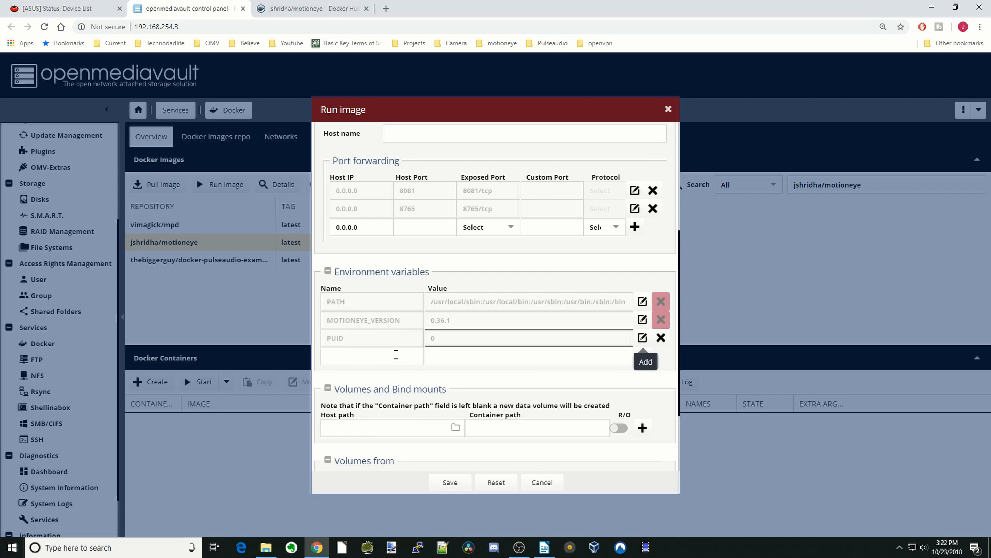
pyautogui.click(371, 355)
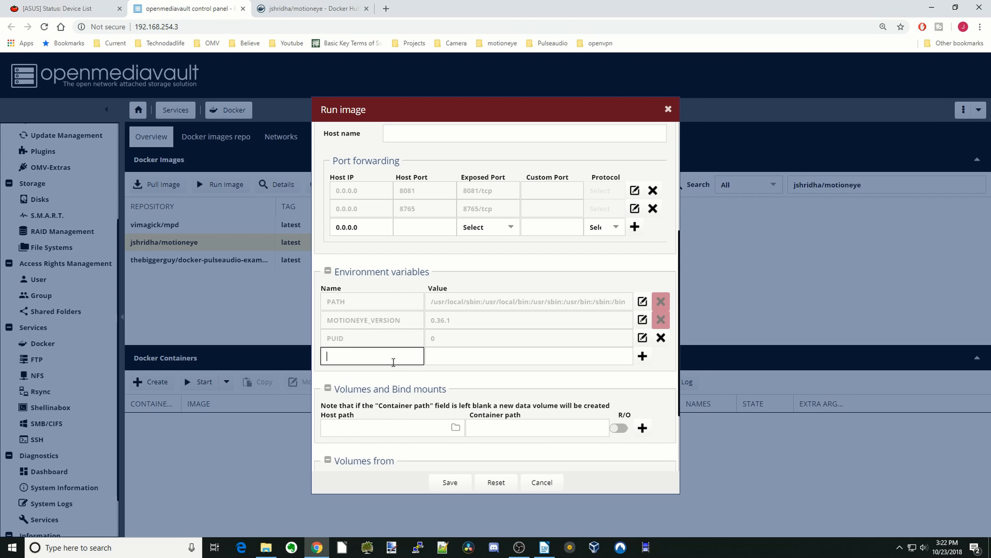
pyautogui.write('PGID')
pyautogui.click(529, 356)
pyautogui.write('0')
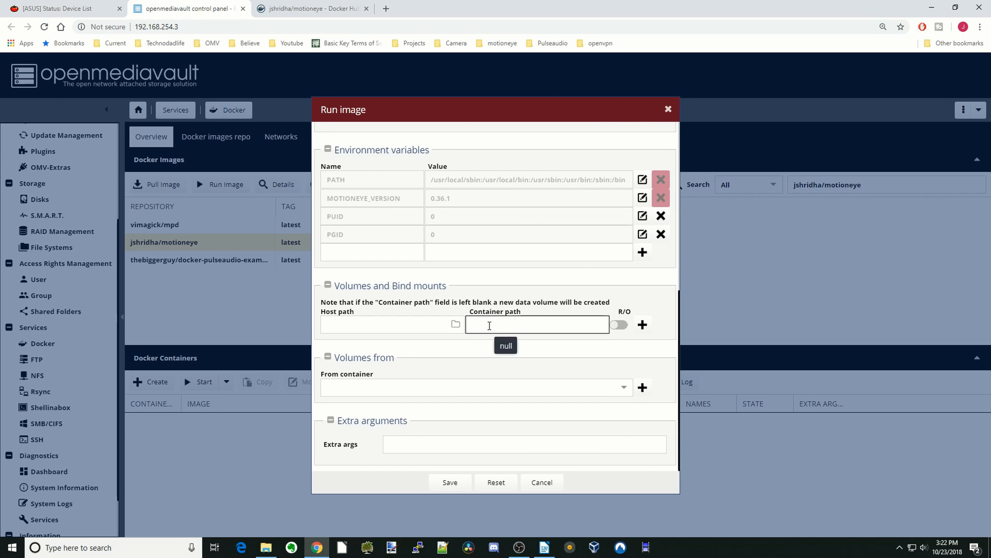
# - Enter /config as container path and create a Motioneye folder under appdata in File Explorer
pyautogui.write('/config')
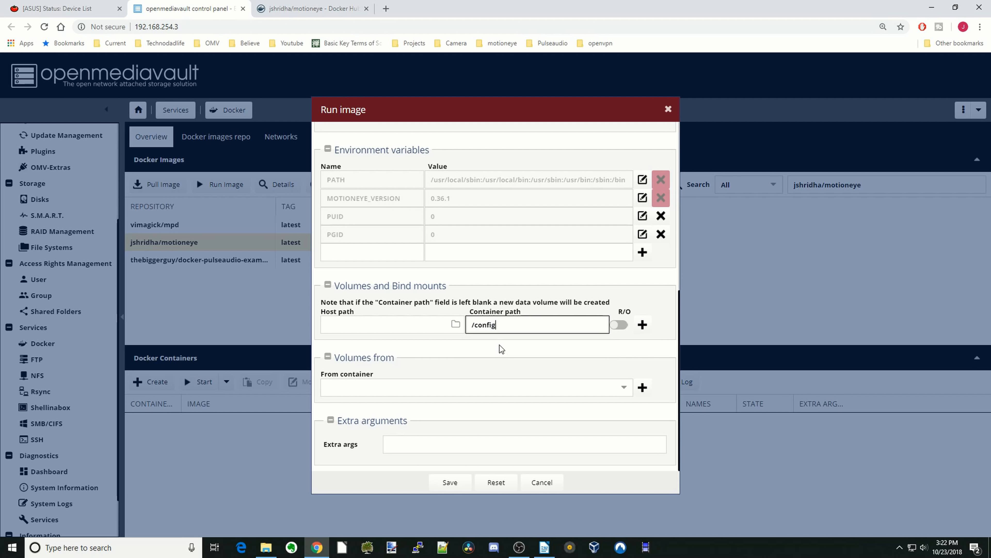
pyautogui.moveTo(430, 361)
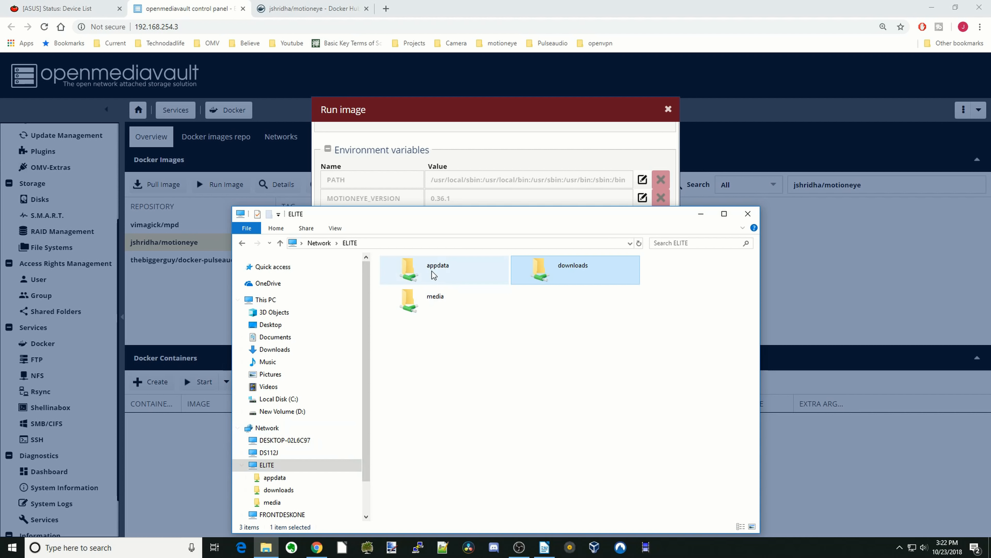
pyautogui.doubleClick(408, 269)
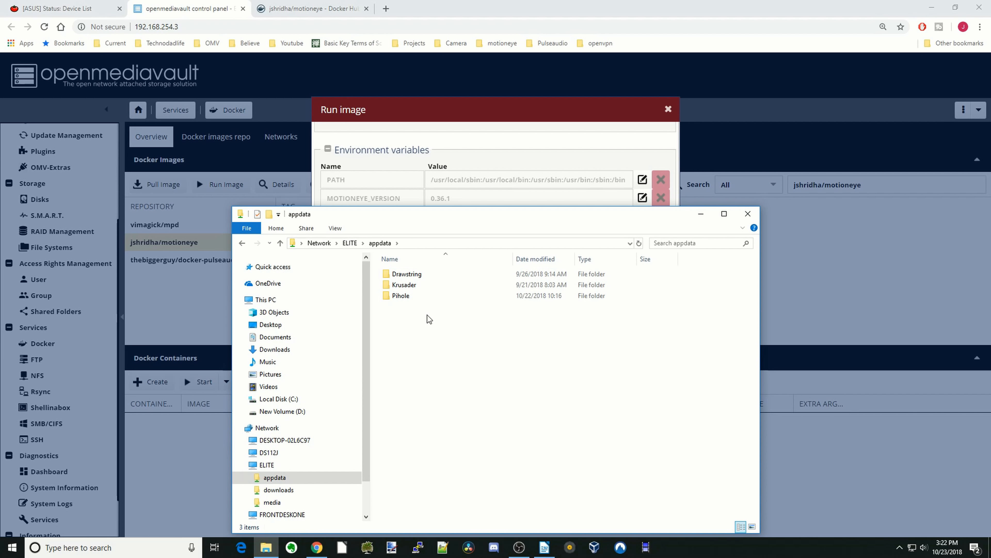
pyautogui.rightClick(427, 319)
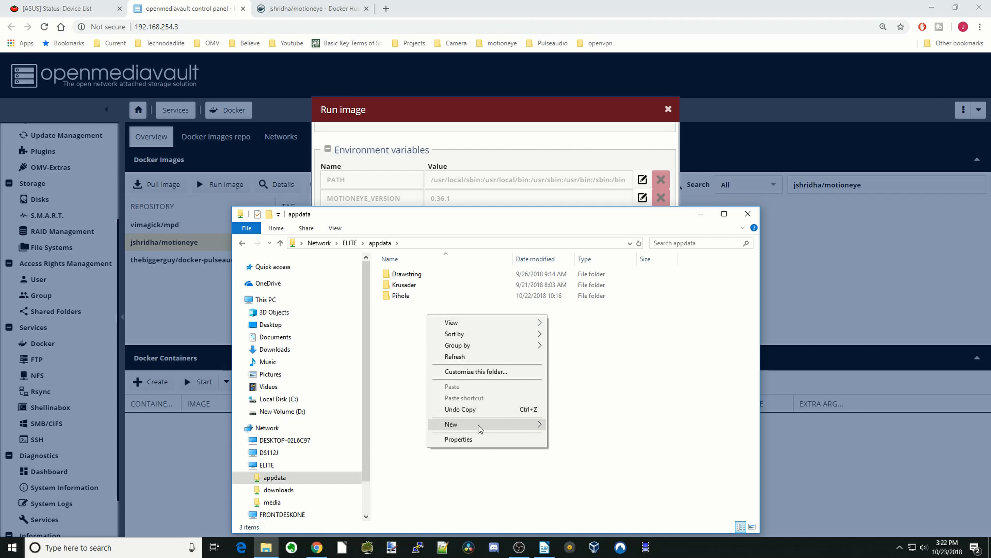
pyautogui.click(451, 425)
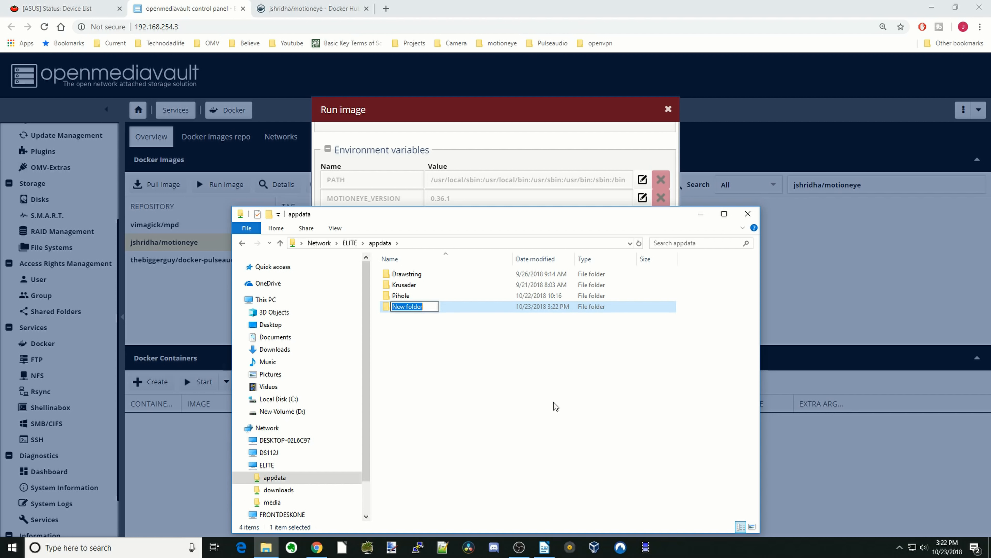
pyautogui.write('M')
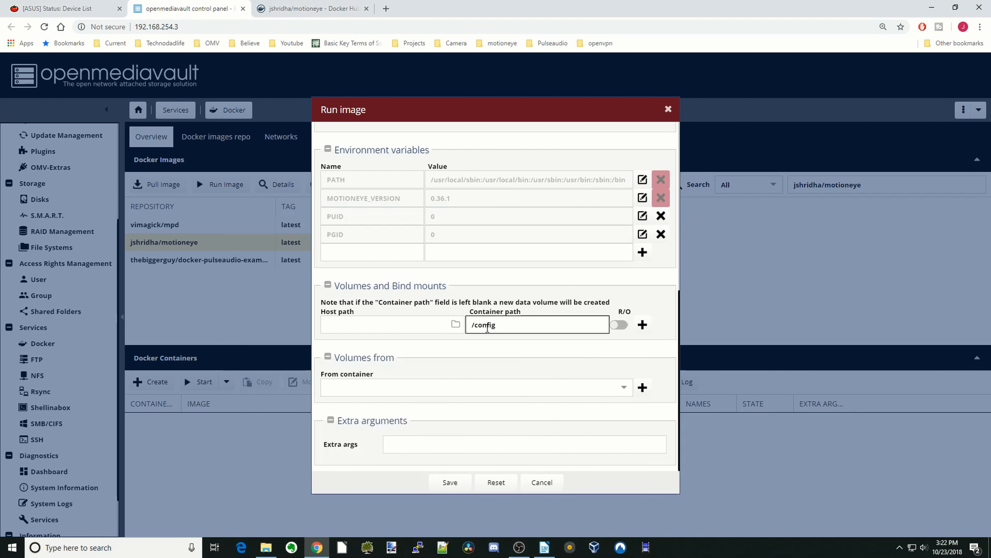
# - Browse the host path to /sharedfolders/appdata/Motioneye
pyautogui.click(455, 324)
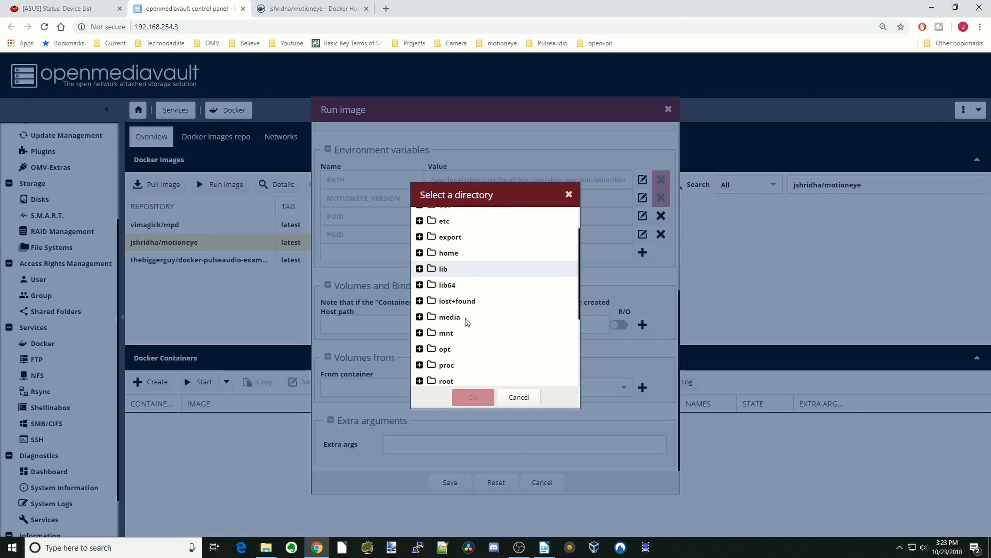
pyautogui.click(461, 333)
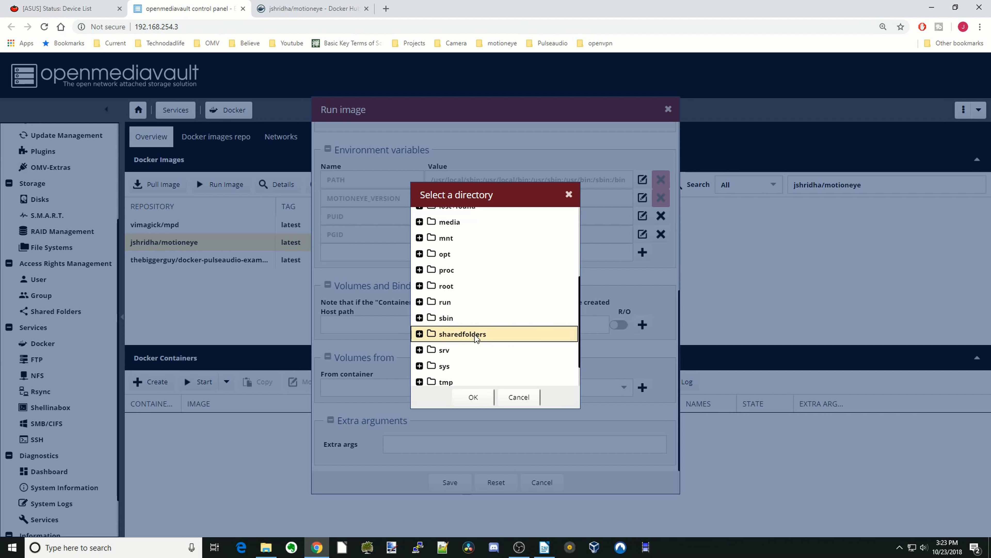
pyautogui.click(420, 333)
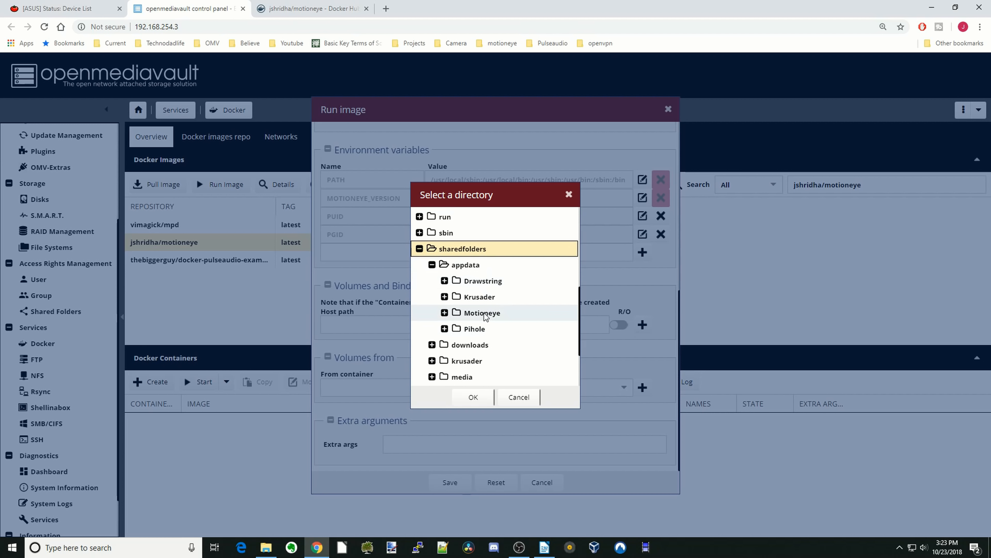
pyautogui.click(473, 396)
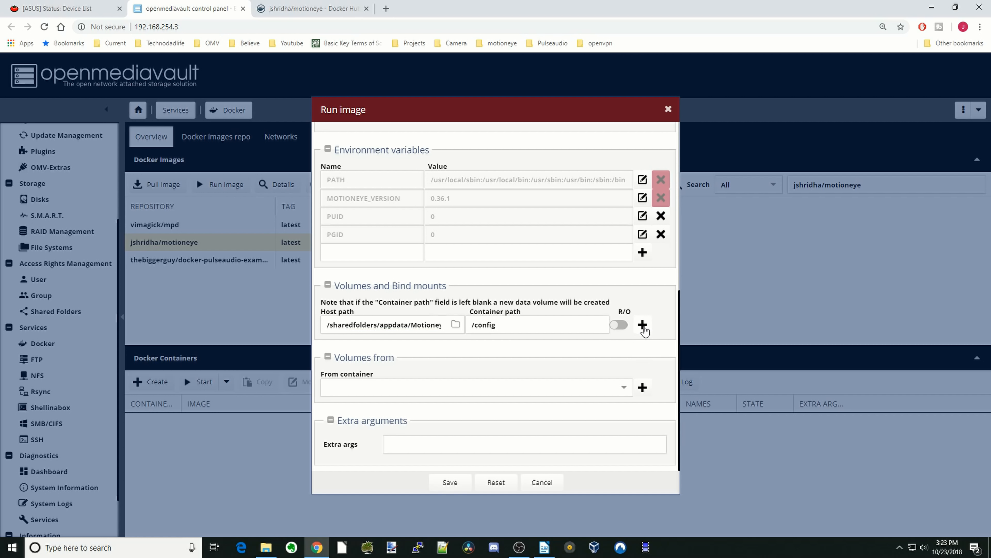
# - Add the /config mount, then map /sharedfolders/media/Motioneye to /home/nobody/motioneye as a second bind mount
pyautogui.click(643, 325)
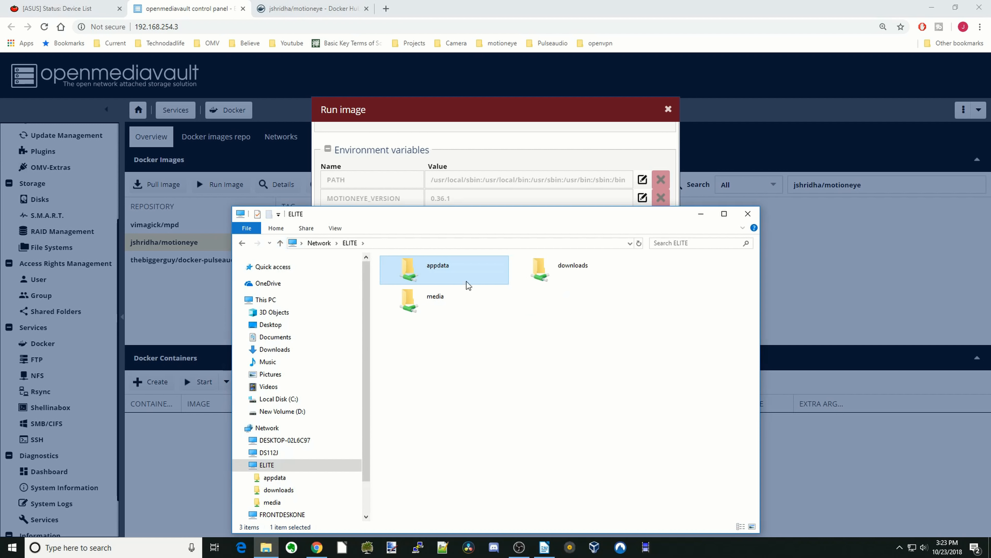
pyautogui.click(435, 296)
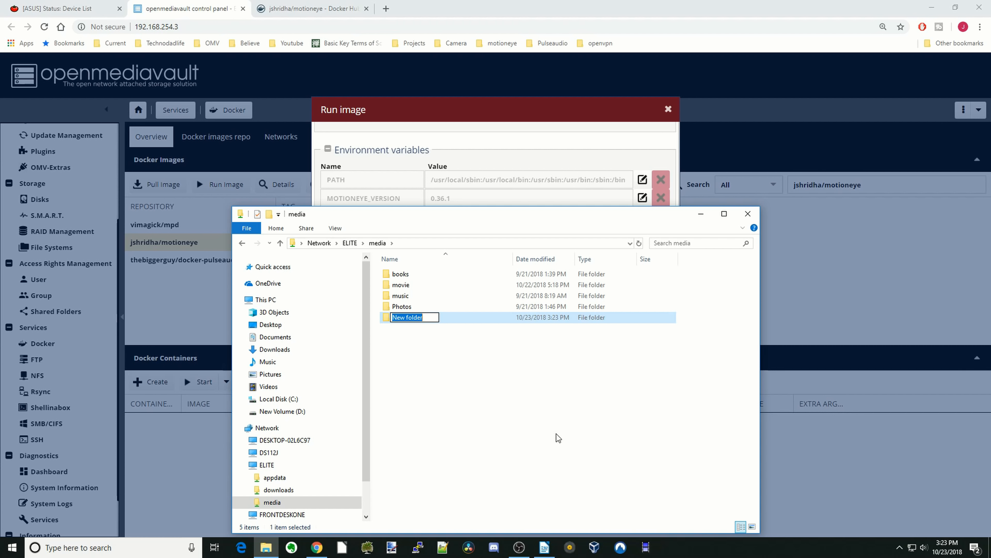
pyautogui.write('Motioneye')
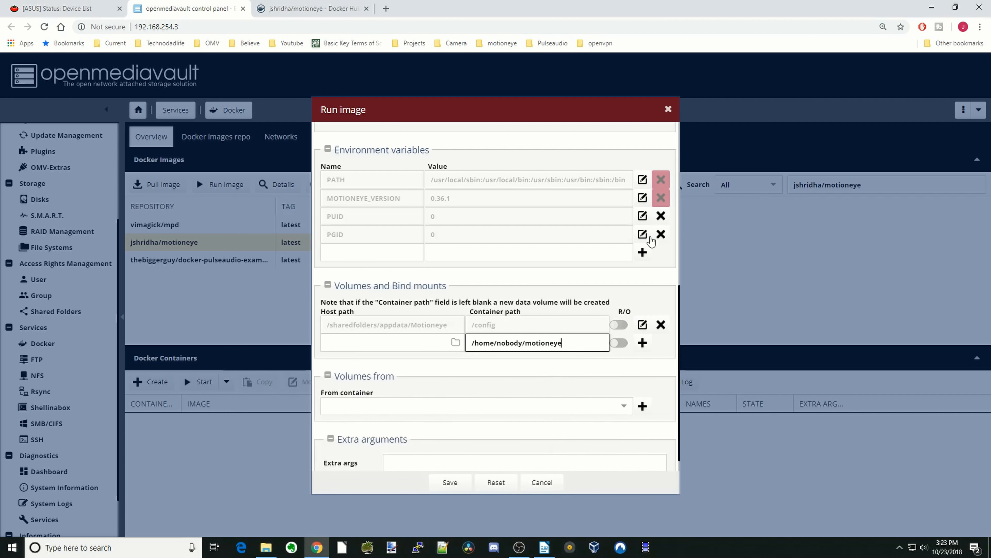
pyautogui.click(455, 343)
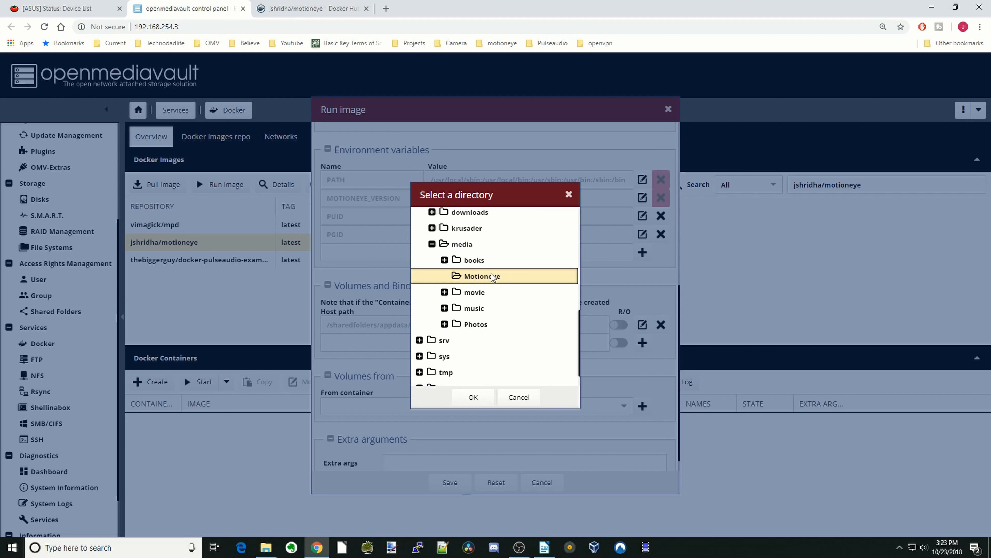
pyautogui.click(473, 397)
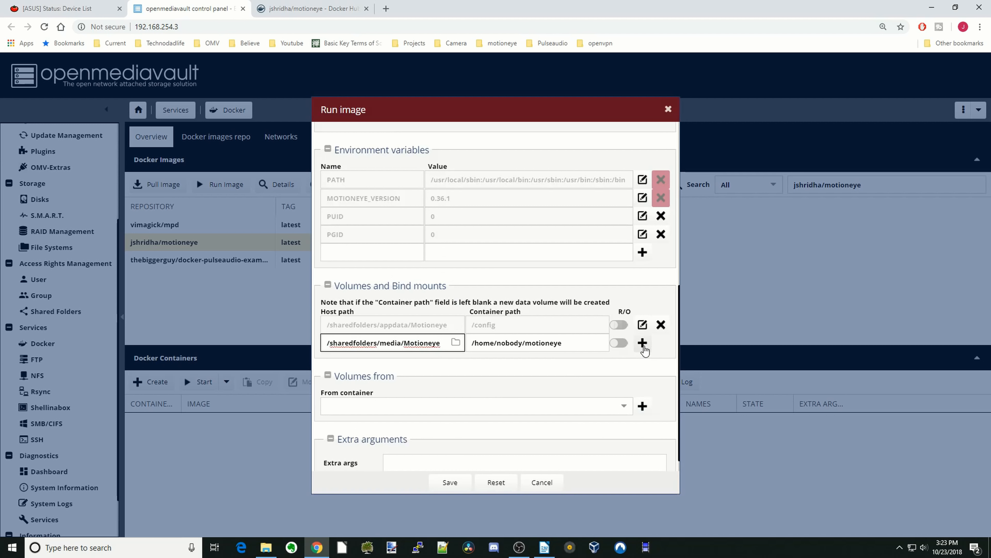
pyautogui.click(642, 343)
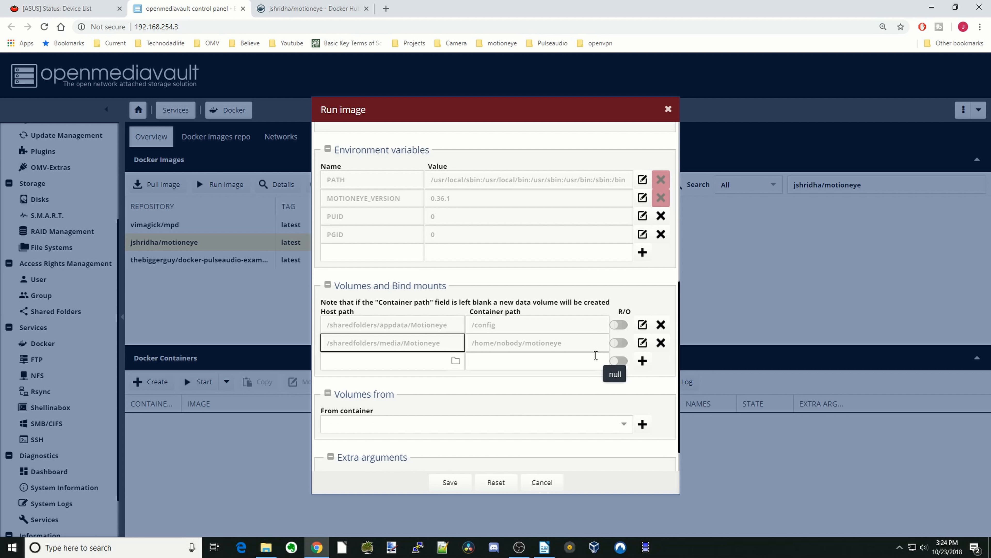
# - Enter extra args --device /dev/bus/usb --device=/dev/video0:/dev/video0 --device=/dev/video2:/dev/video2 and save
pyautogui.scroll(-3)
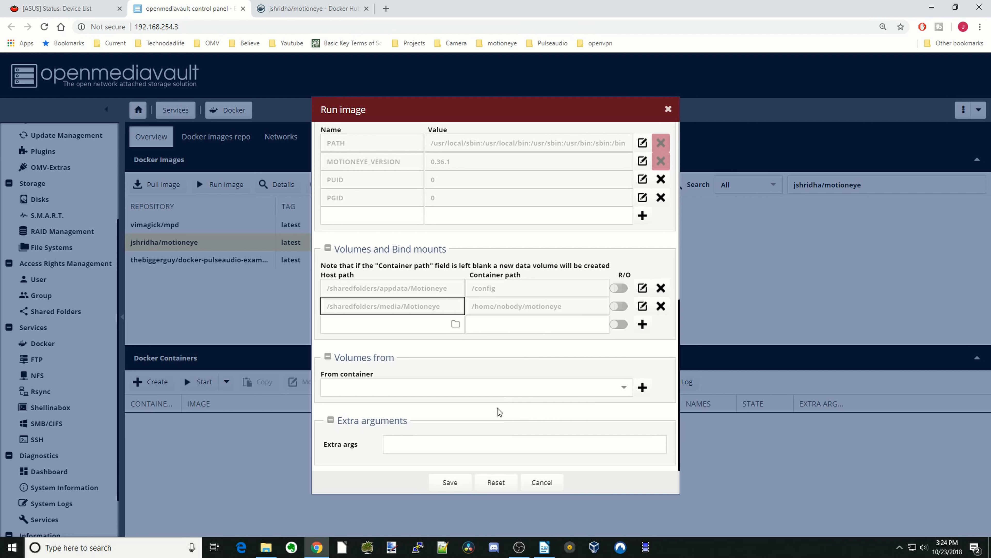
pyautogui.moveTo(504, 408)
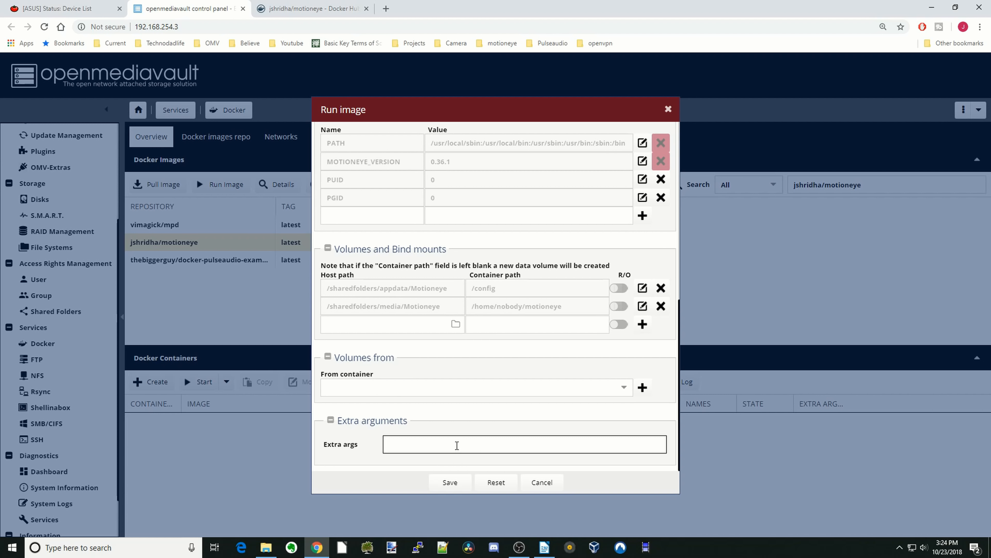
pyautogui.write('--device /dev/bu')
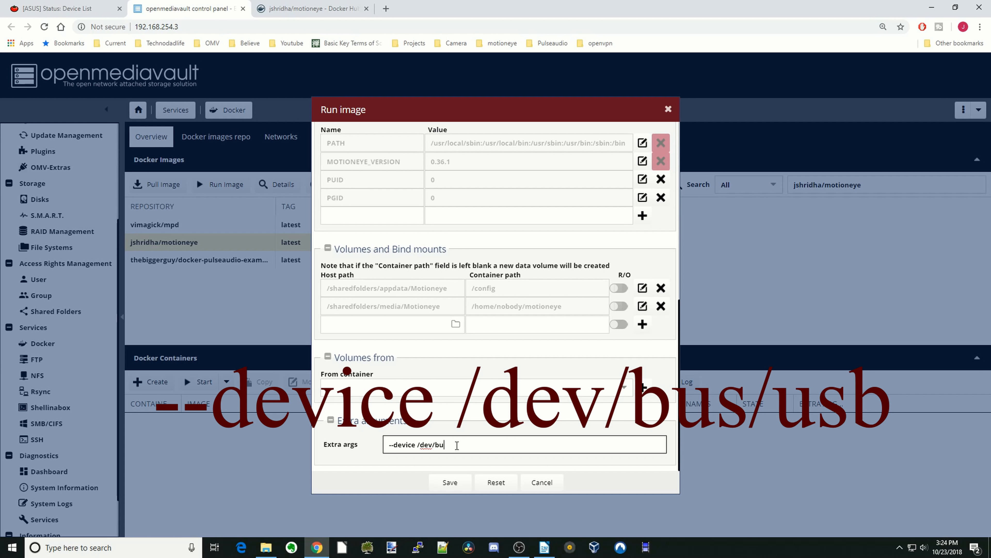
pyautogui.write('s/usb')
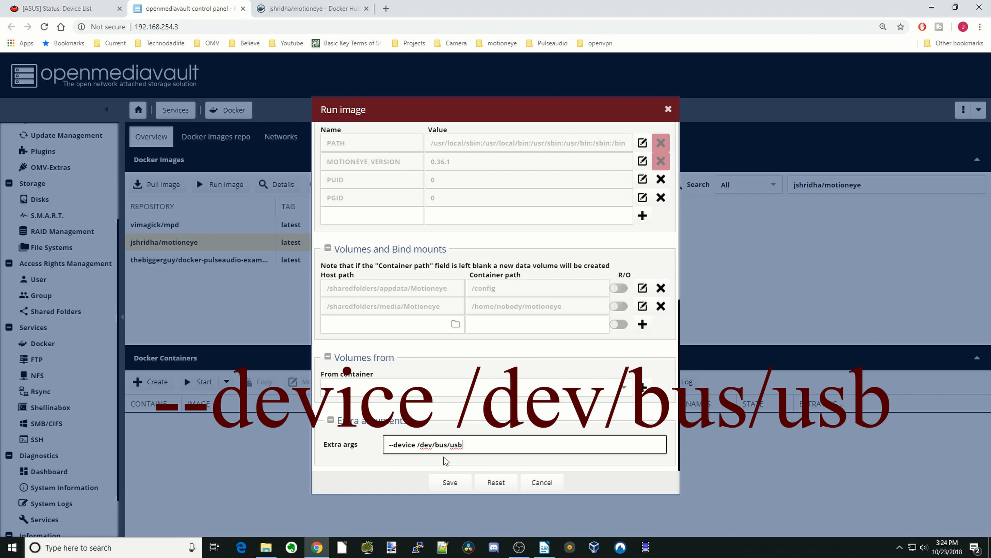
pyautogui.moveTo(422, 453)
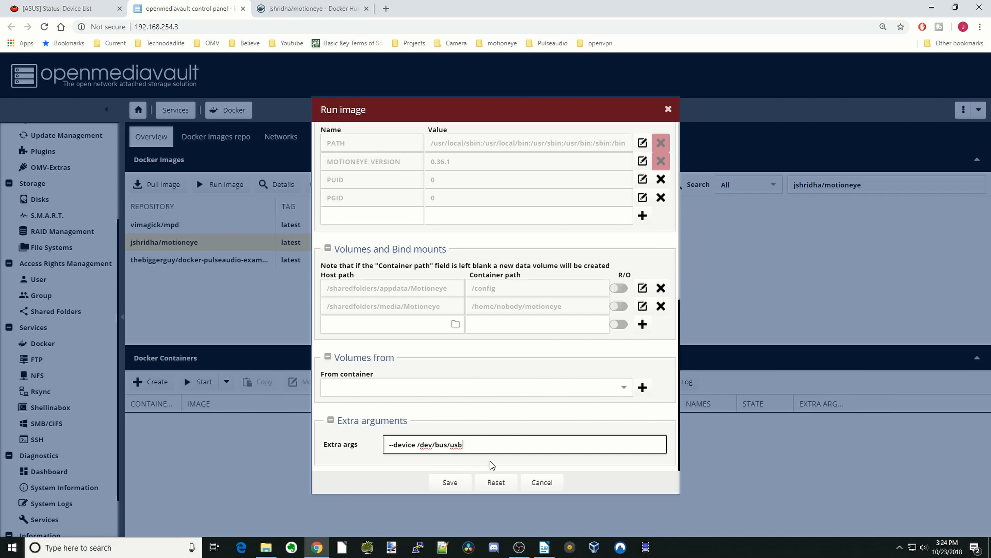
pyautogui.moveTo(496, 464)
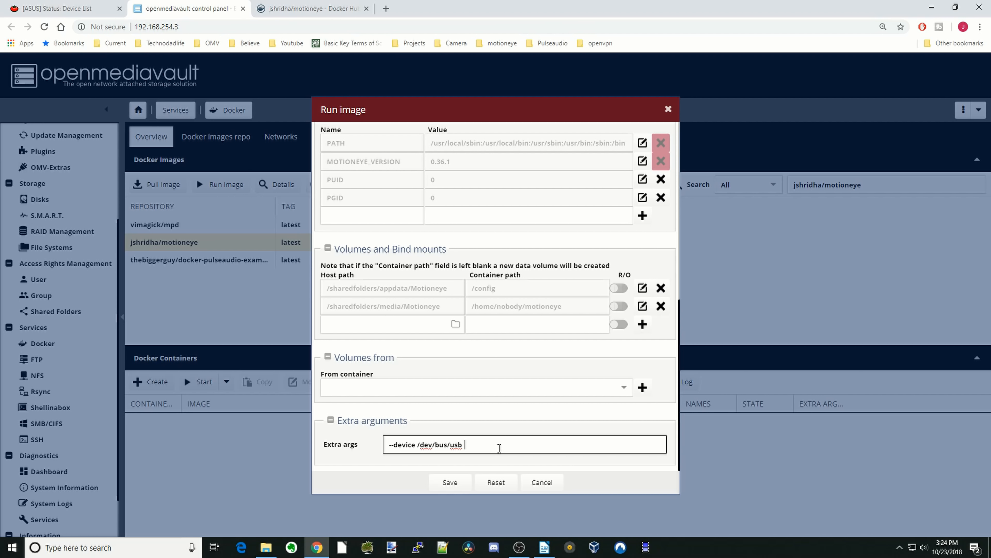
pyautogui.write('--device=/dev')
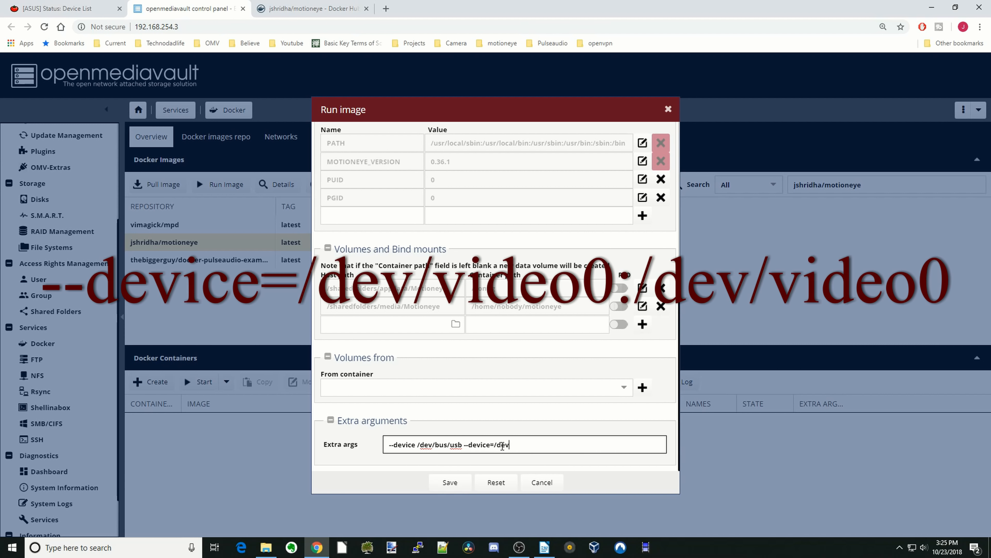
pyautogui.write('video0:/dev/video0')
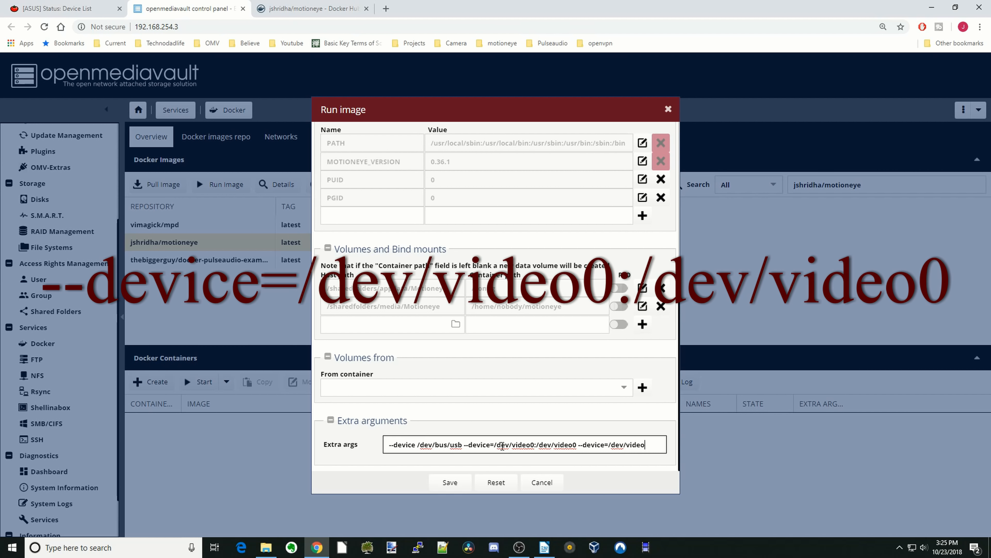
pyautogui.write('--device=/dev/video2:/dev/video2')
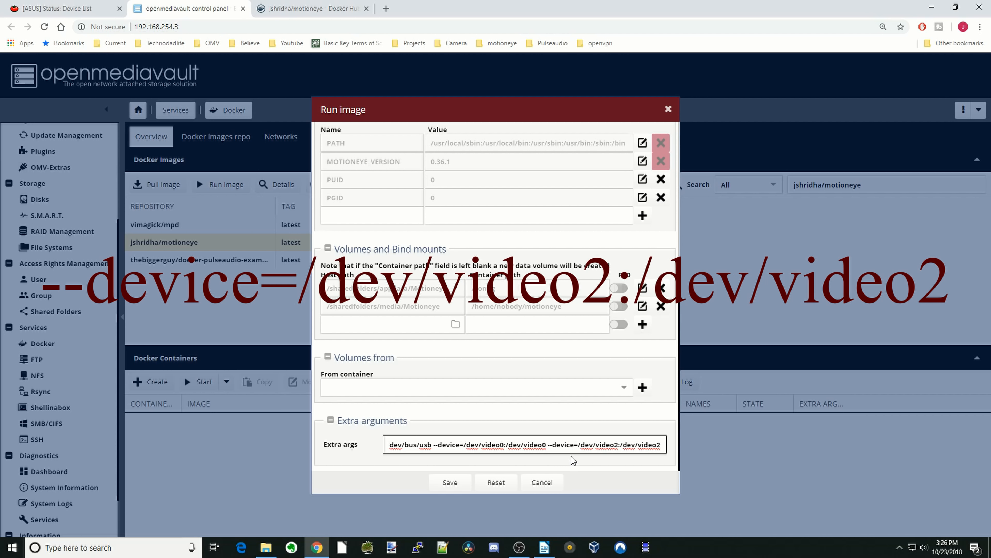
pyautogui.moveTo(617, 458)
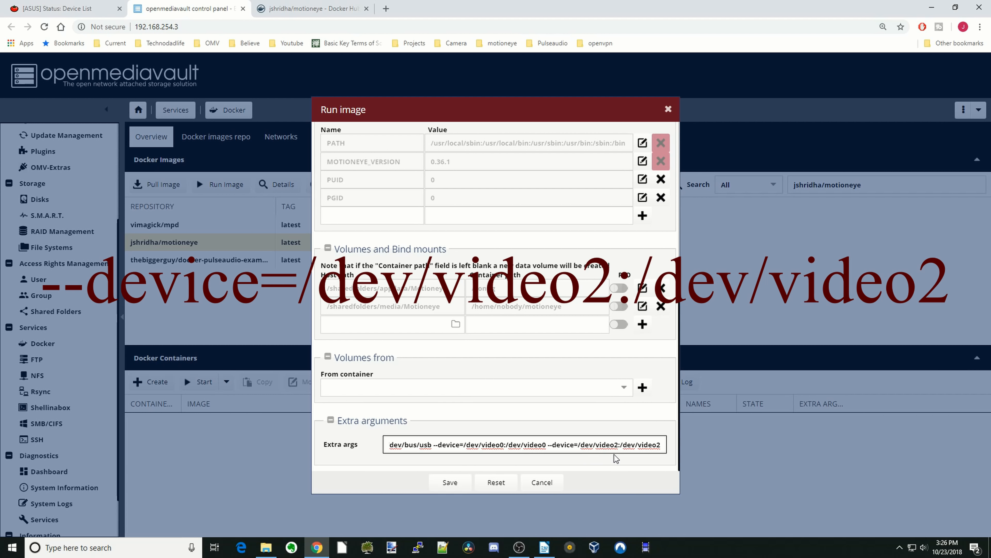
pyautogui.click(661, 444)
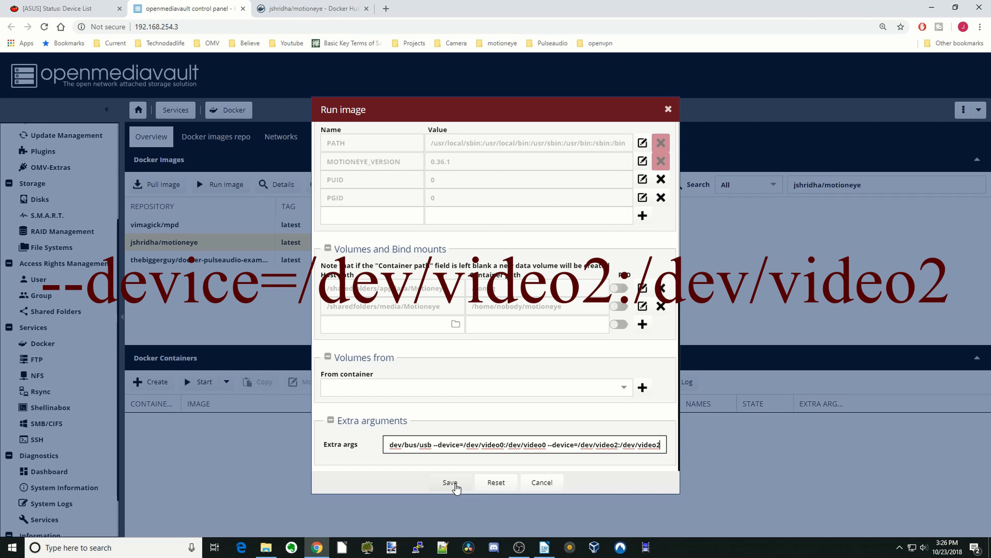
pyautogui.click(450, 482)
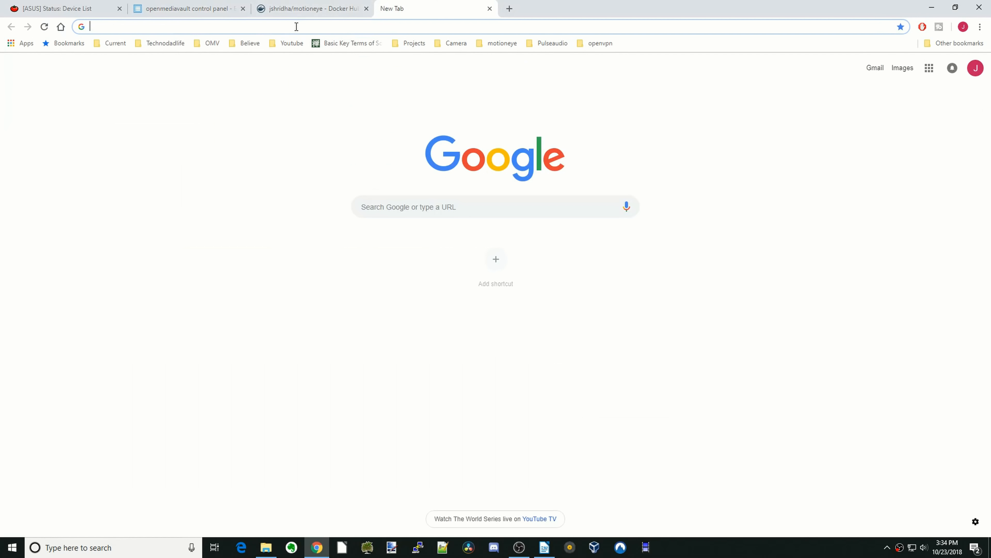
pyautogui.write('http://192.168.254.3/')
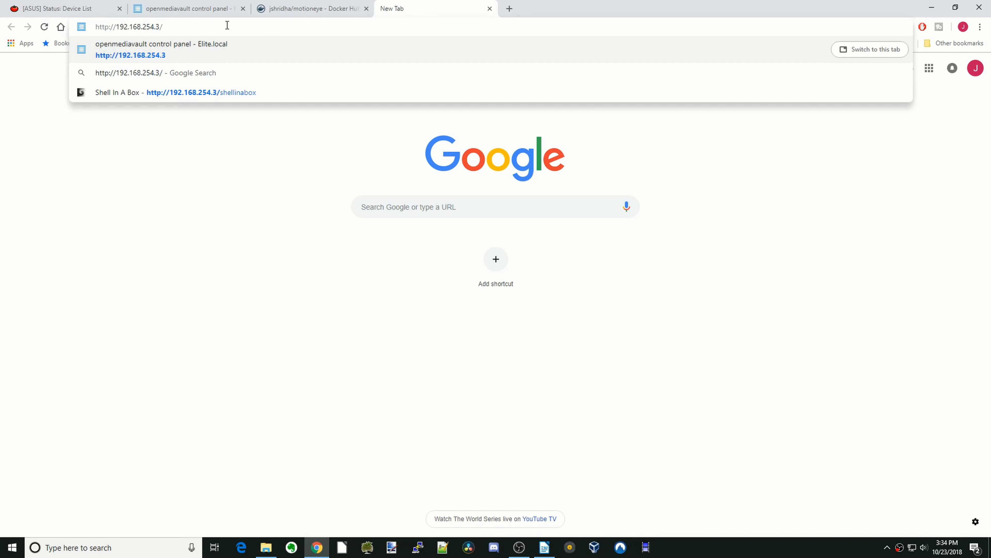
pyautogui.write(':8765')
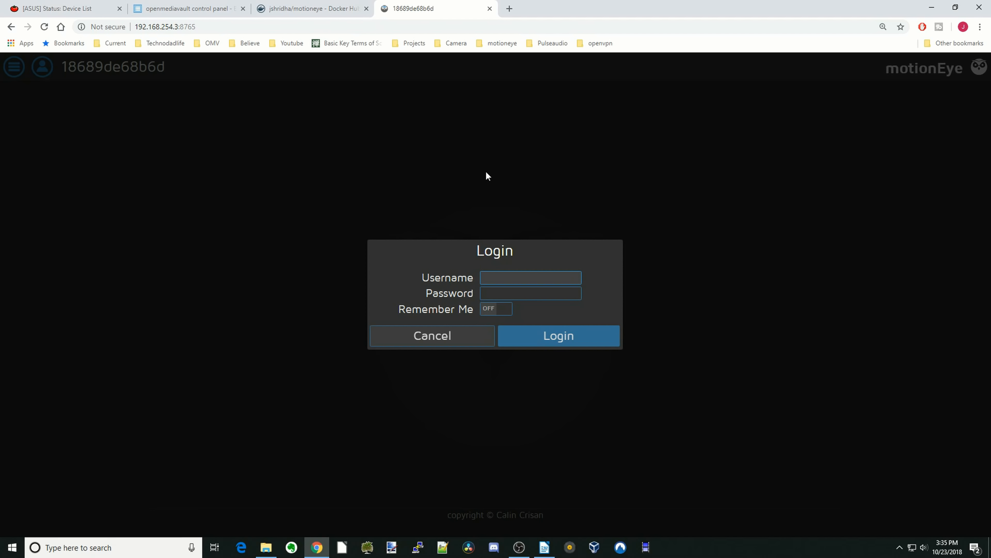
pyautogui.moveTo(617, 209)
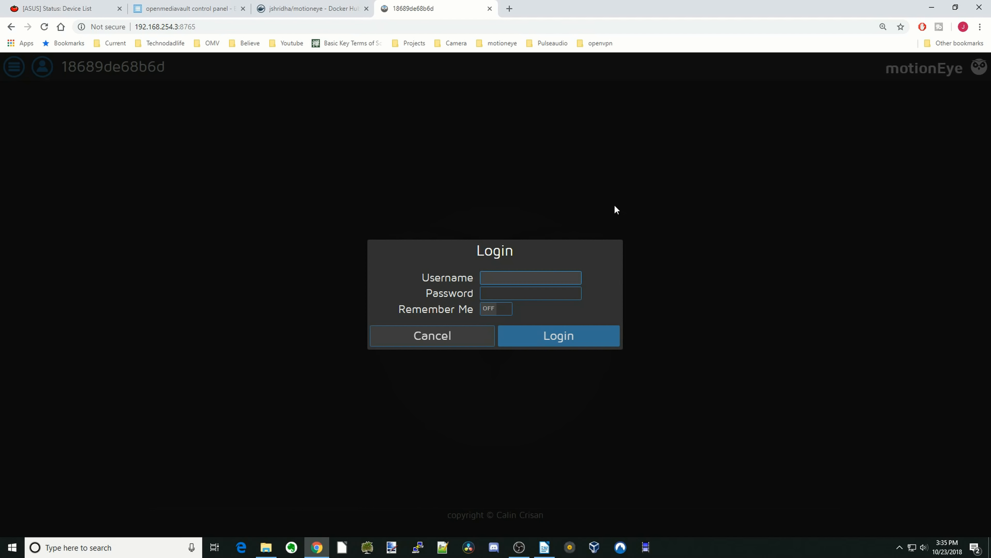
pyautogui.write('admin')
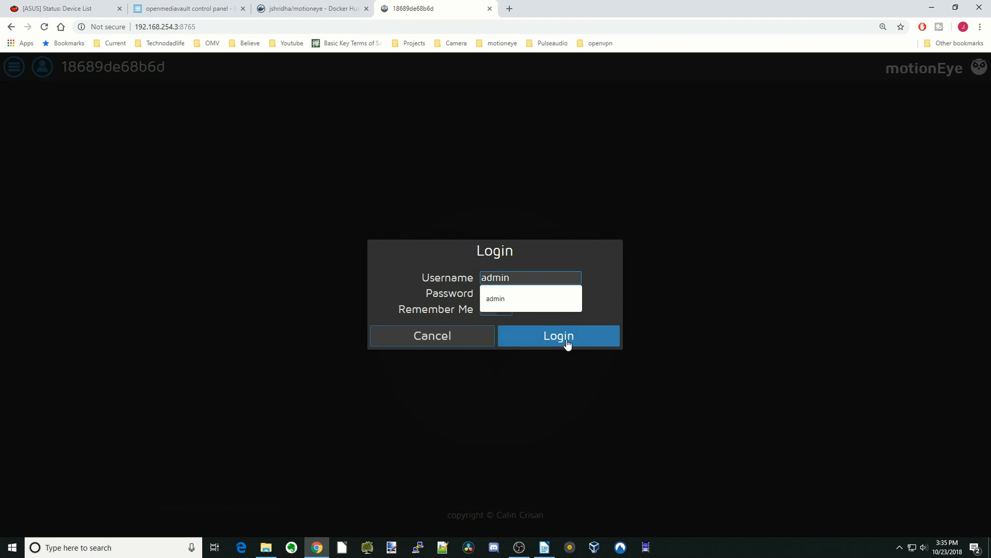
pyautogui.click(558, 335)
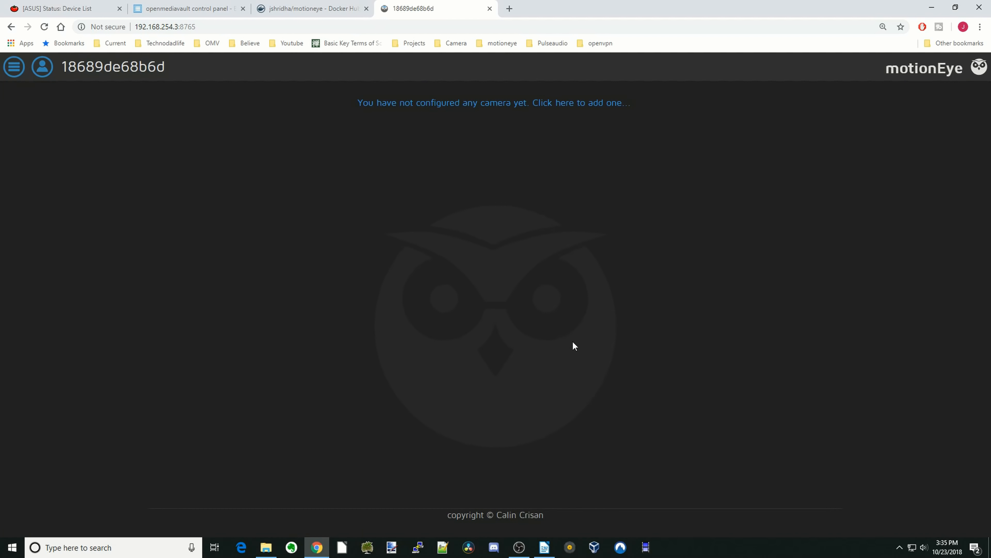
pyautogui.moveTo(606, 241)
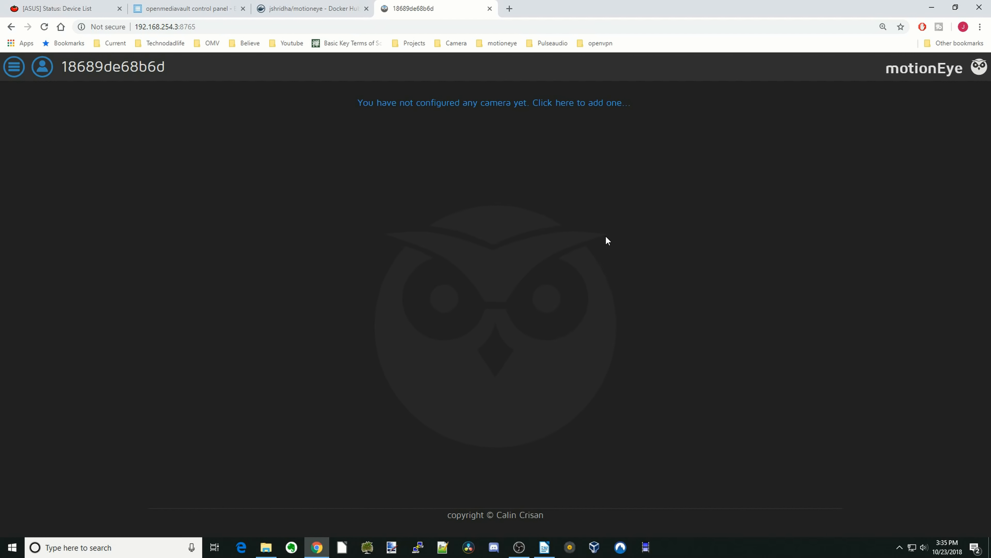
pyautogui.moveTo(612, 151)
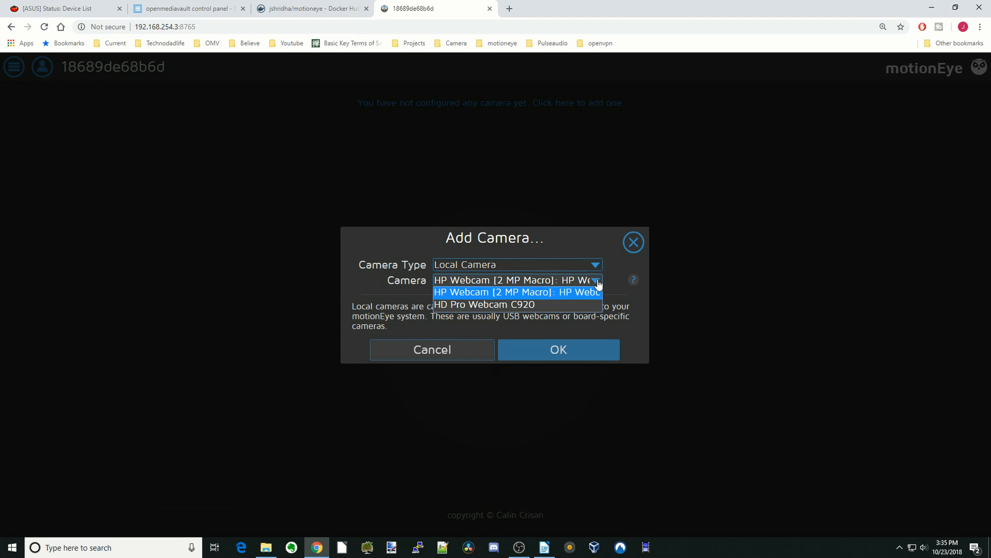
pyautogui.moveTo(597, 284)
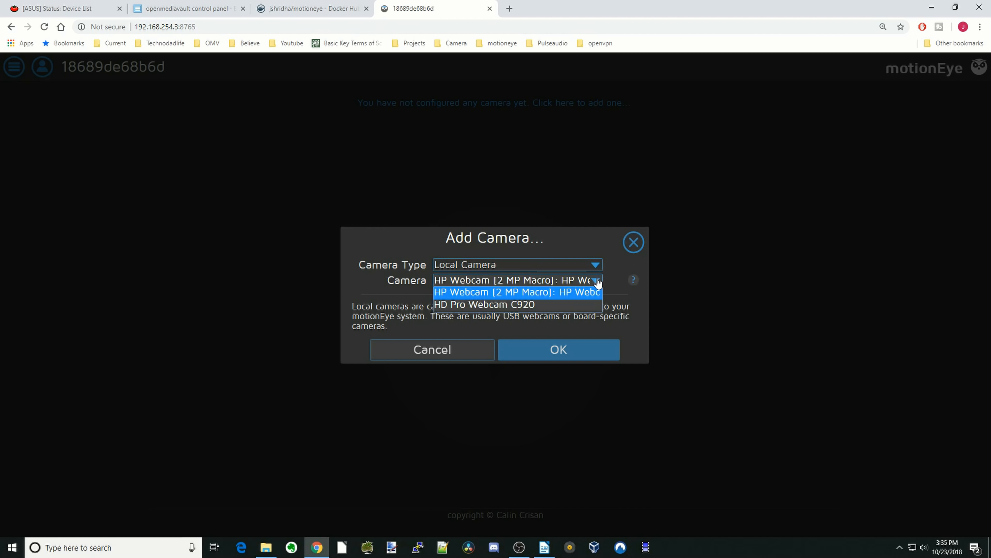
pyautogui.moveTo(558, 297)
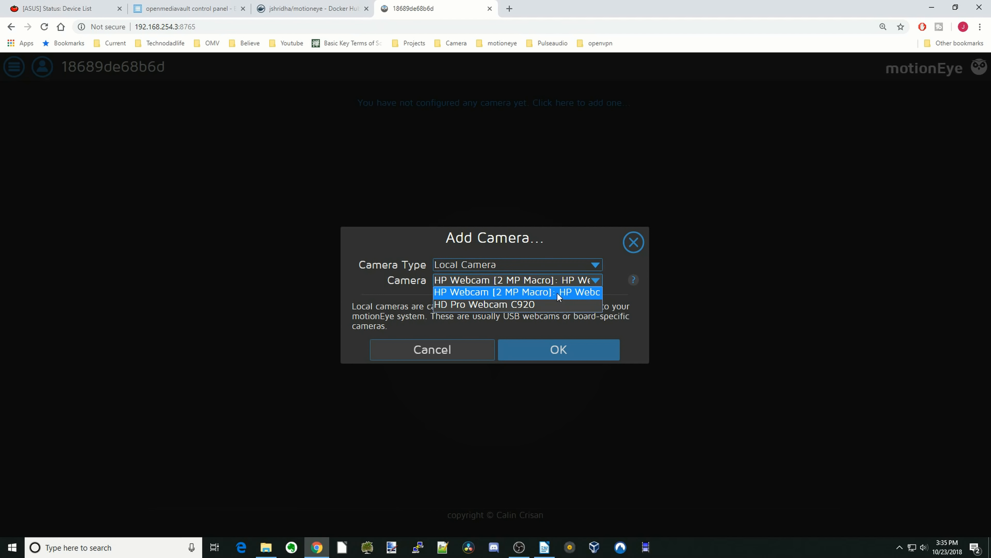
# - Add HP Webcam [2 MP Macro] as local Camera1
pyautogui.click(515, 292)
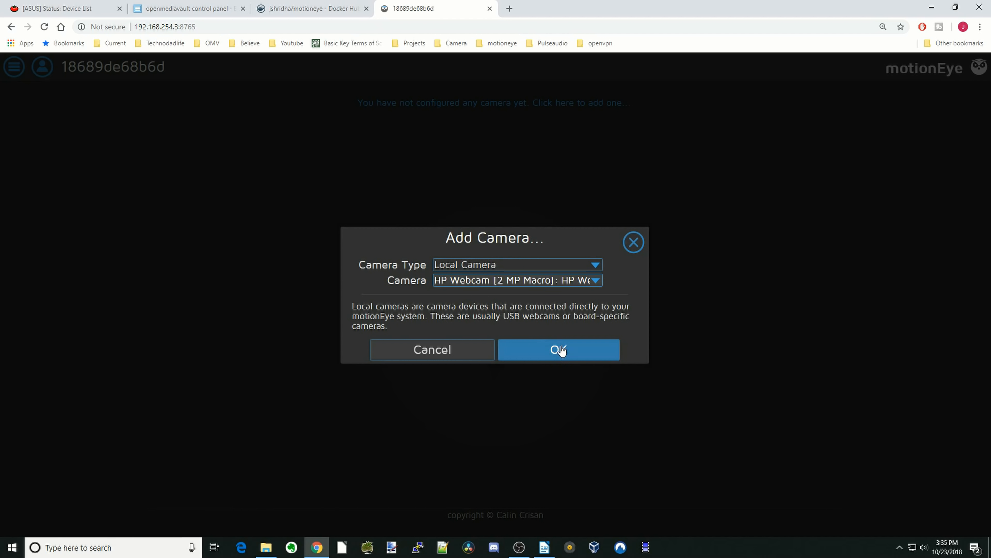
pyautogui.click(557, 350)
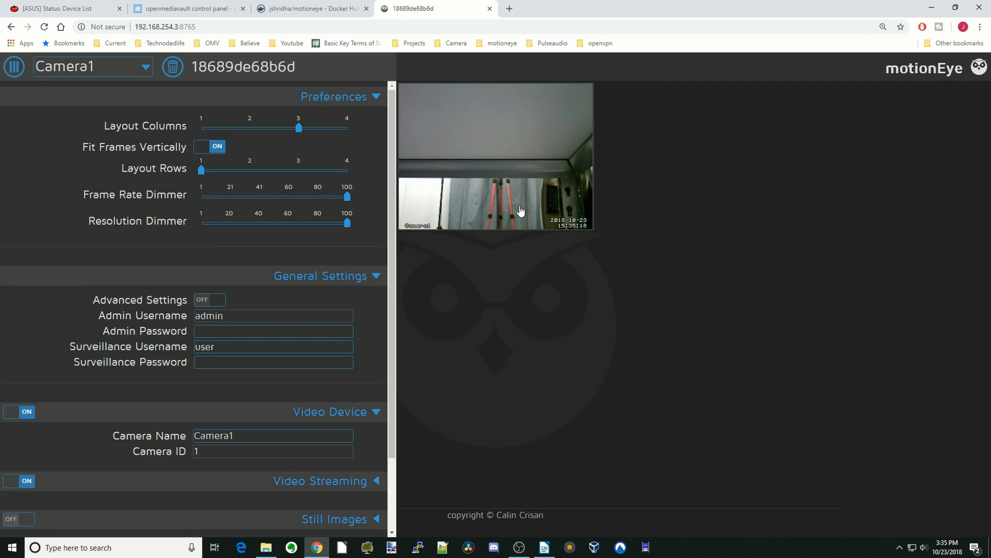
pyautogui.moveTo(529, 198)
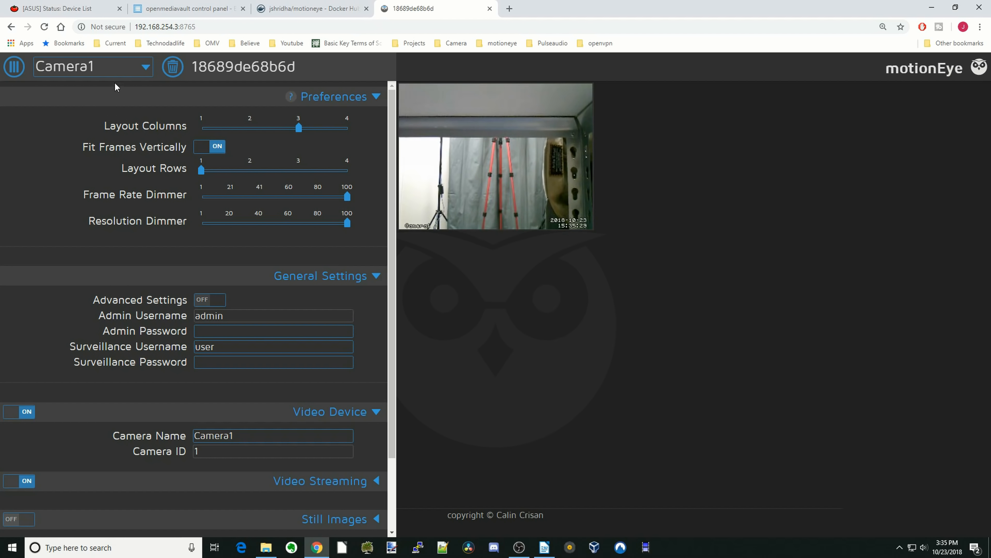
pyautogui.click(92, 67)
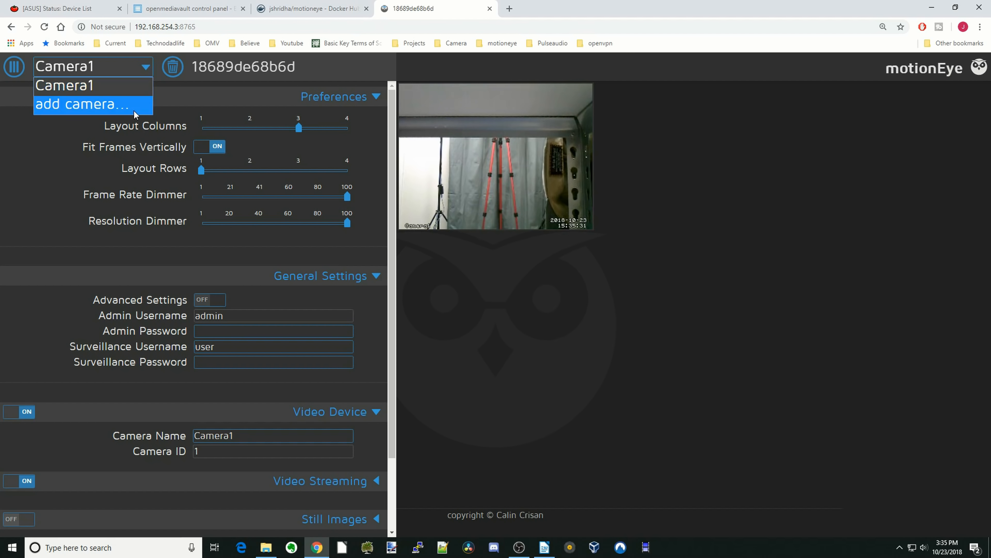
pyautogui.click(76, 104)
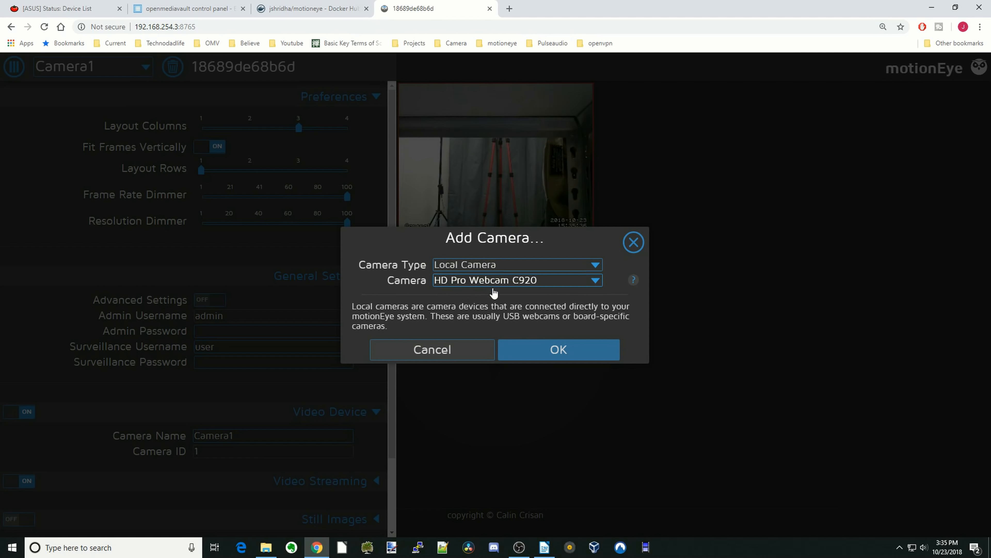
pyautogui.click(558, 349)
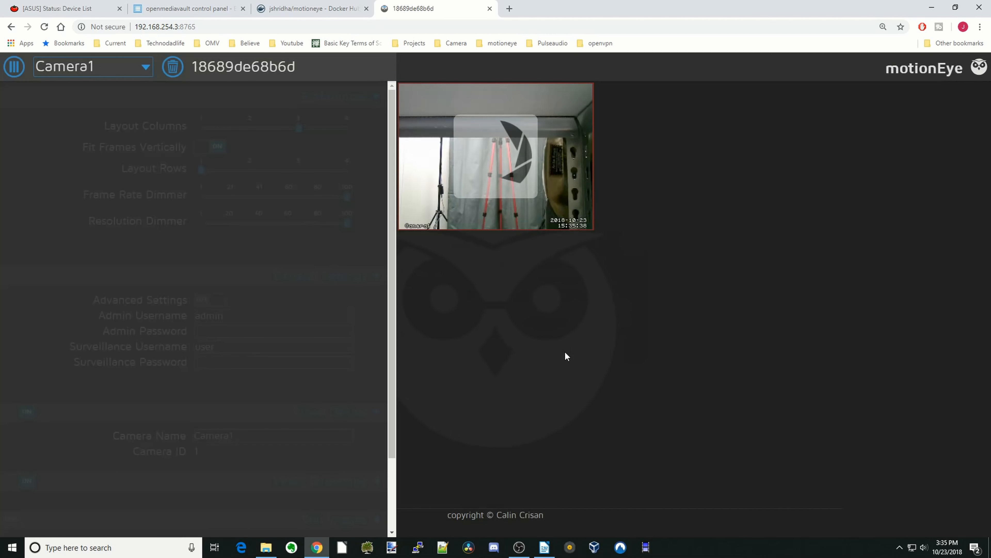
pyautogui.click(93, 66)
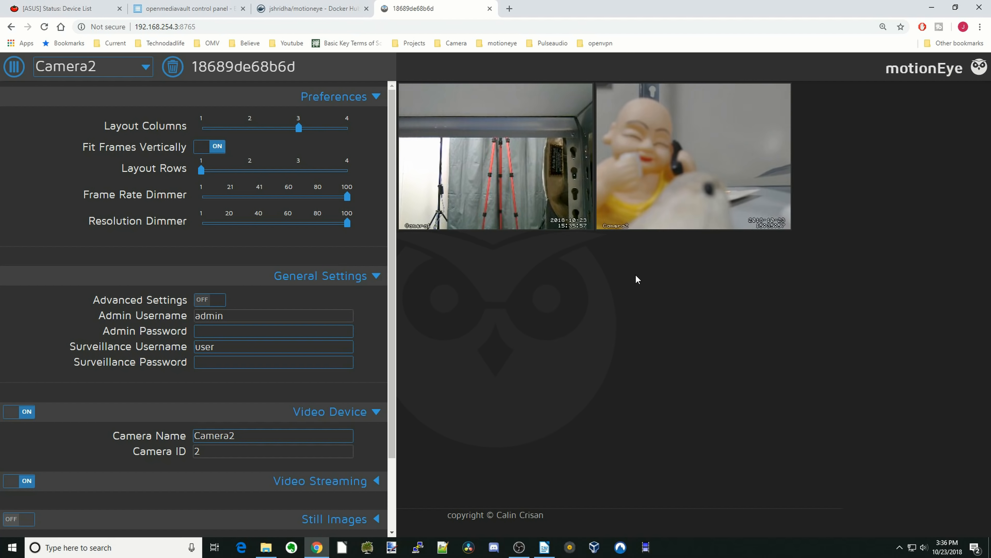
pyautogui.moveTo(528, 360)
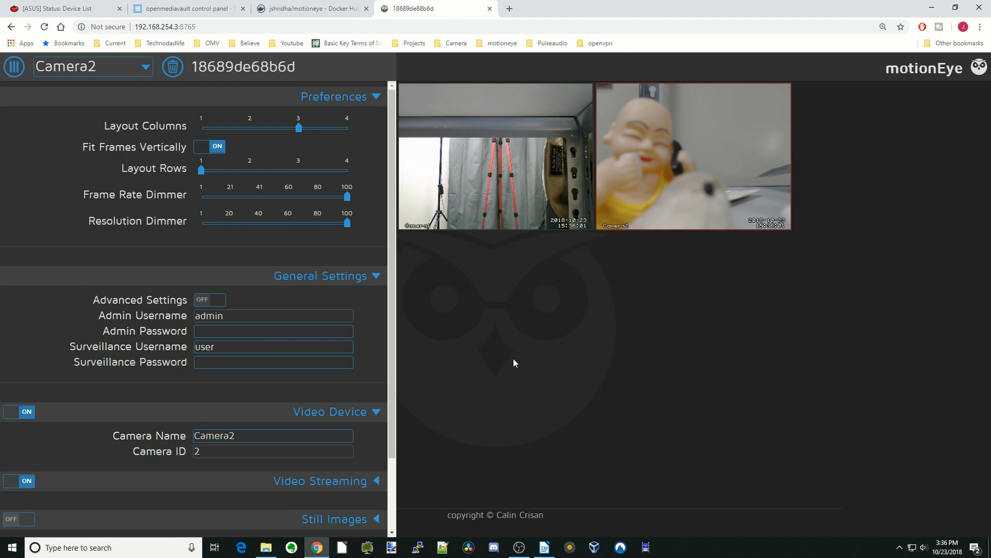
pyautogui.moveTo(487, 360)
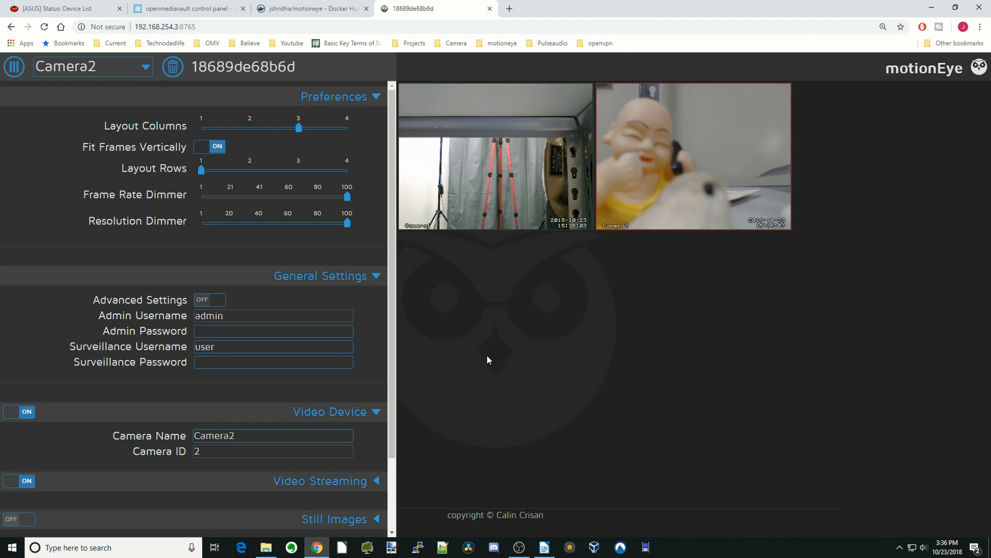
pyautogui.moveTo(405, 327)
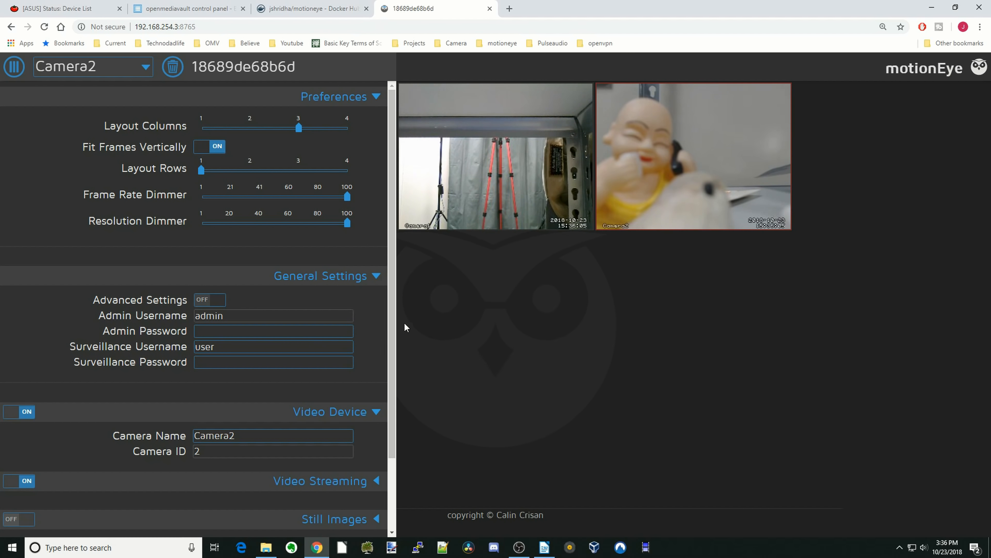
pyautogui.moveTo(379, 259)
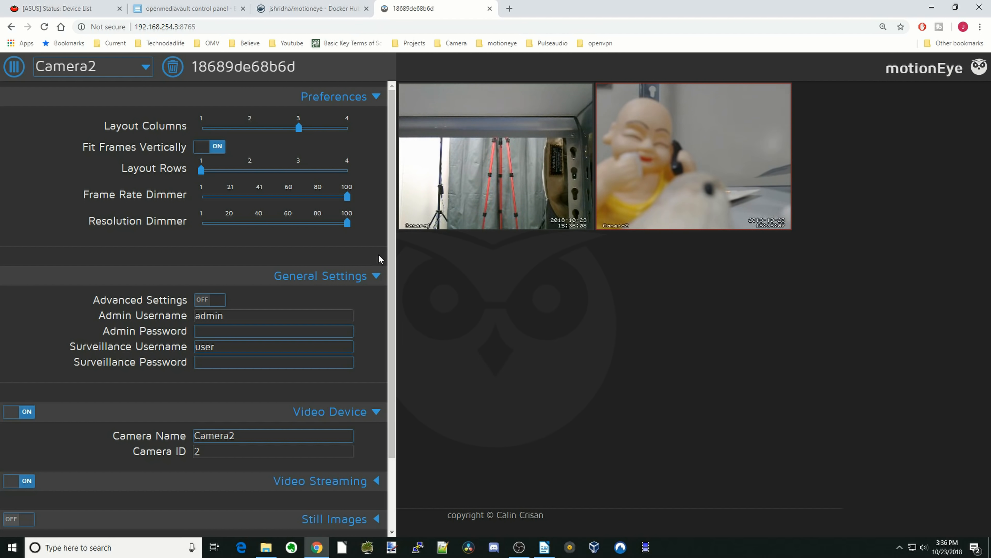
pyautogui.moveTo(217, 216)
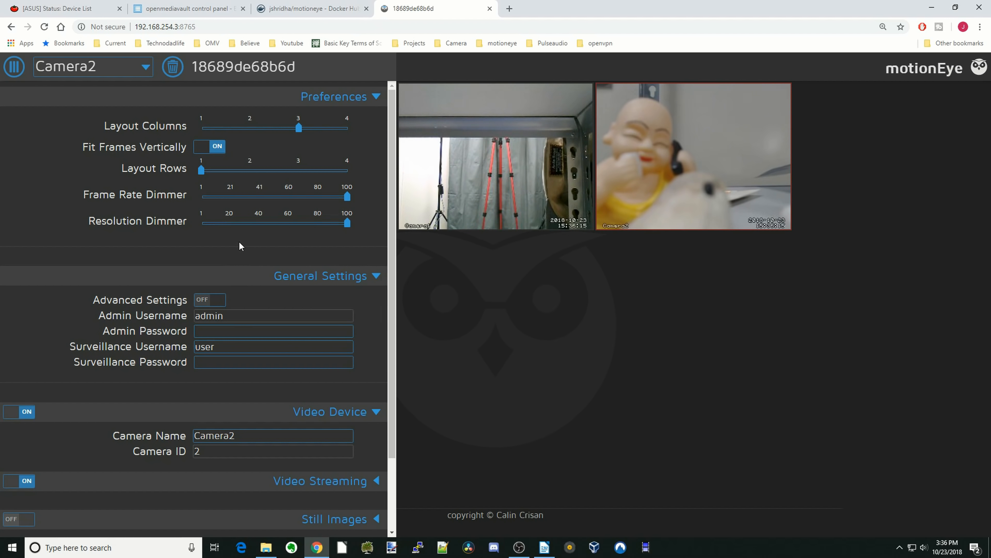
pyautogui.moveTo(670, 311)
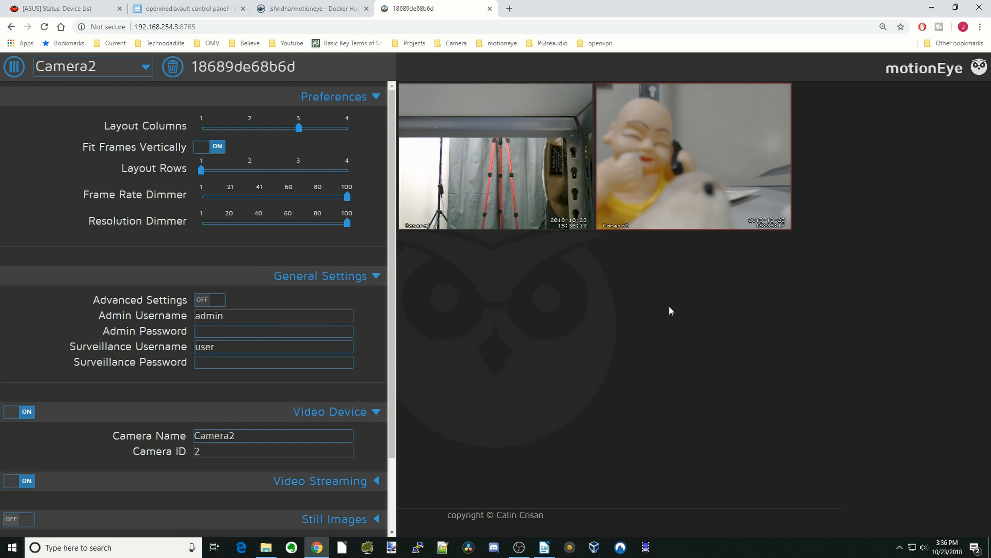
pyautogui.moveTo(696, 205)
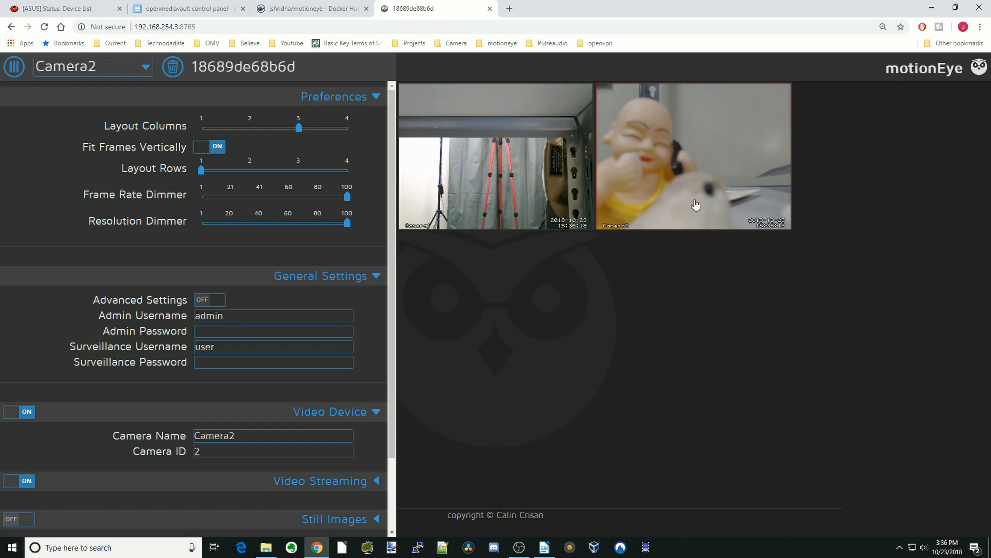
pyautogui.click(273, 435)
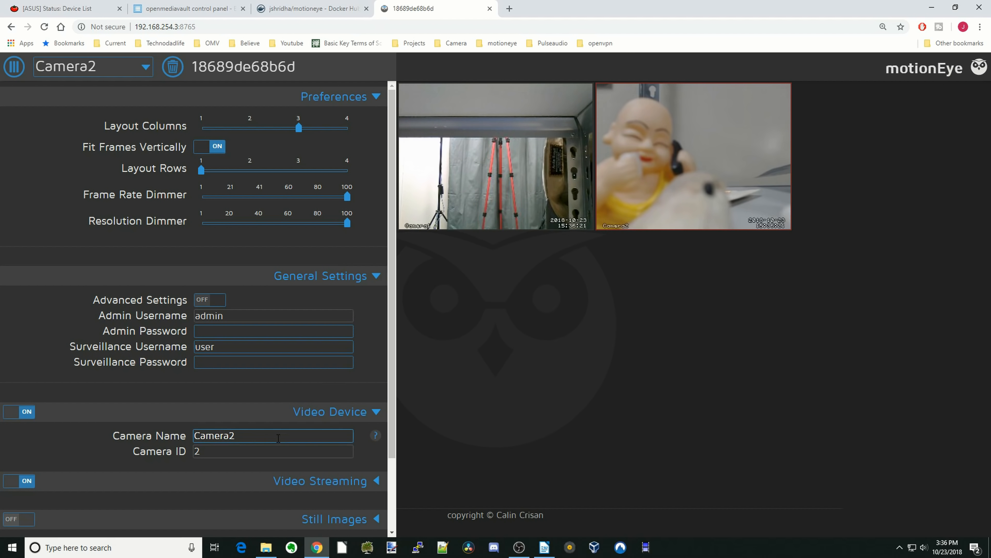
pyautogui.moveTo(244, 137)
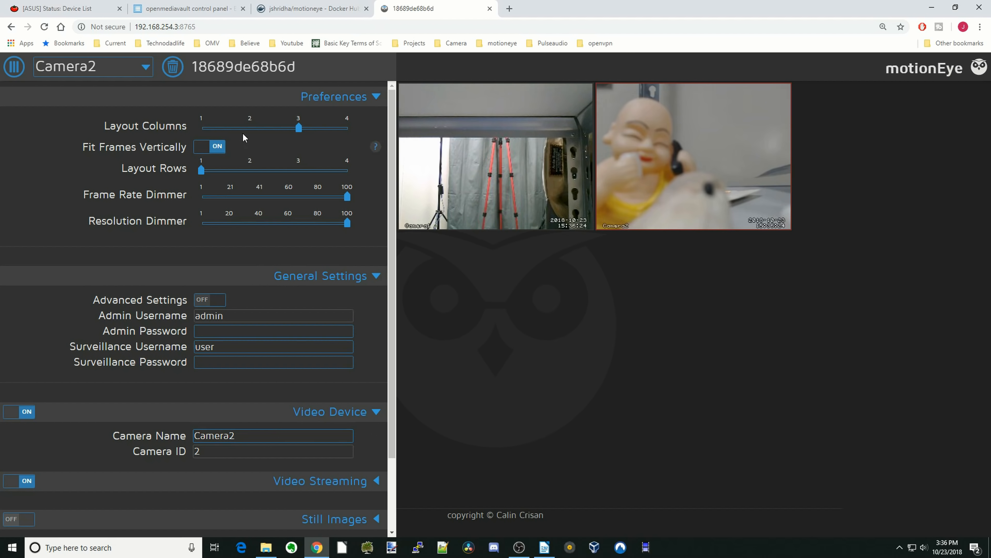
pyautogui.moveTo(298, 127); pyautogui.dragTo(249, 127)
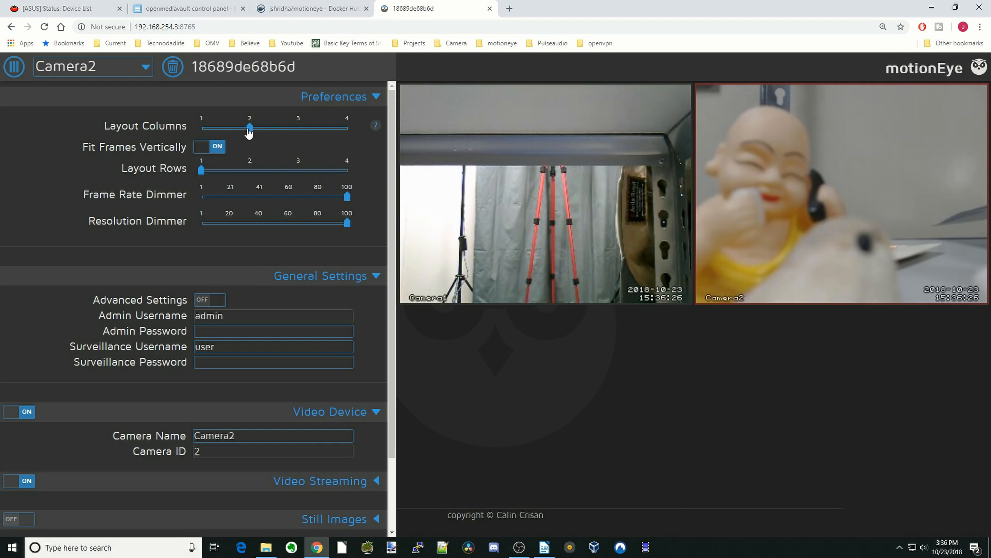
pyautogui.moveTo(249, 127); pyautogui.dragTo(298, 127)
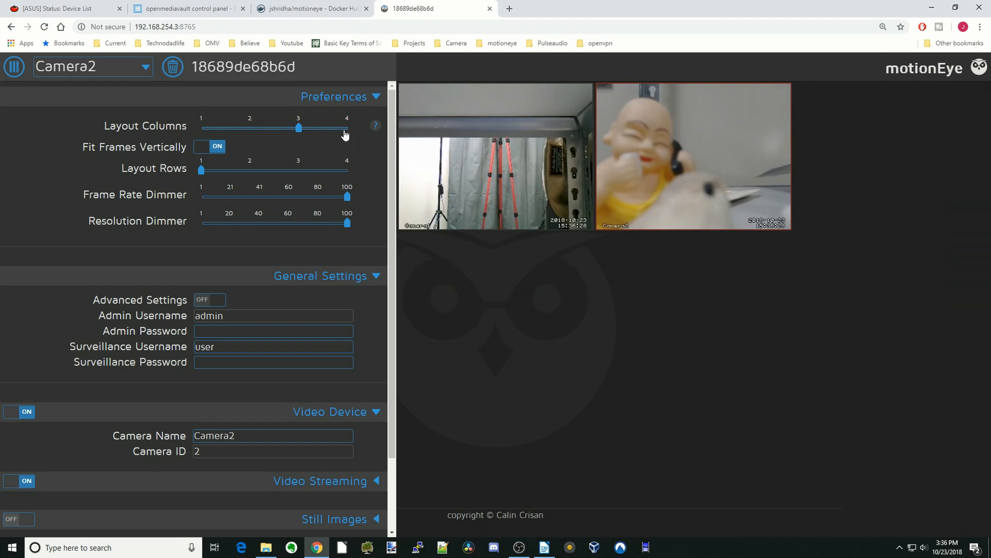
pyautogui.moveTo(298, 127); pyautogui.dragTo(346, 127)
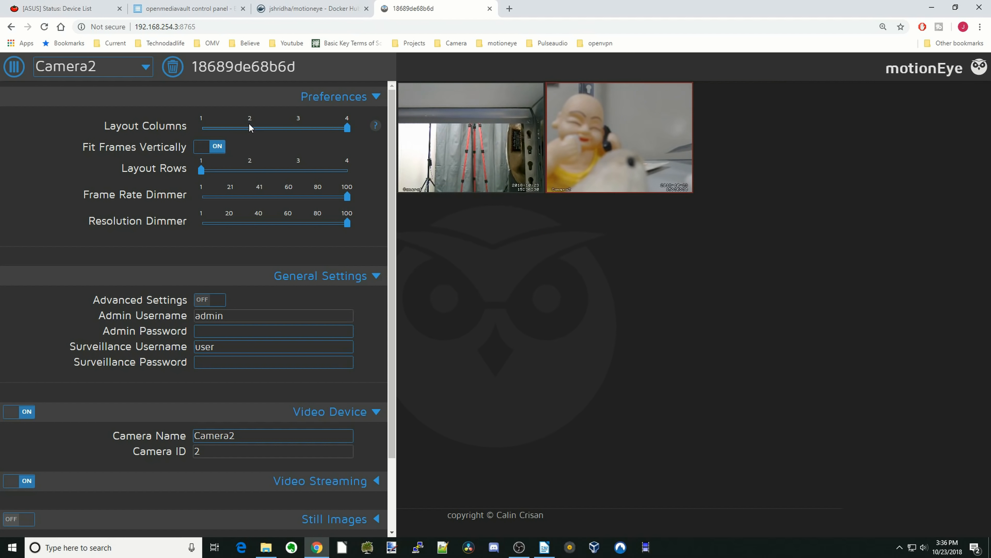
pyautogui.moveTo(347, 127); pyautogui.dragTo(298, 127)
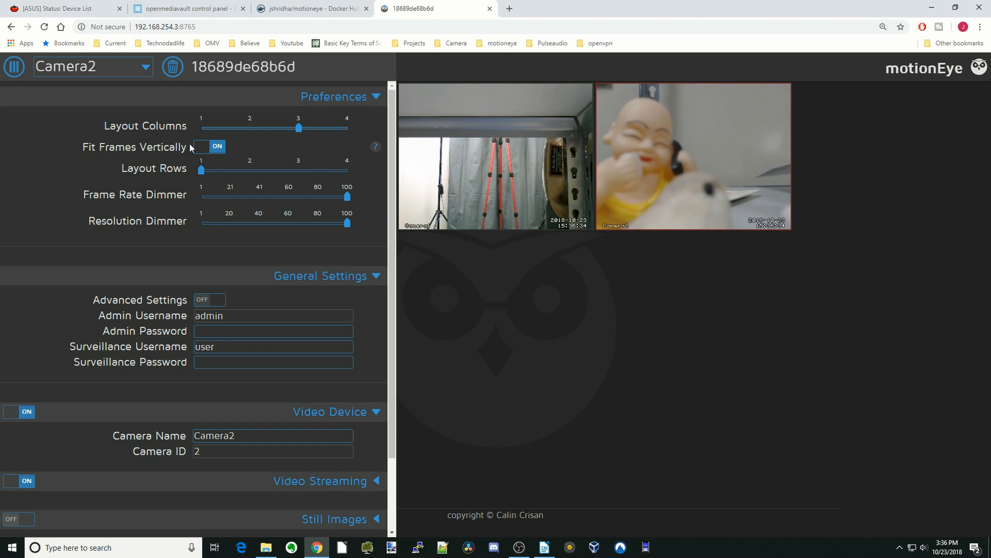
pyautogui.moveTo(220, 171); pyautogui.dragTo(249, 170)
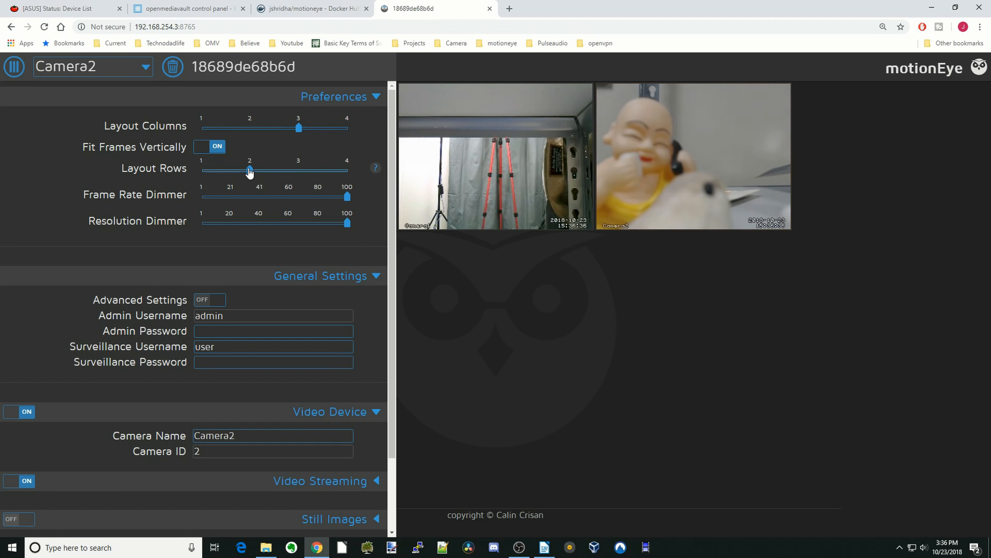
pyautogui.moveTo(249, 171); pyautogui.dragTo(200, 171)
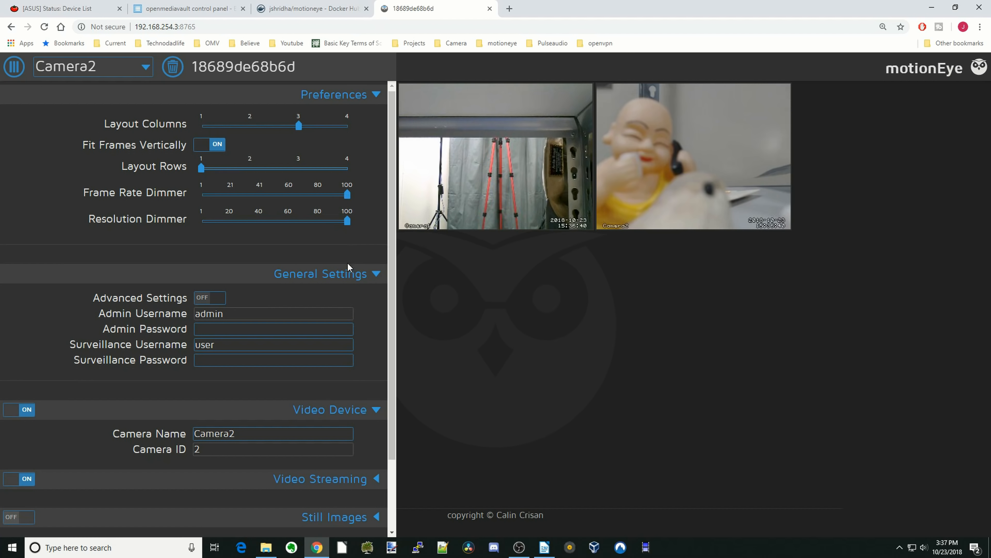
pyautogui.scroll(-3)
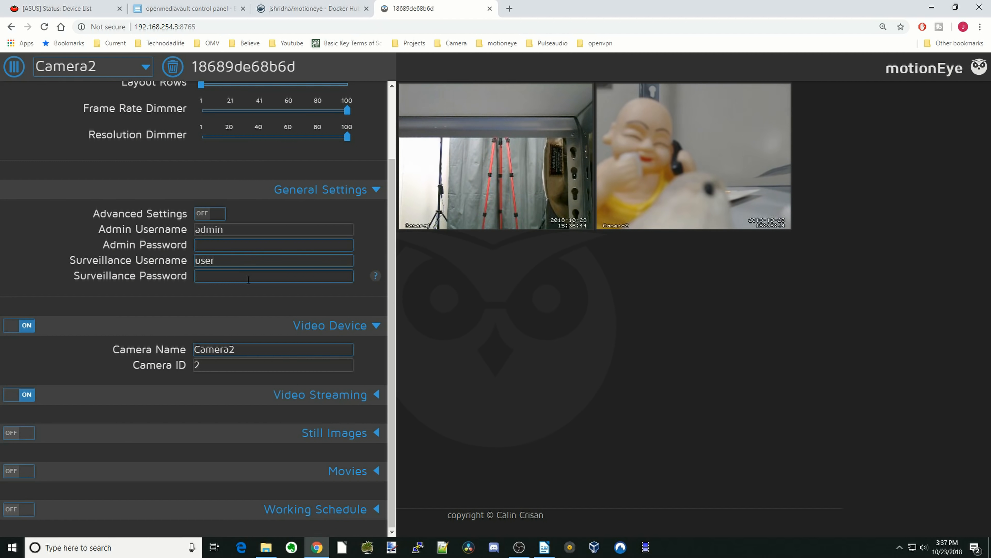
pyautogui.click(273, 260)
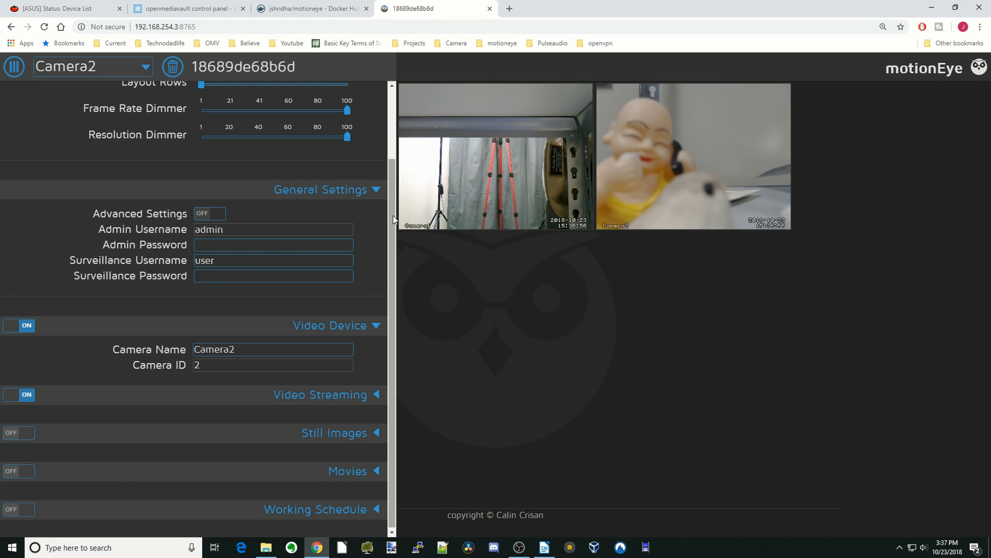
pyautogui.moveTo(597, 192)
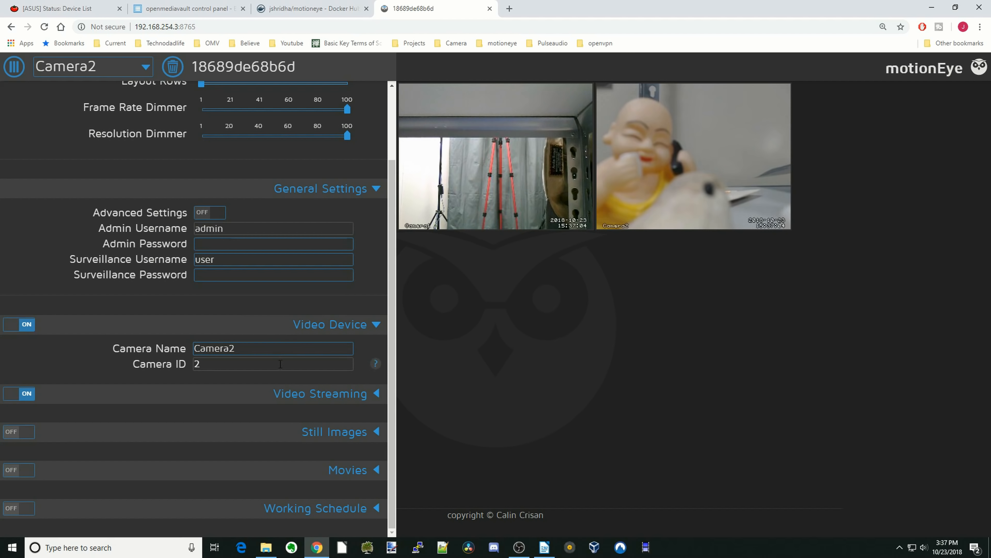
pyautogui.moveTo(375, 393)
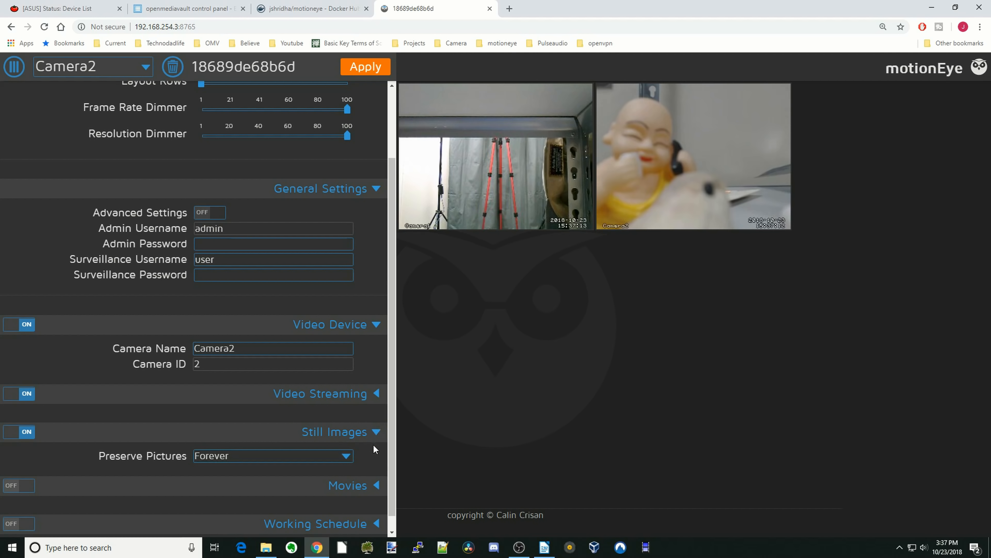
# - Set Camera2's Preserve Pictures and Preserve Movies both to For One Month, acknowledging each removal warning
pyautogui.click(272, 455)
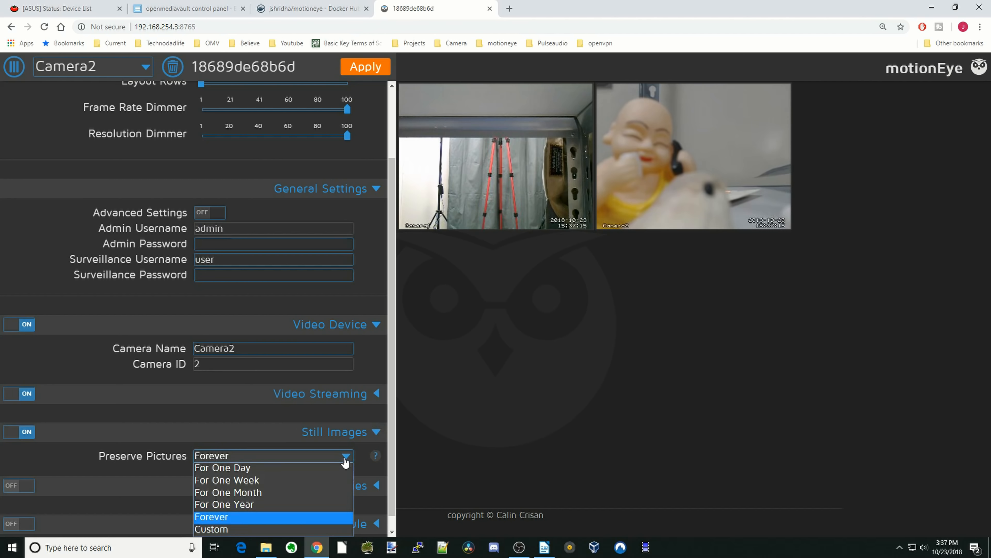
pyautogui.moveTo(328, 498)
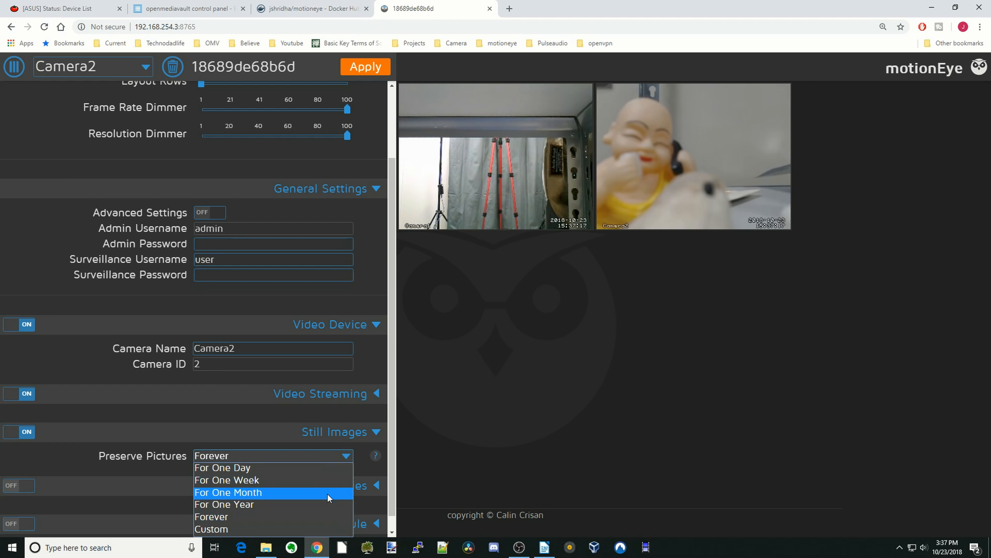
pyautogui.click(228, 492)
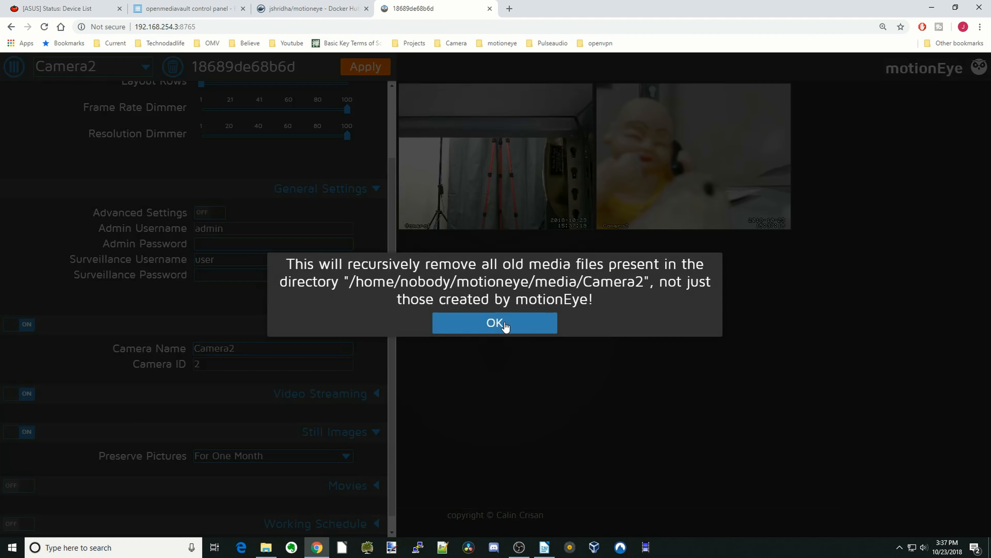
pyautogui.click(496, 322)
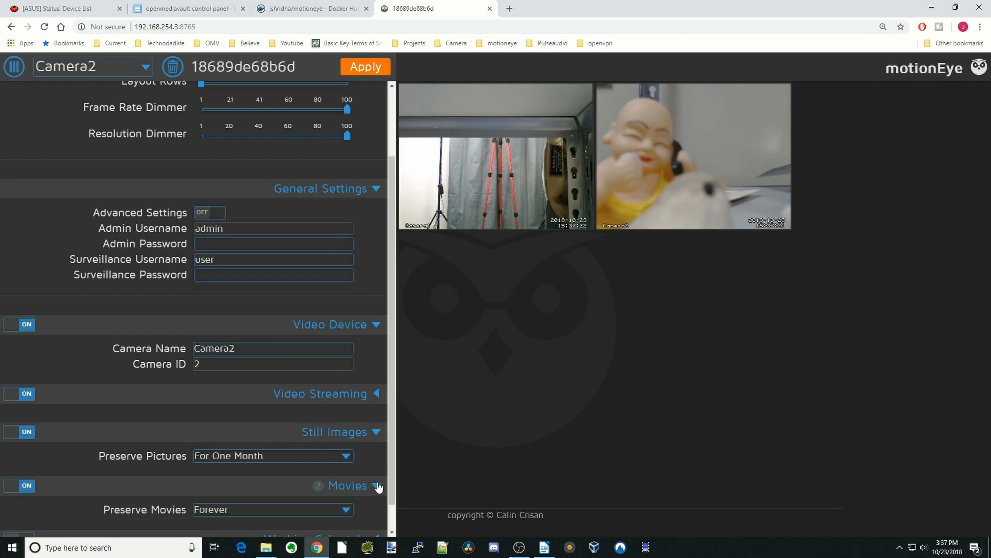
pyautogui.click(345, 479)
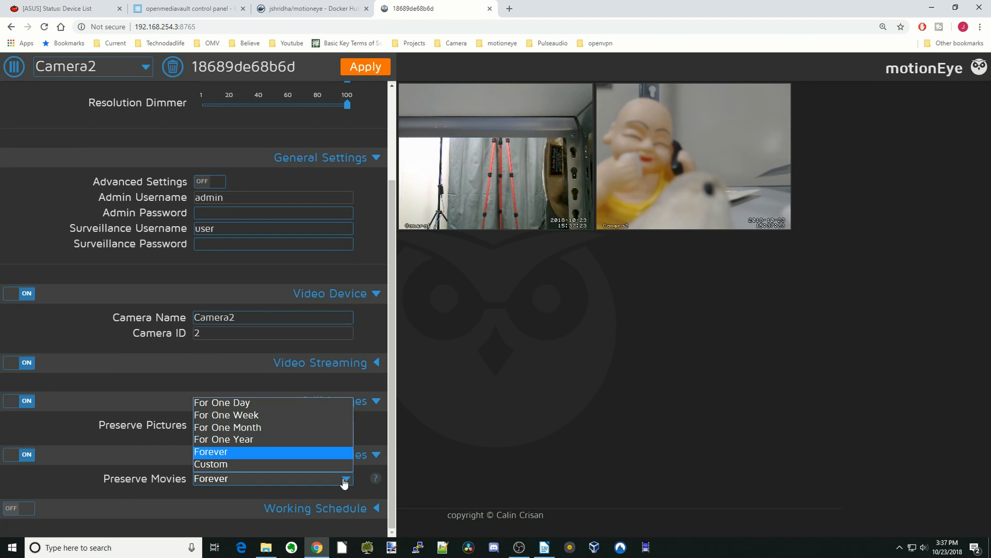
pyautogui.click(227, 427)
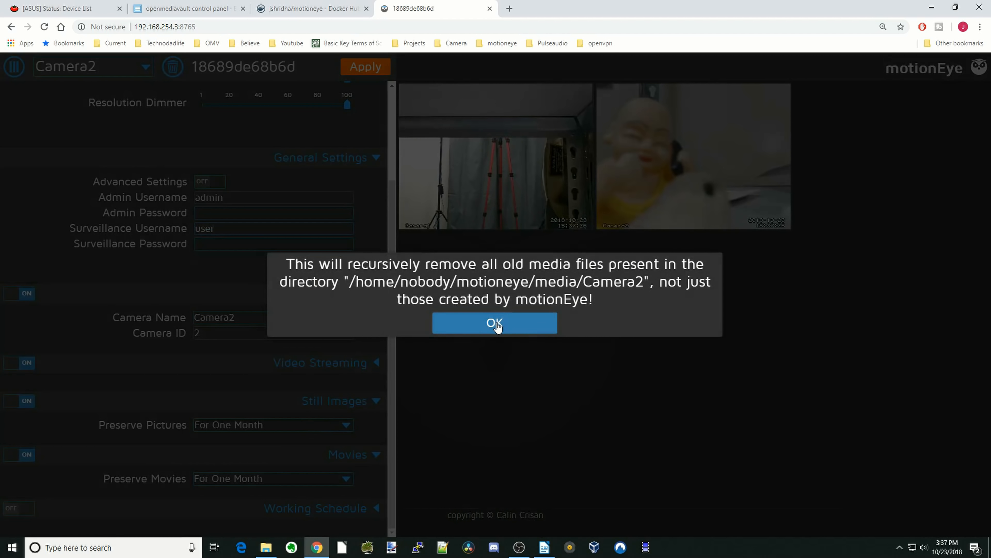
pyautogui.click(495, 322)
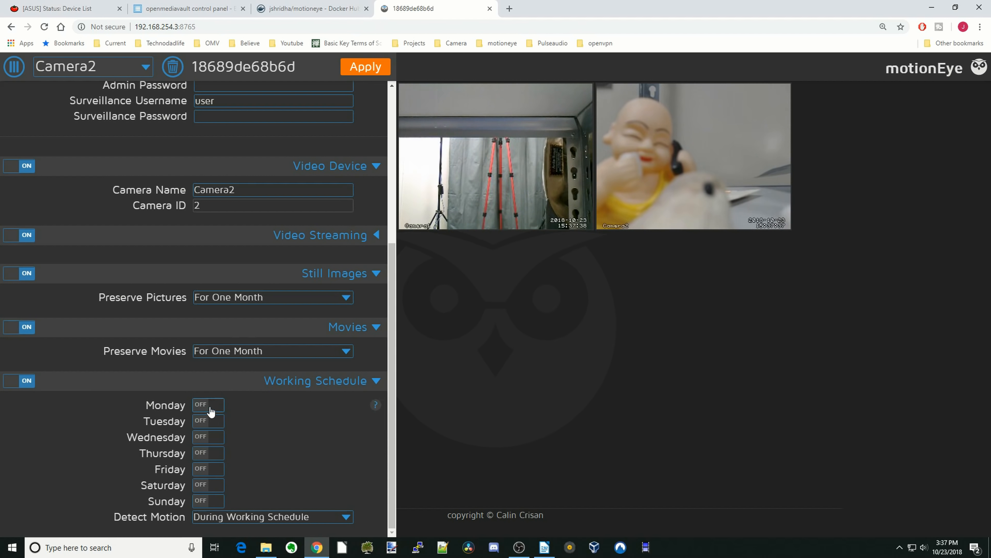
# - Enable Monday in Camera2's working schedule starting at 05:30 and apply the changed settings
pyautogui.click(207, 405)
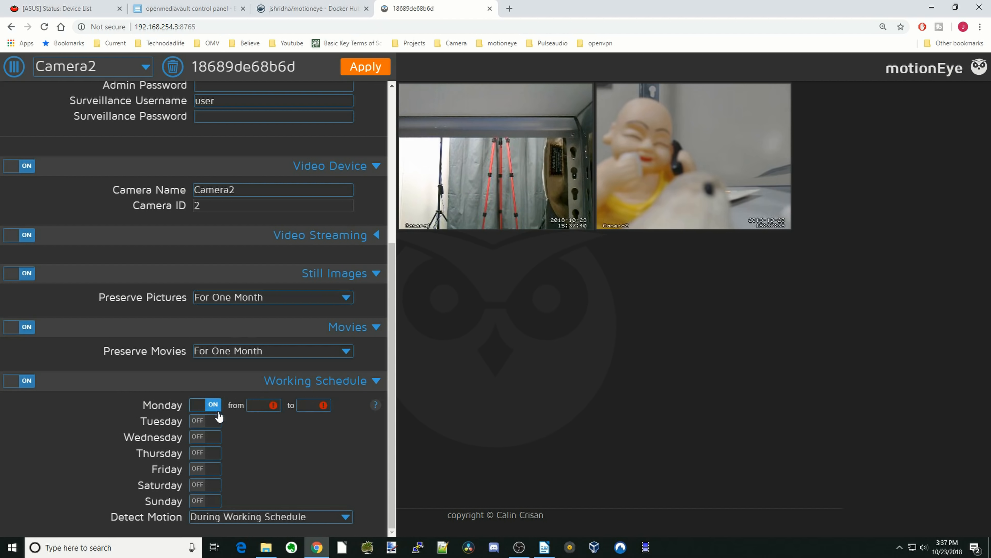
pyautogui.click(263, 405)
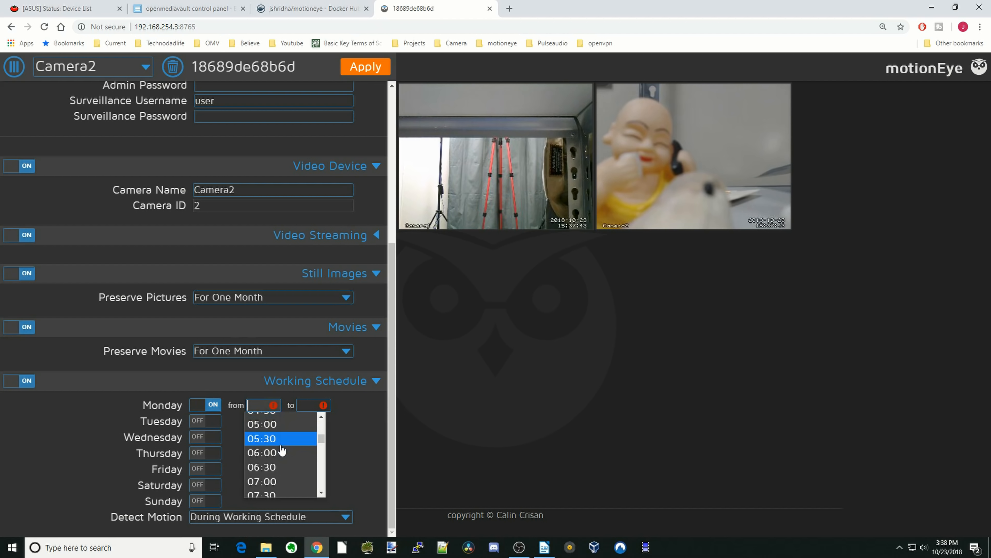
pyautogui.click(261, 438)
pyautogui.write('21:30')
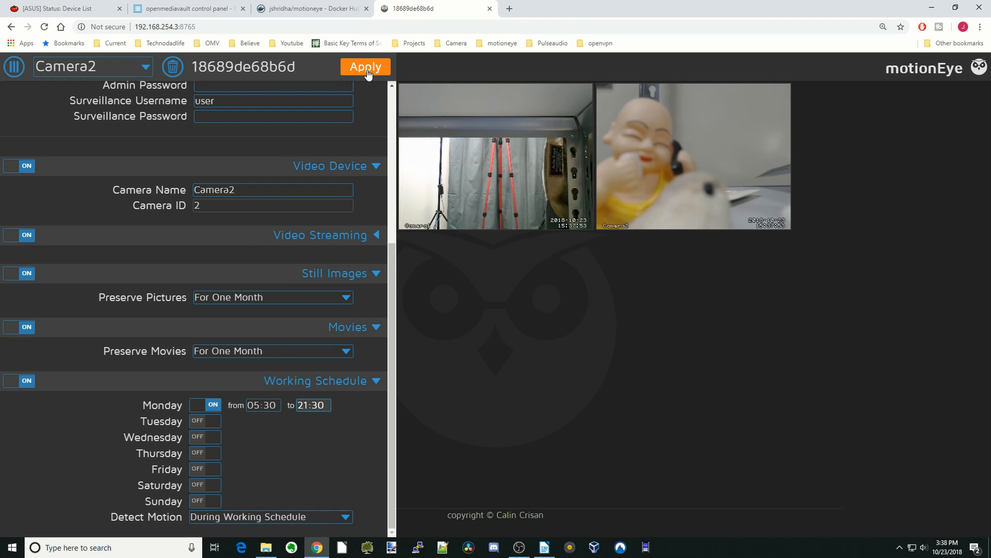
pyautogui.click(366, 67)
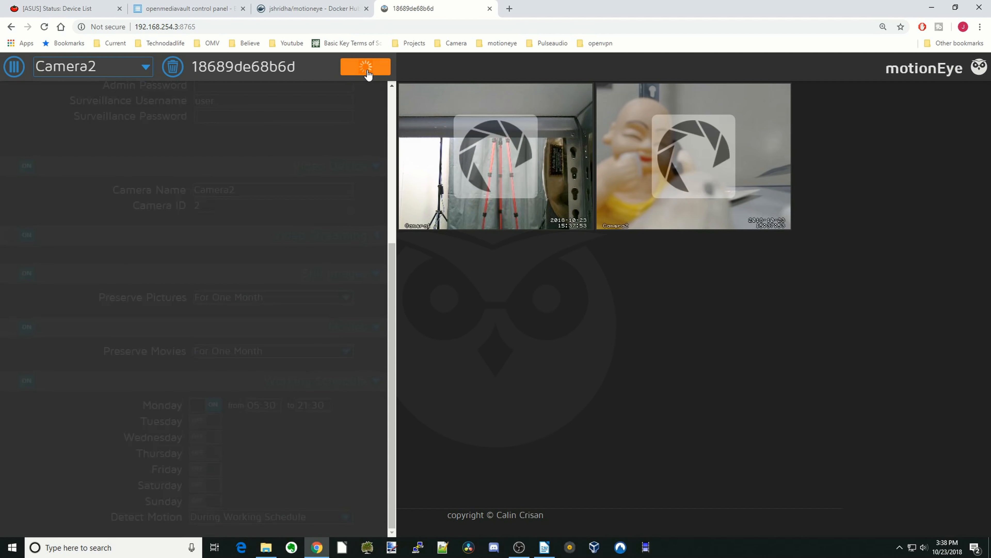
pyautogui.click(365, 67)
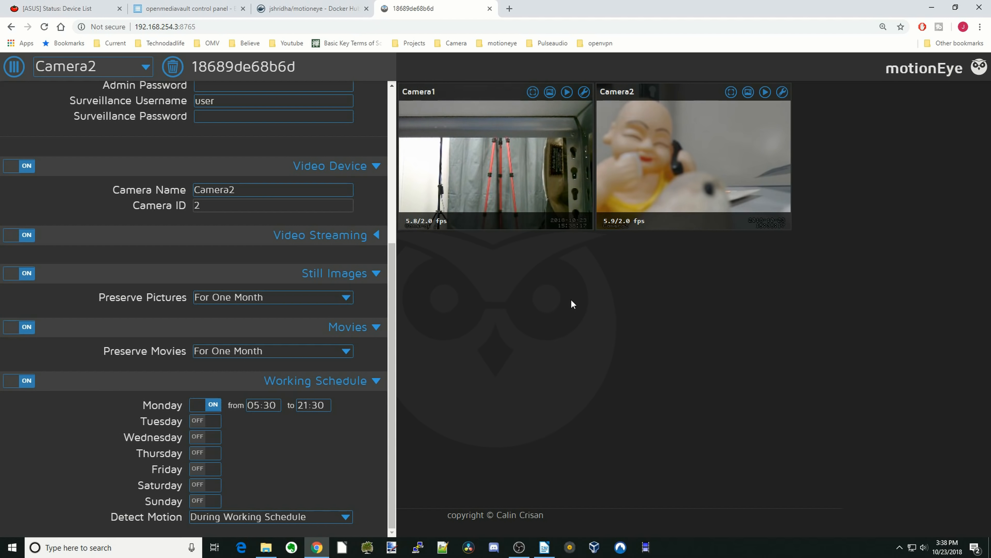
pyautogui.moveTo(583, 93)
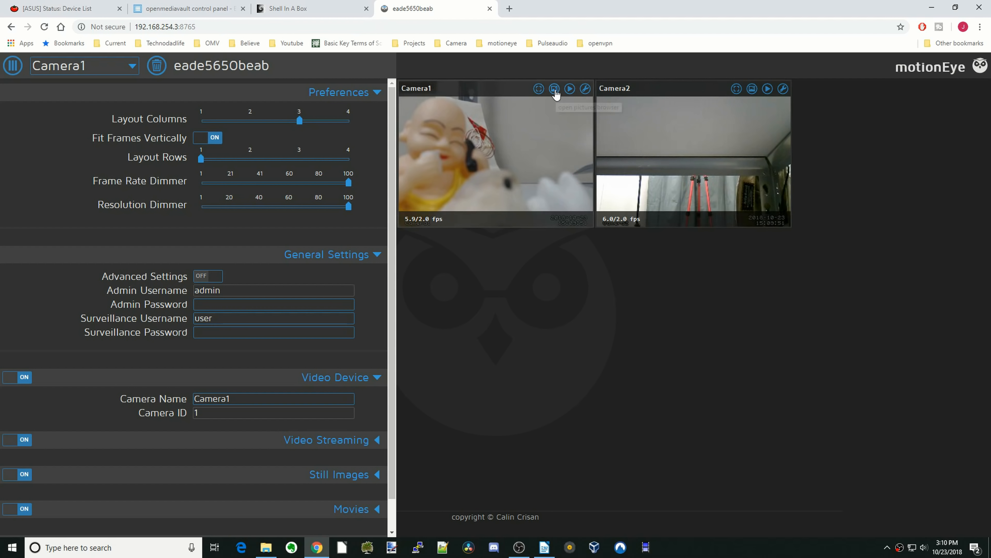
pyautogui.moveTo(554, 89)
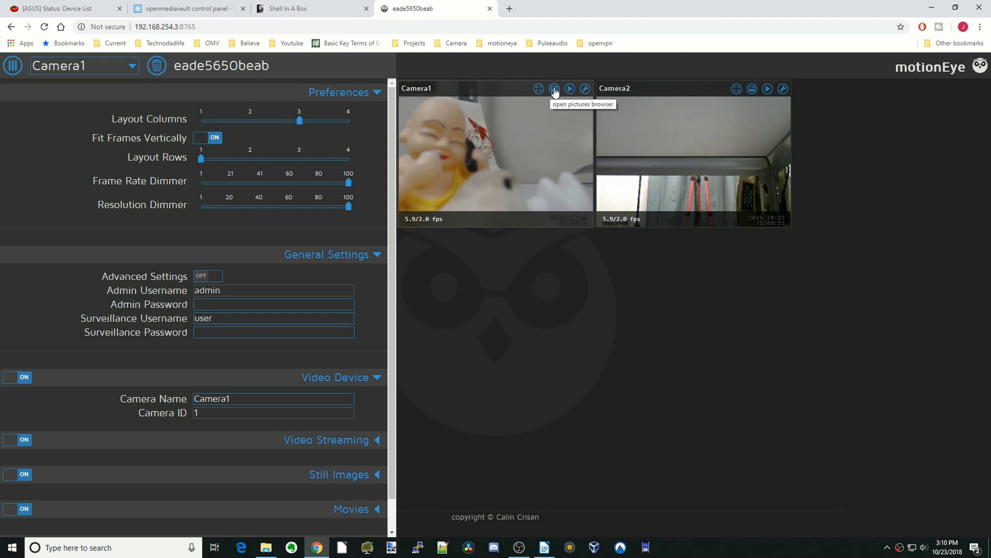
# - Browse Camera1's captured pictures for 22 October 2018, scrolling through the thumbnails
pyautogui.click(554, 88)
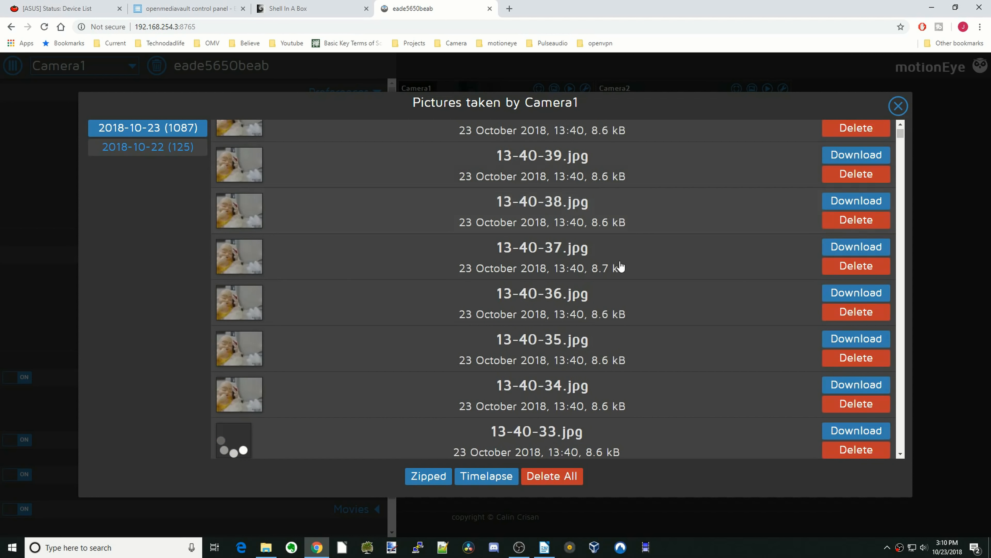
pyautogui.scroll(-3)
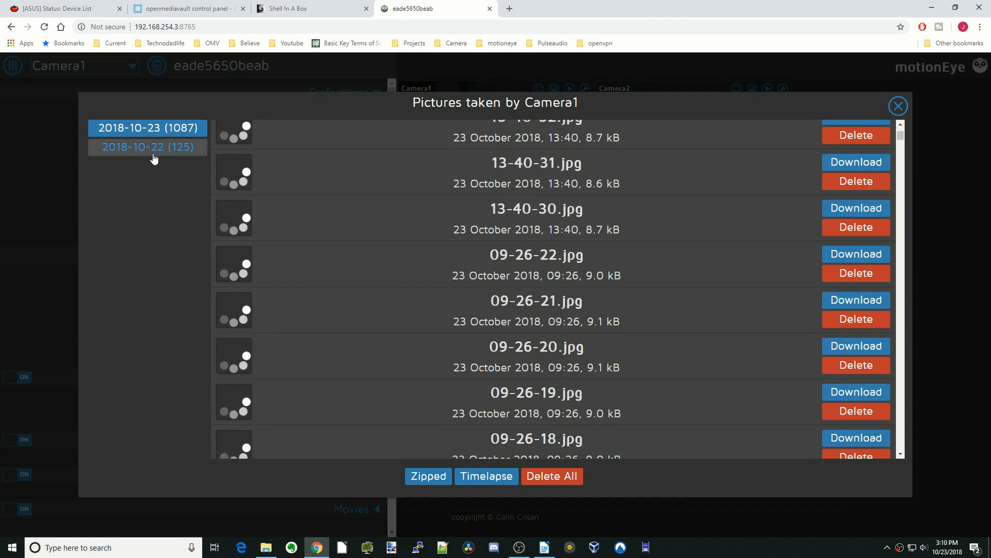
pyautogui.click(147, 147)
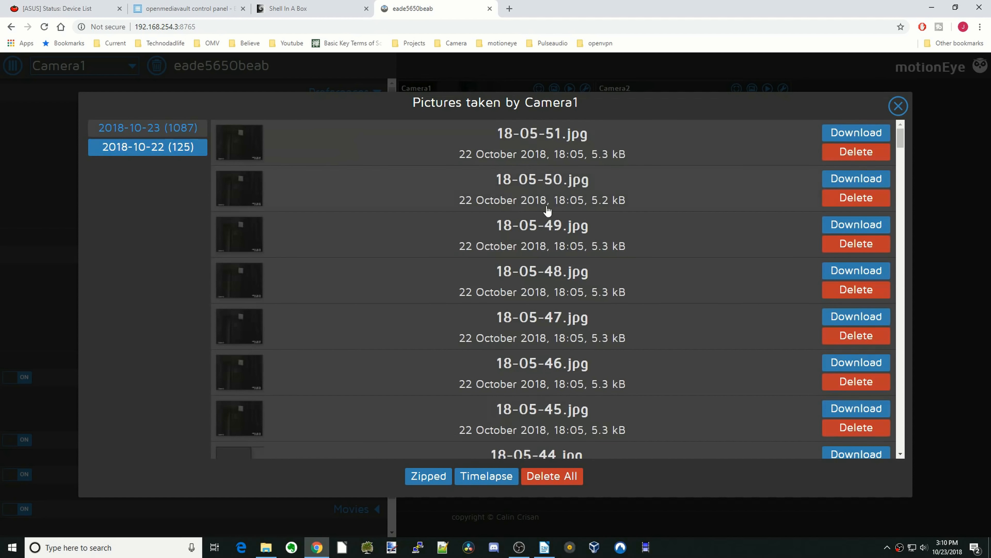
pyautogui.scroll(-3)
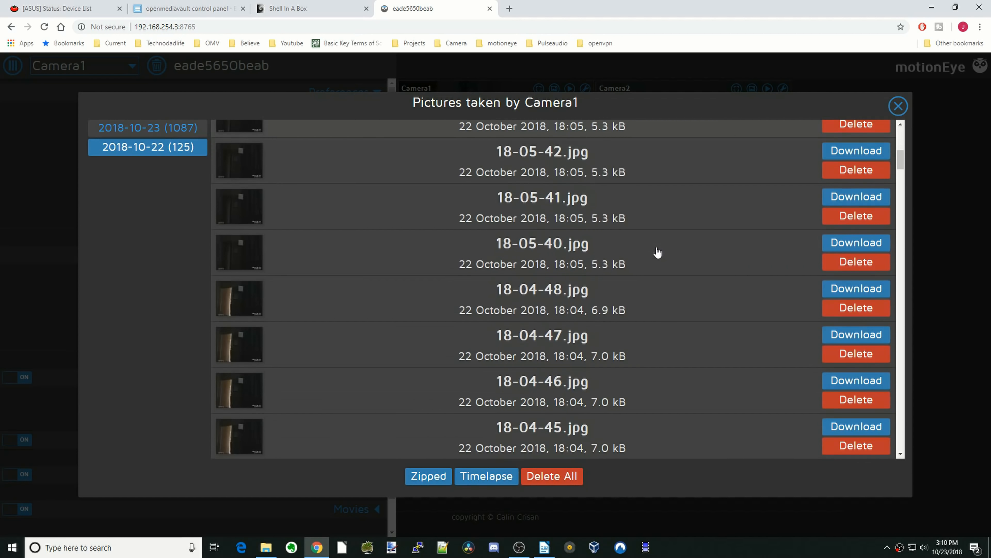
pyautogui.scroll(-3)
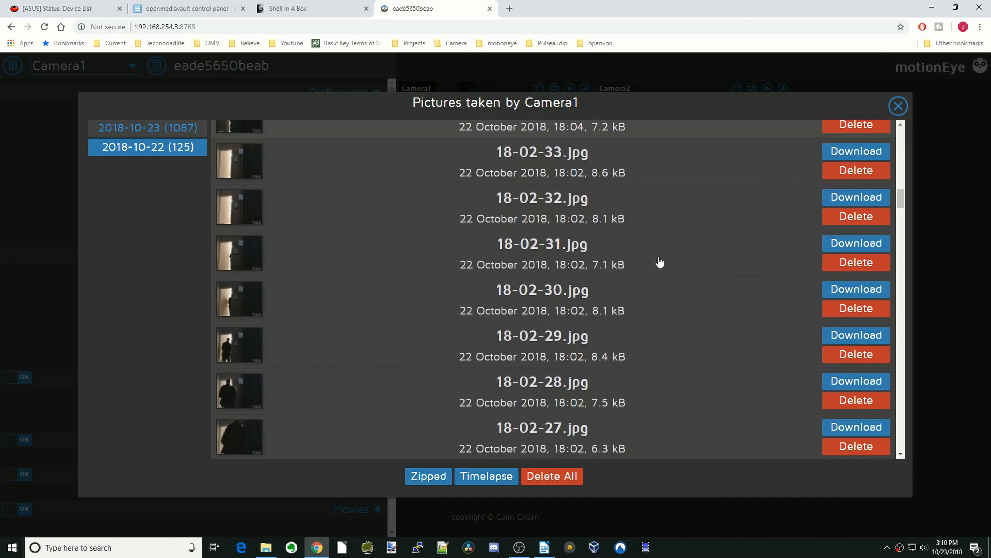
pyautogui.scroll(-3)
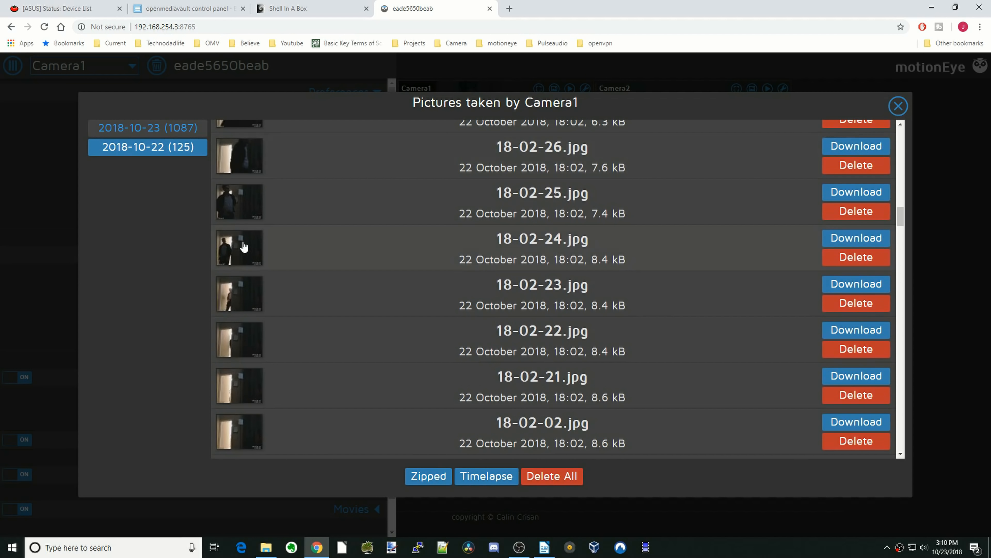
pyautogui.moveTo(372, 267)
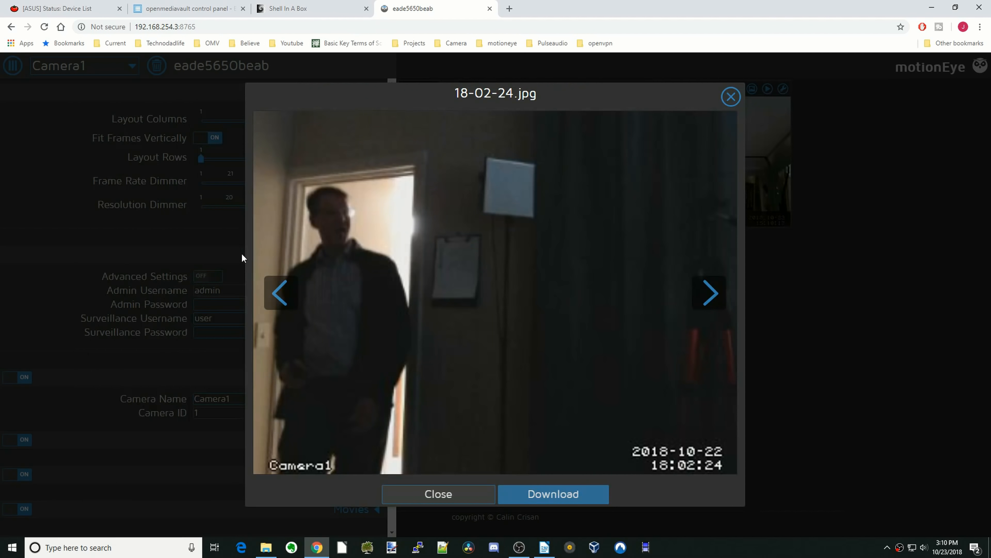
pyautogui.moveTo(723, 119)
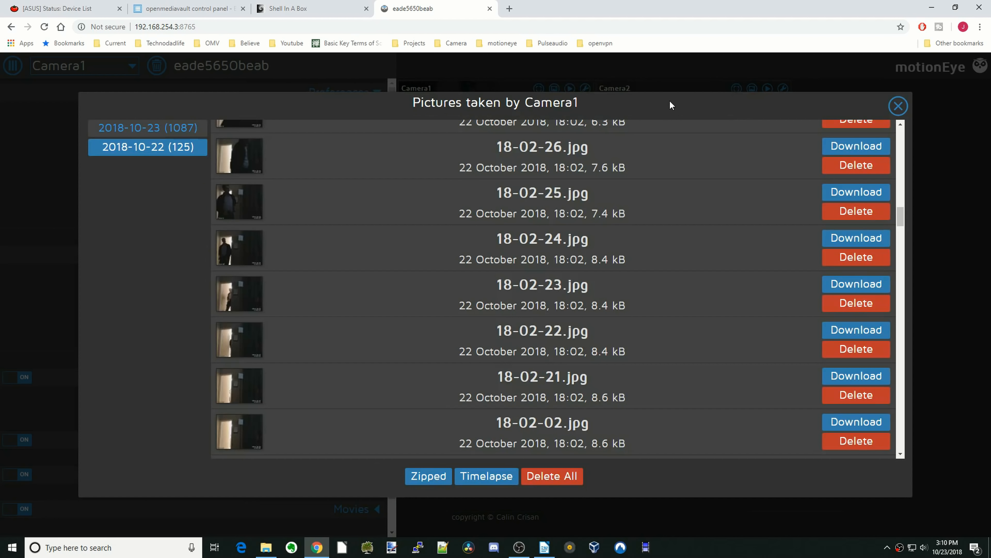
# - Leave Camera1's pictures, view its recorded movie 09-21-05.mp4, and return to the live view
pyautogui.click(898, 105)
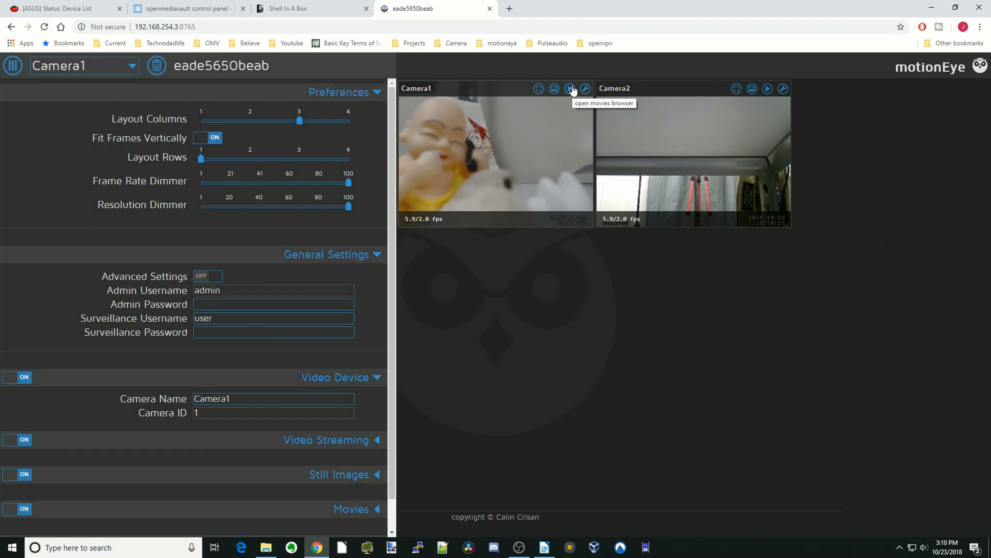
pyautogui.click(570, 89)
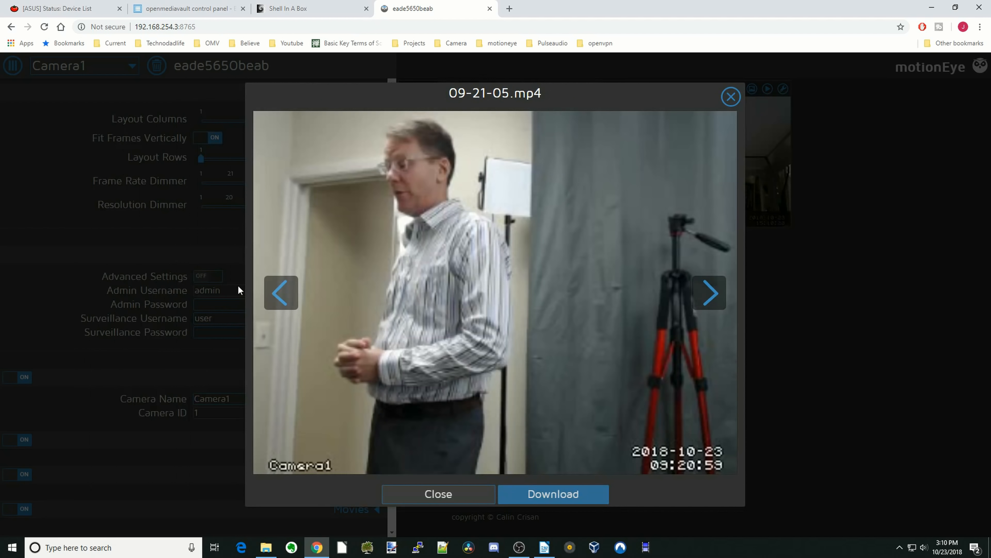
pyautogui.moveTo(588, 318)
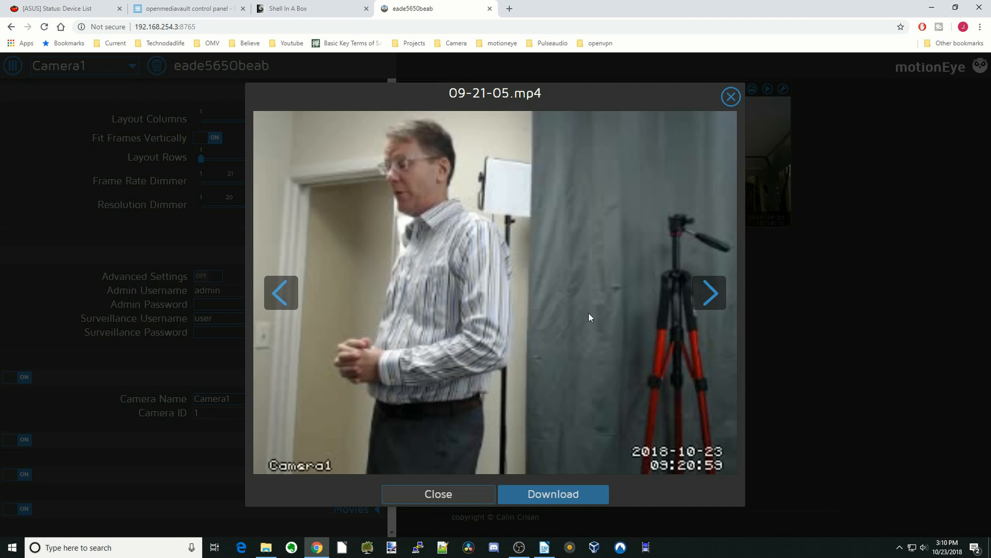
pyautogui.moveTo(512, 296)
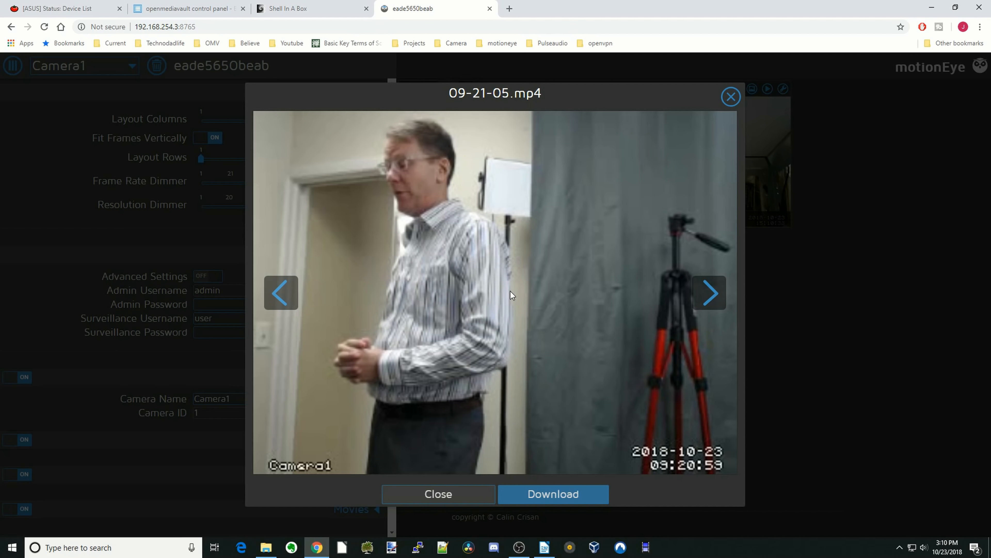
pyautogui.moveTo(749, 124)
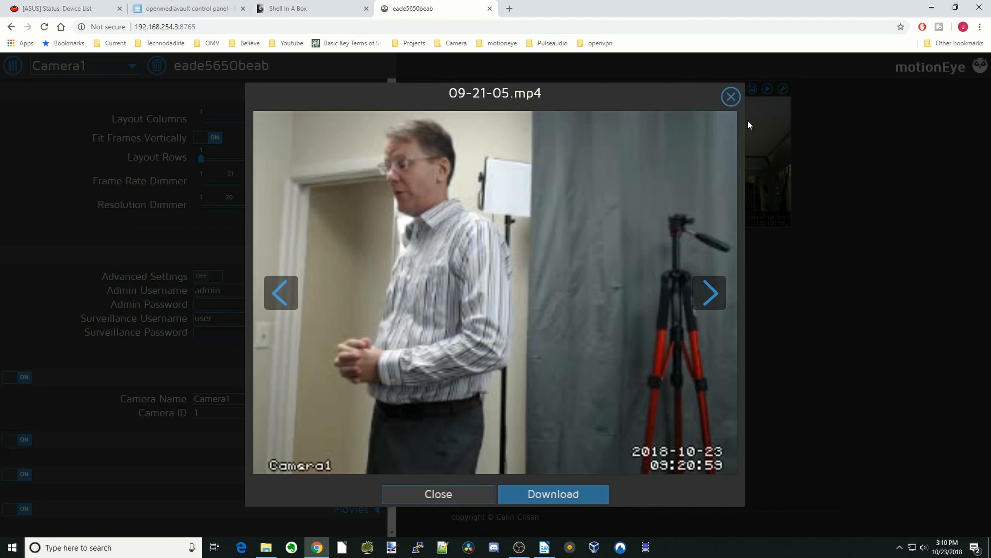
pyautogui.click(731, 97)
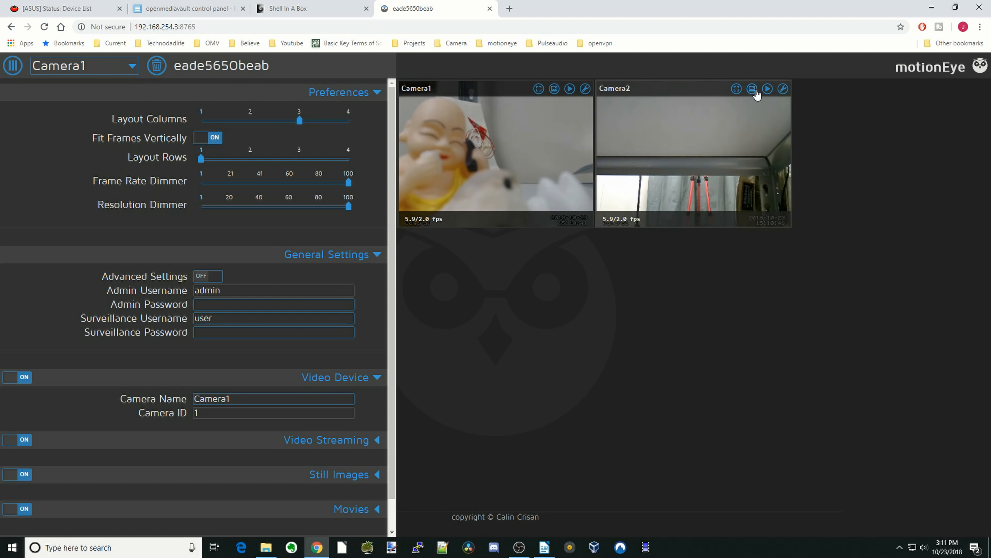
# - Browse Camera2's captured pictures for both days, including 22 October 2018, then leave the browser
pyautogui.click(751, 88)
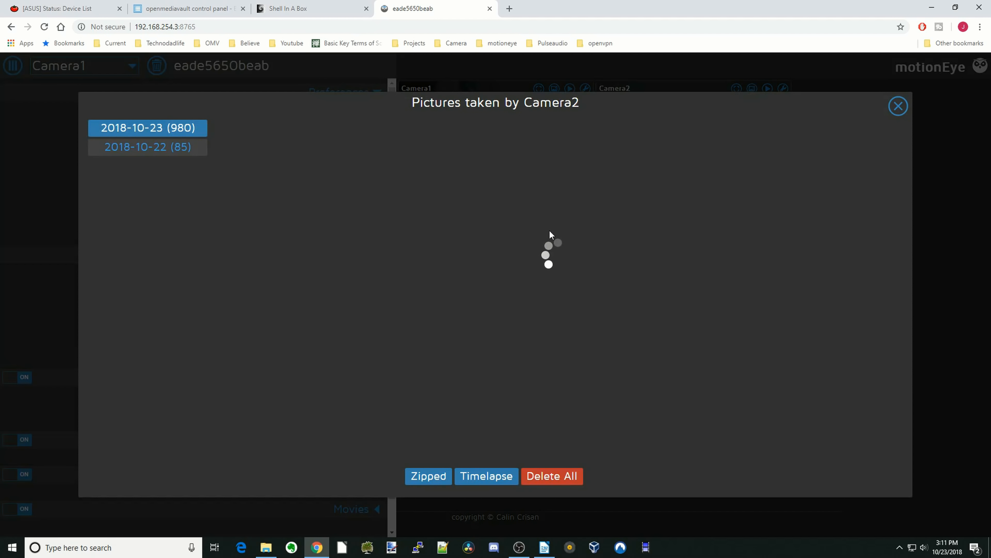
pyautogui.click(147, 128)
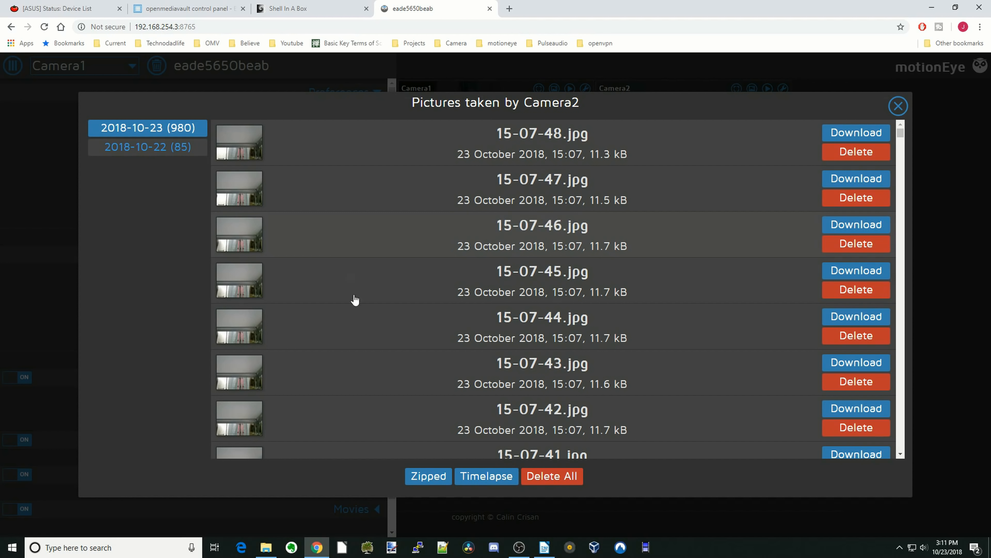
pyautogui.scroll(-3)
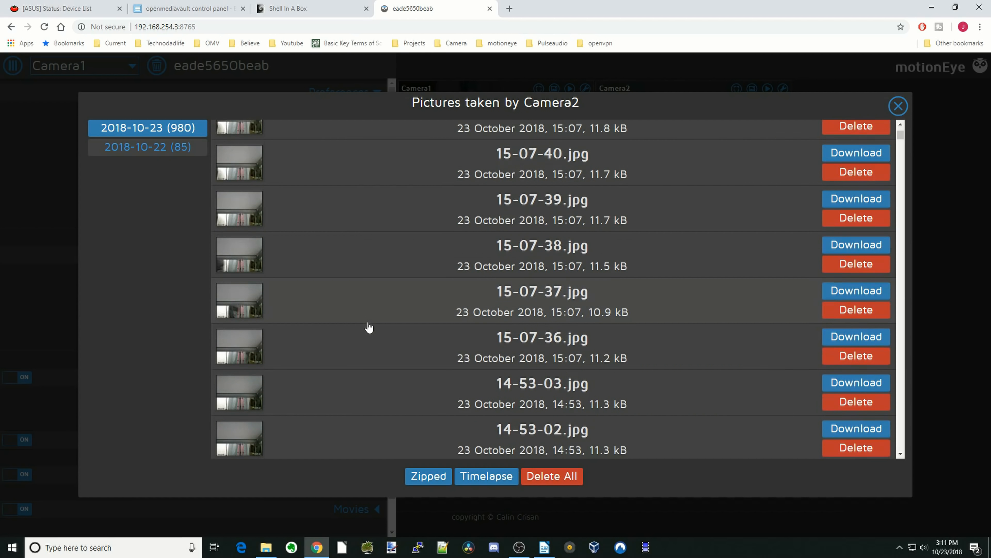
pyautogui.scroll(-3)
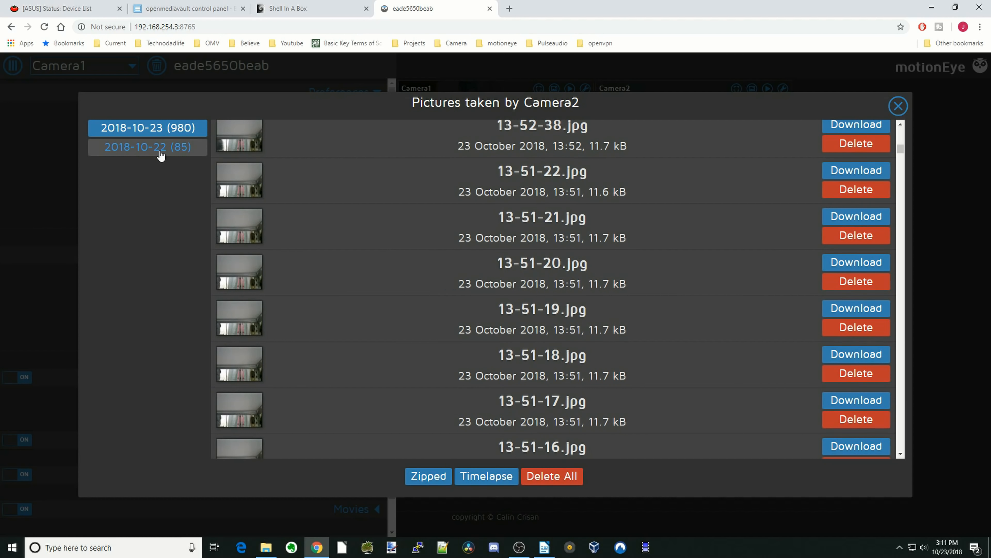
pyautogui.click(147, 147)
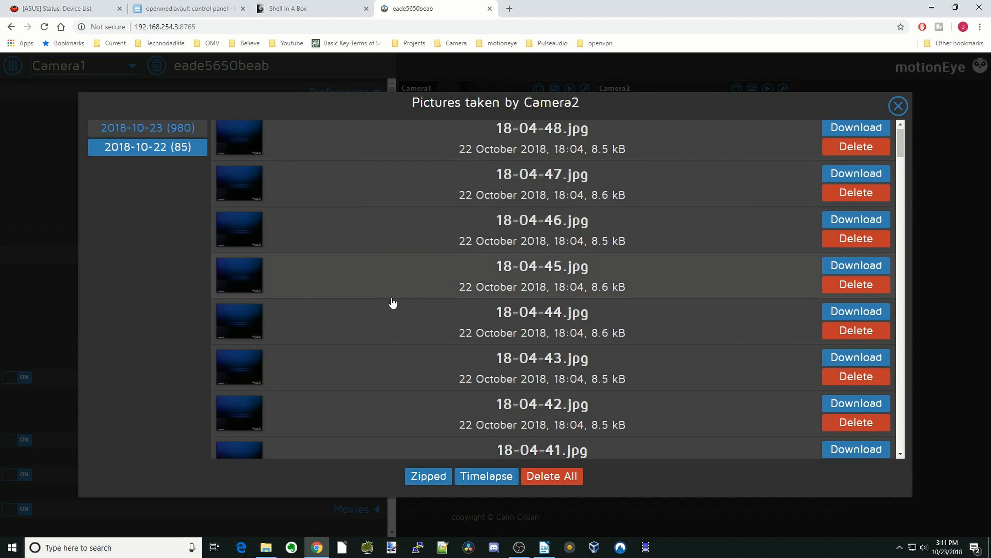
pyautogui.scroll(-3)
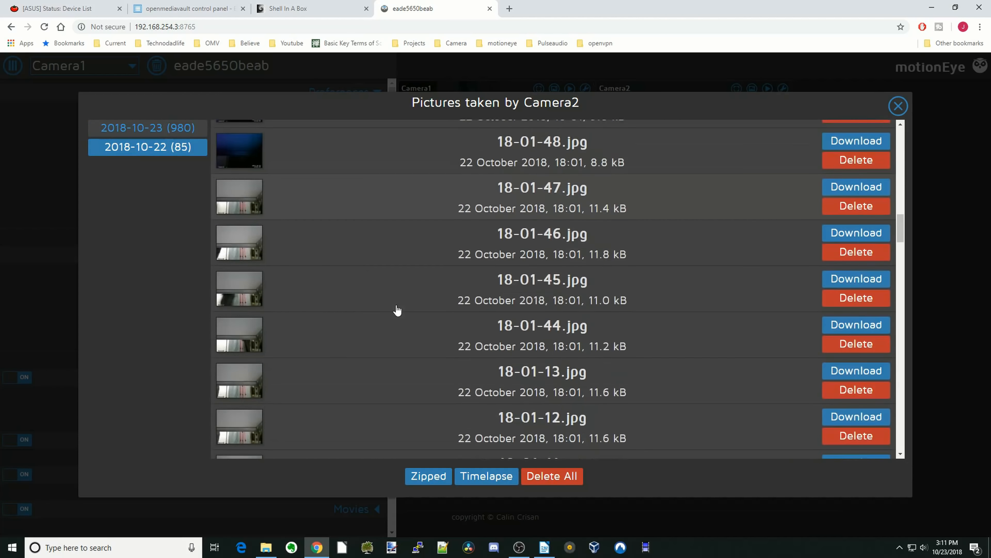
pyautogui.click(898, 106)
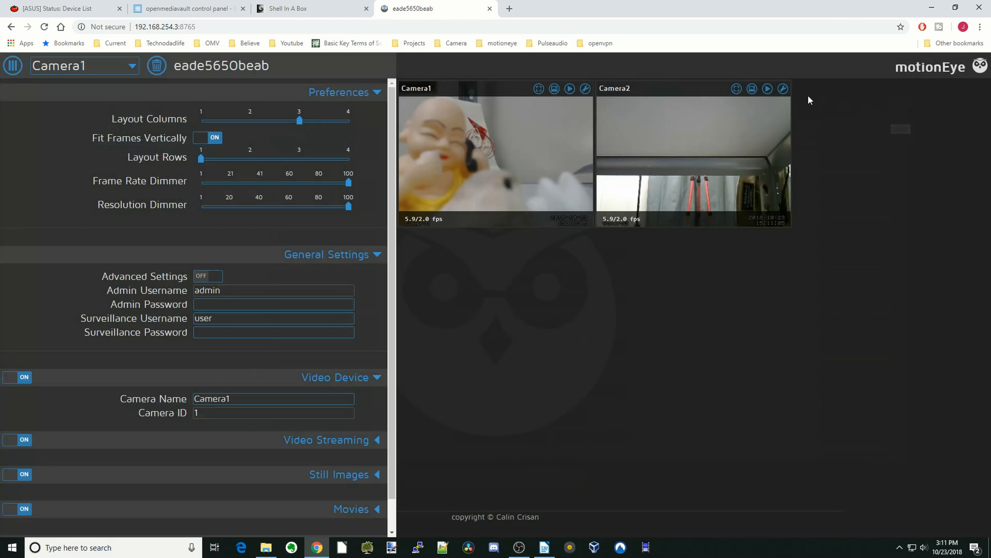
# - View Camera2's recorded movie 13-11-19.mp4 and return to the live view of both cameras
pyautogui.click(752, 88)
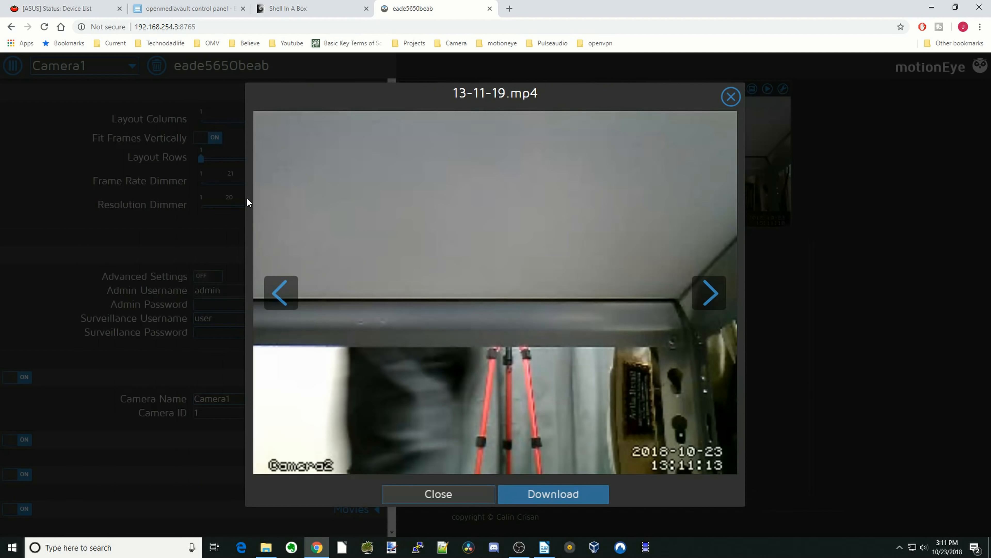
pyautogui.click(731, 96)
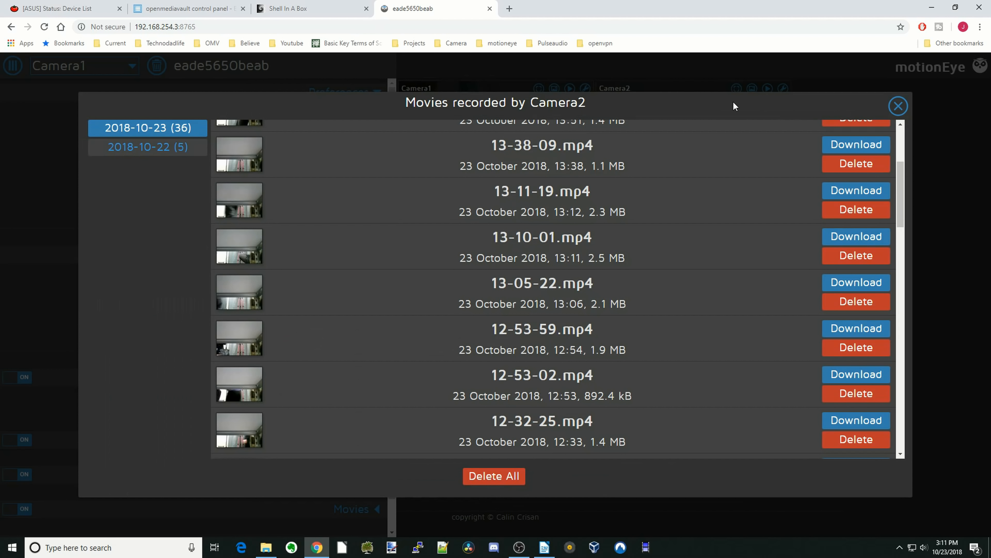
pyautogui.click(897, 106)
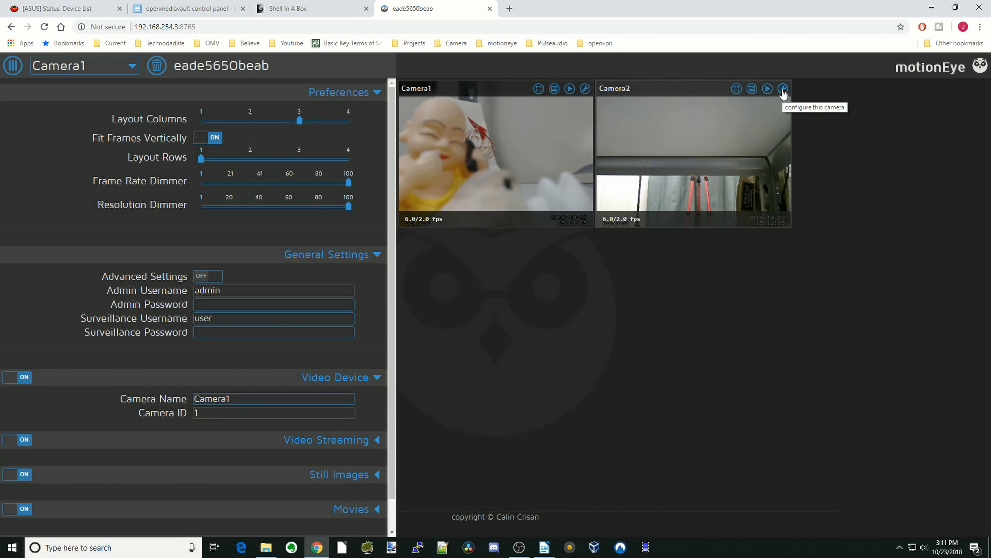
# - Switch the settings panel to Camera2, briefly viewing Camera1's live feed full screen in between
pyautogui.click(783, 89)
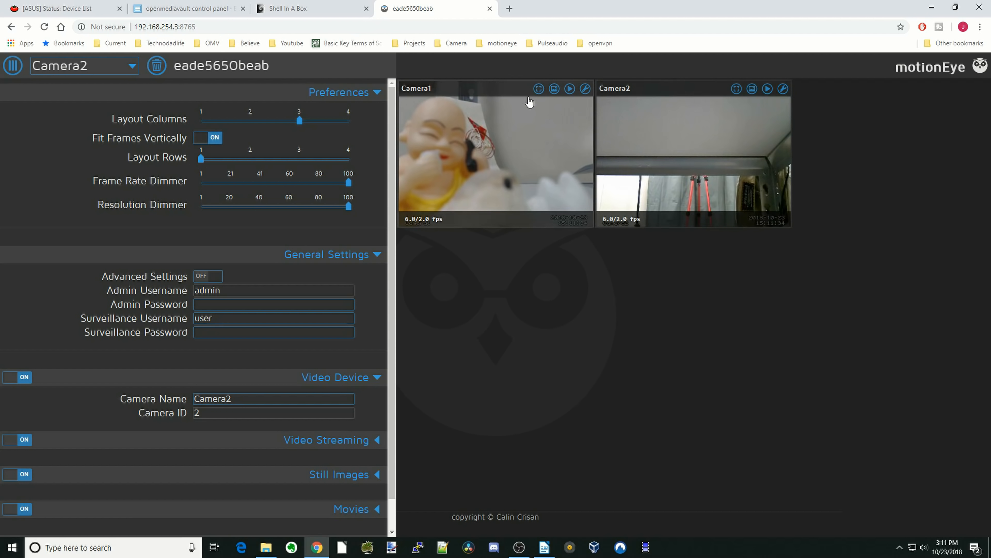
pyautogui.moveTo(538, 88)
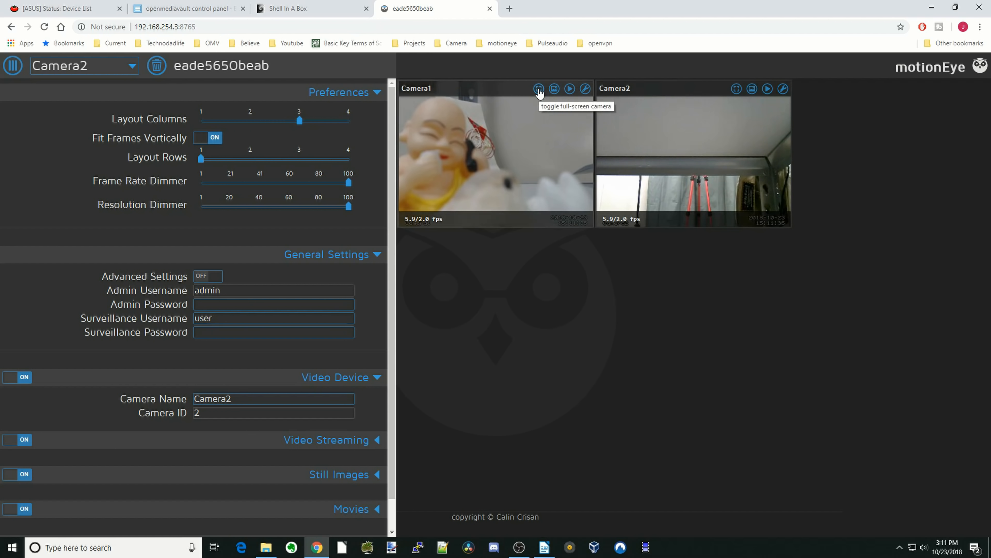
pyautogui.click(538, 88)
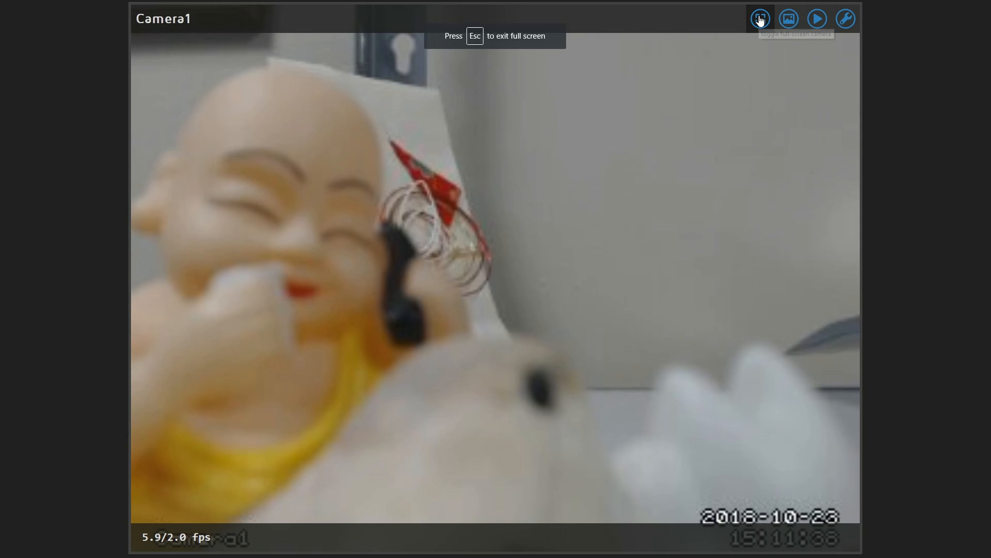
pyautogui.click(760, 17)
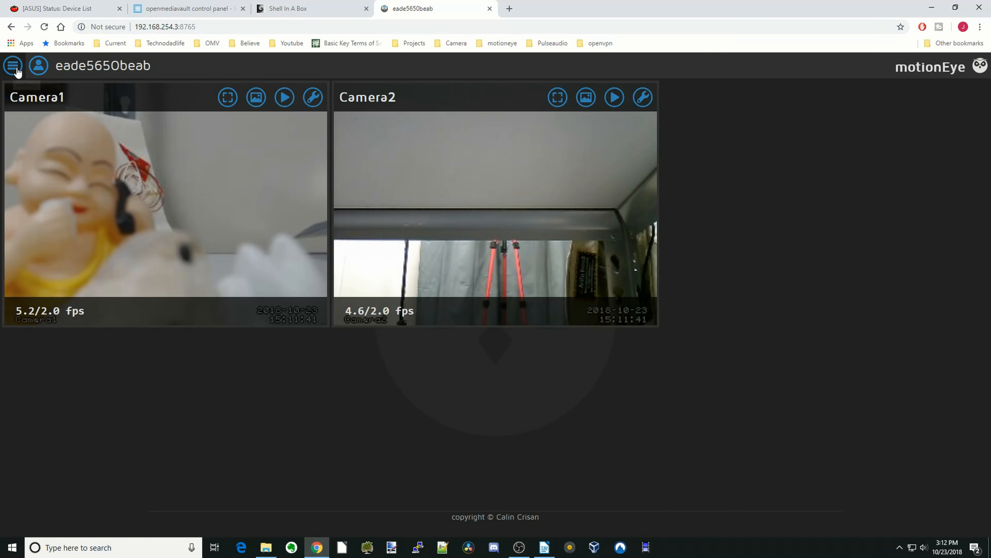
pyautogui.click(13, 65)
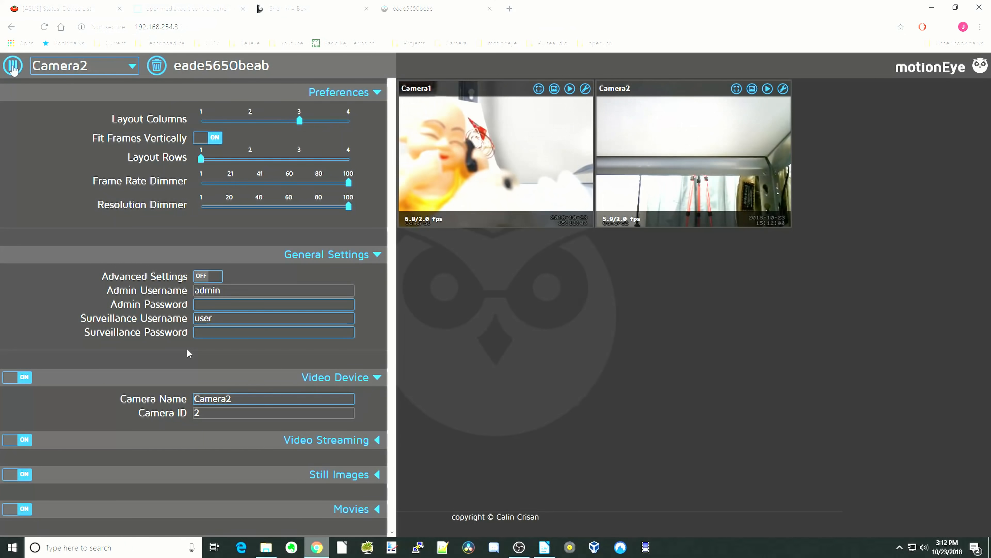